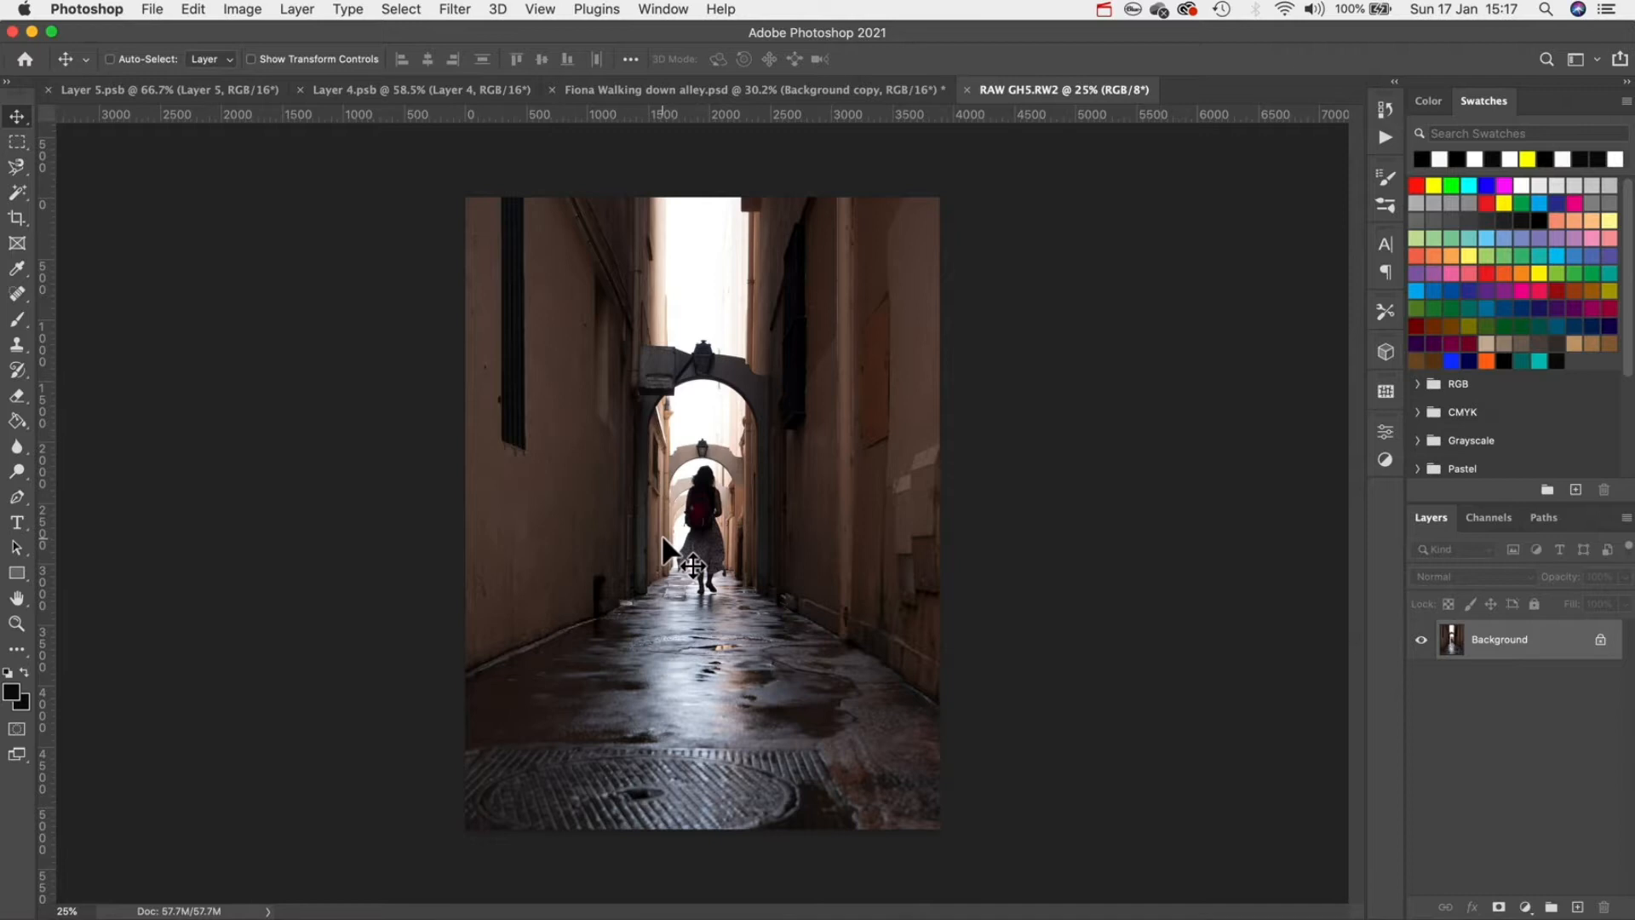
{"action": "mouse_move", "coordinate": [613, 558]}
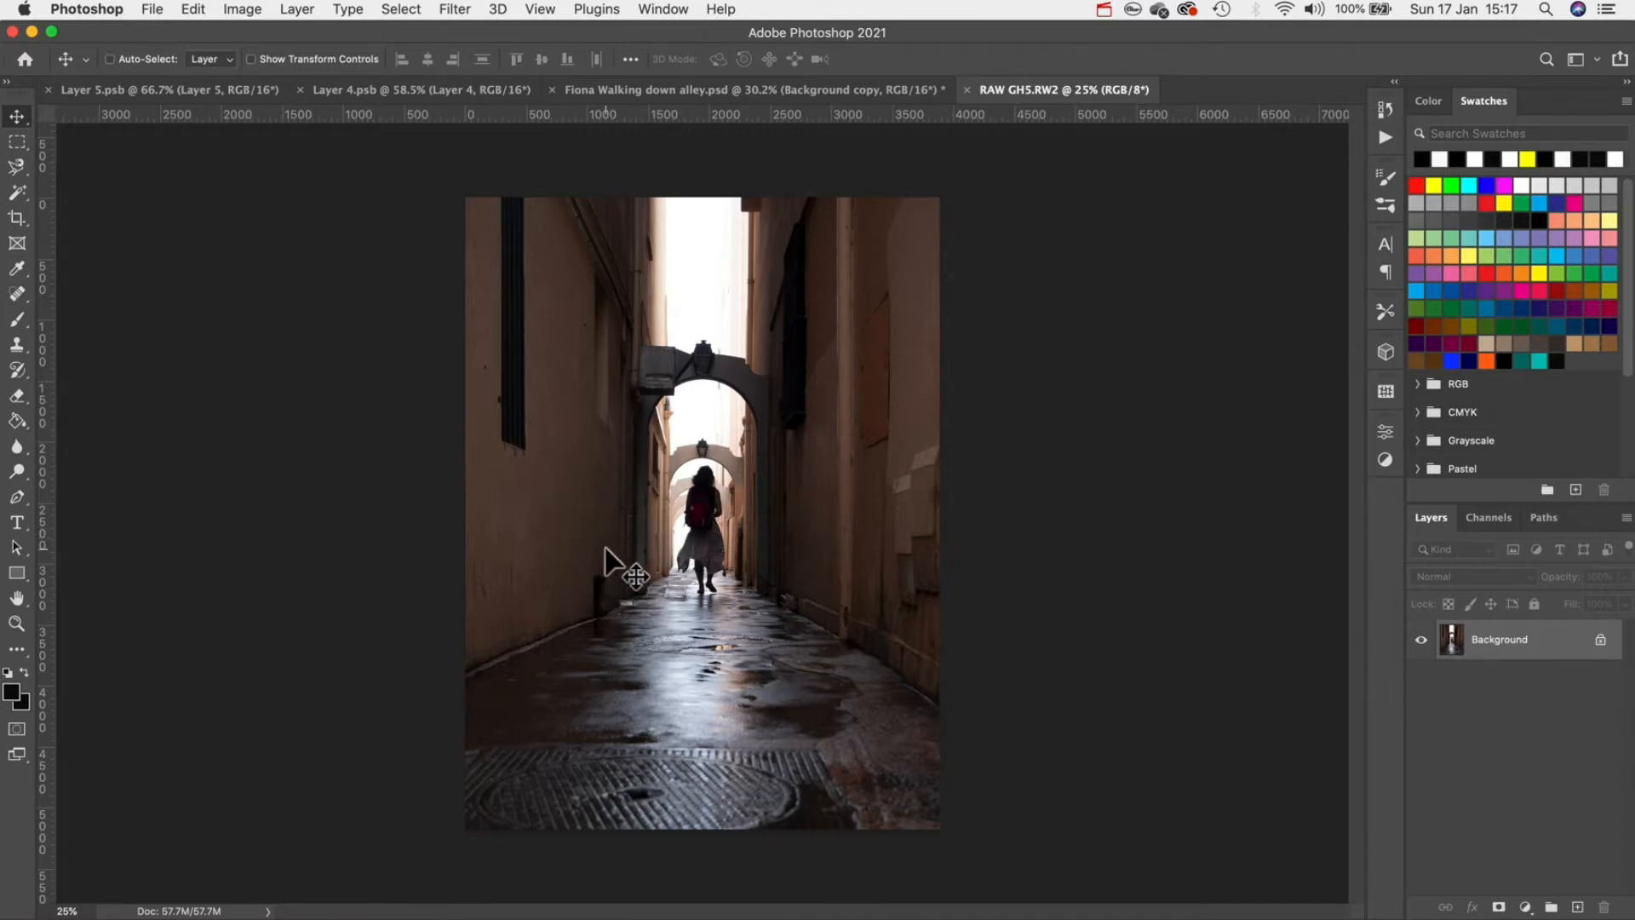
{"action": "mouse_move", "coordinate": [1406, 678]}
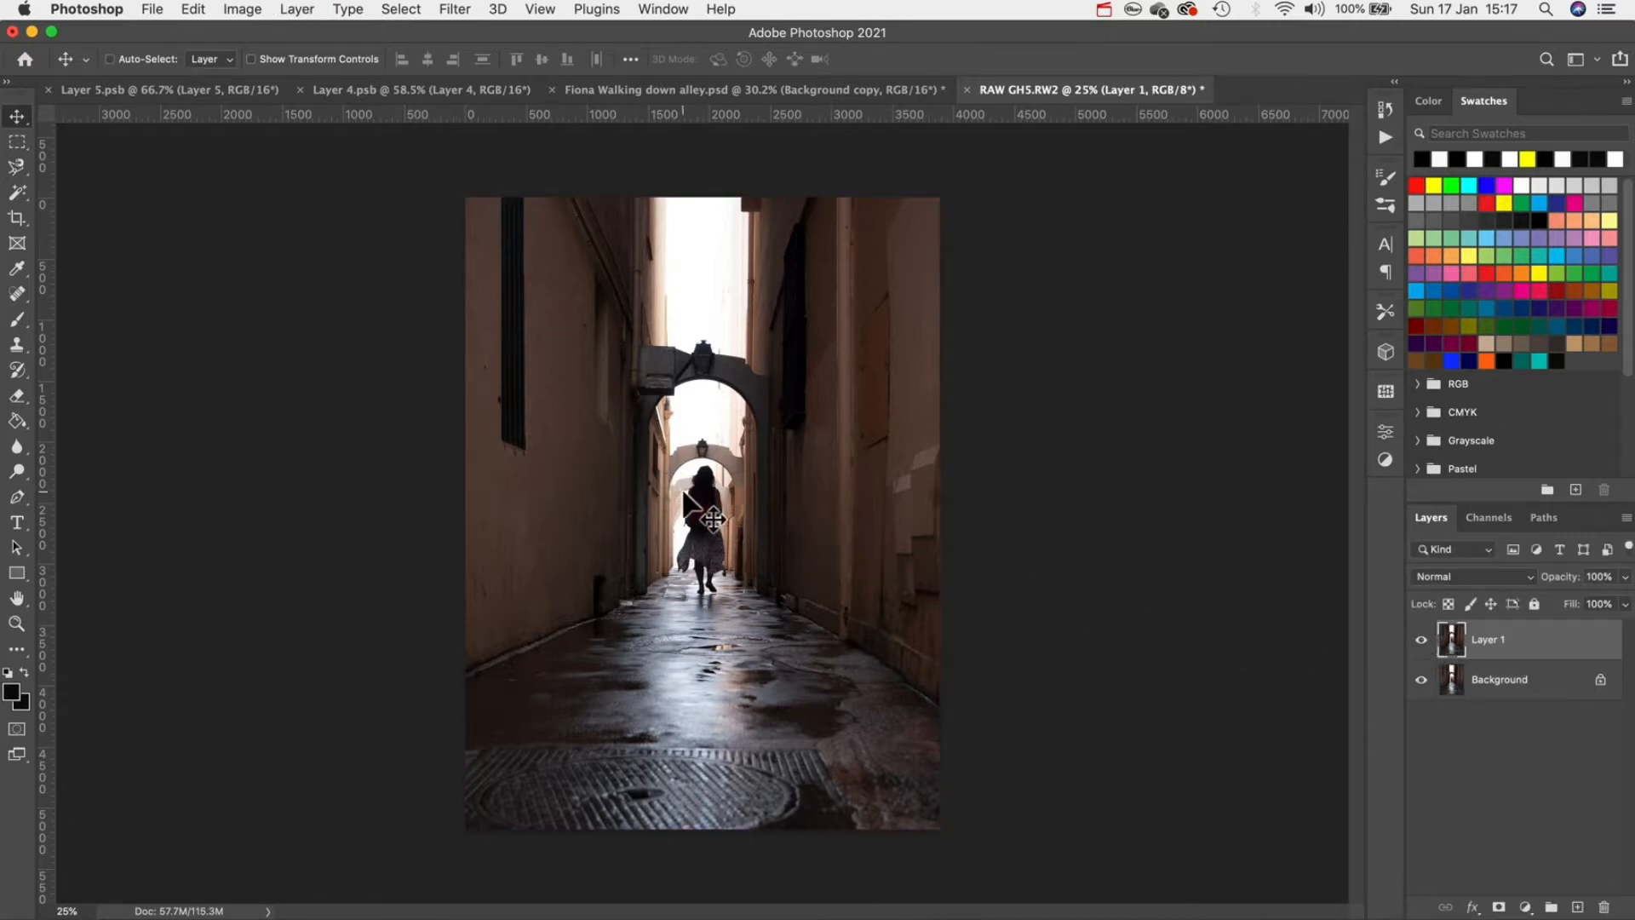
{"action": "mouse_move", "coordinate": [467, 359]}
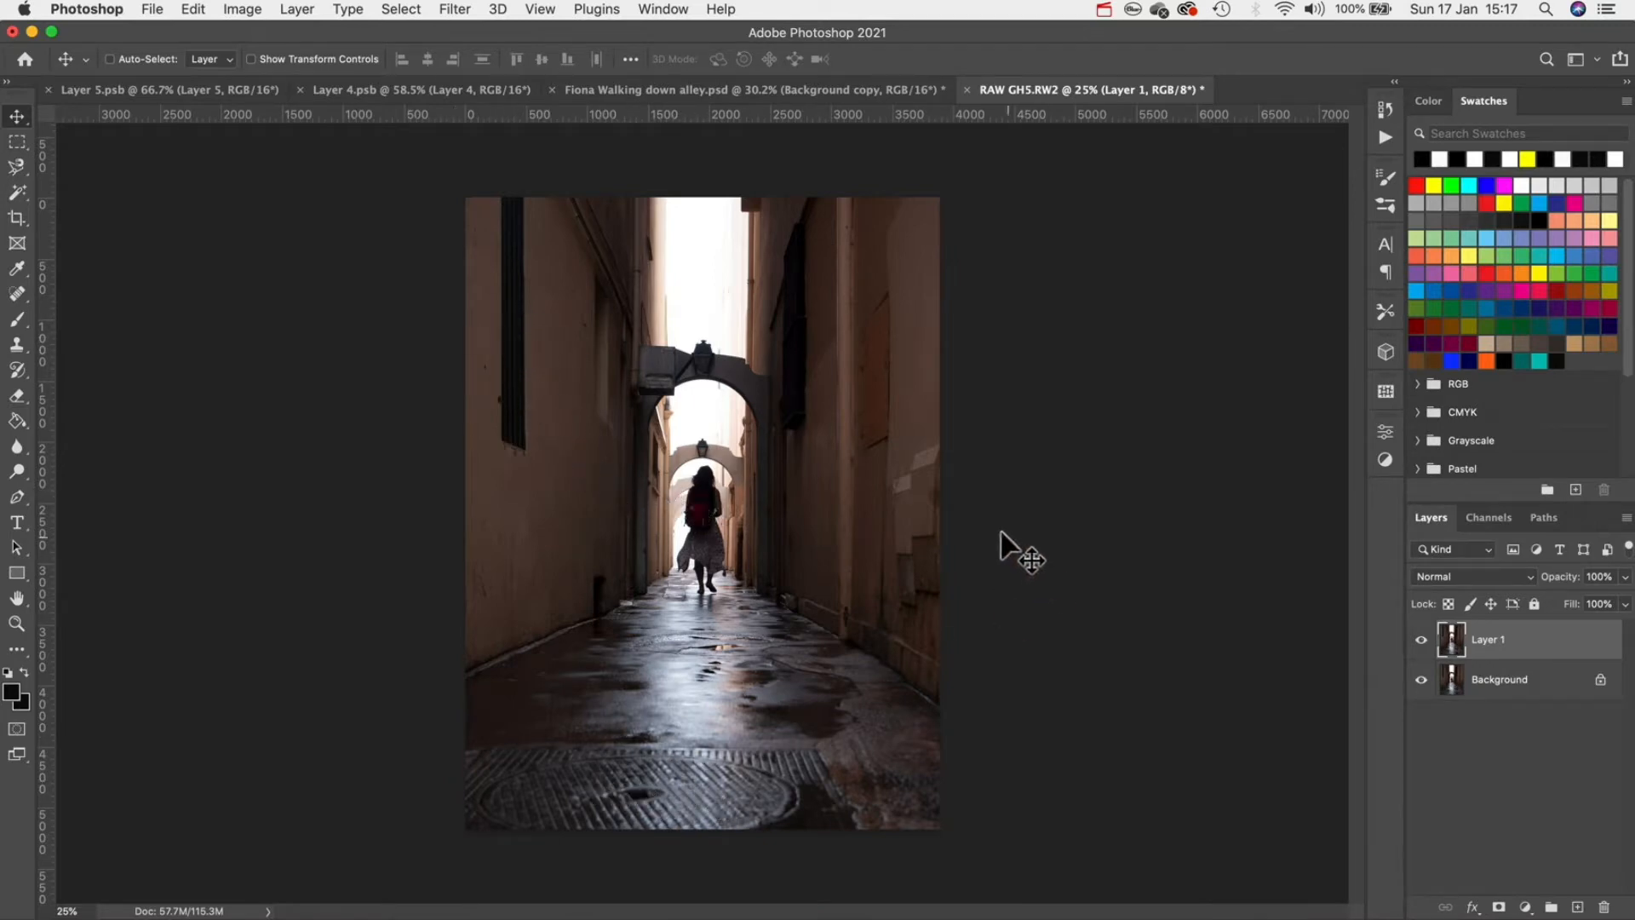
{"action": "mouse_move", "coordinate": [691, 749]}
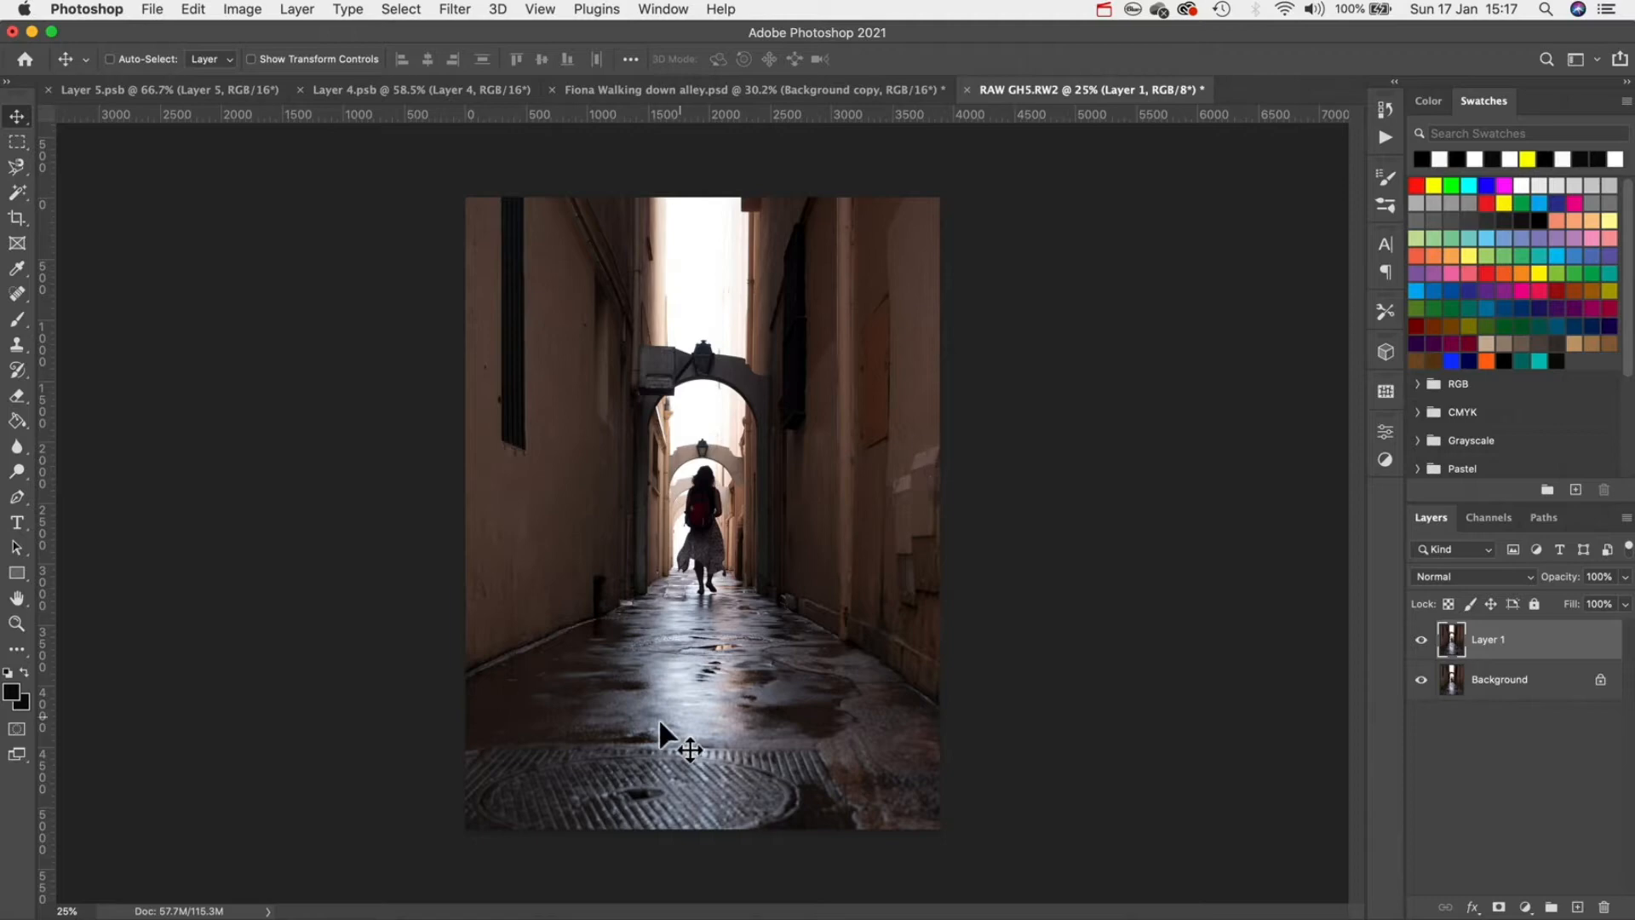
{"action": "mouse_move", "coordinate": [558, 526]}
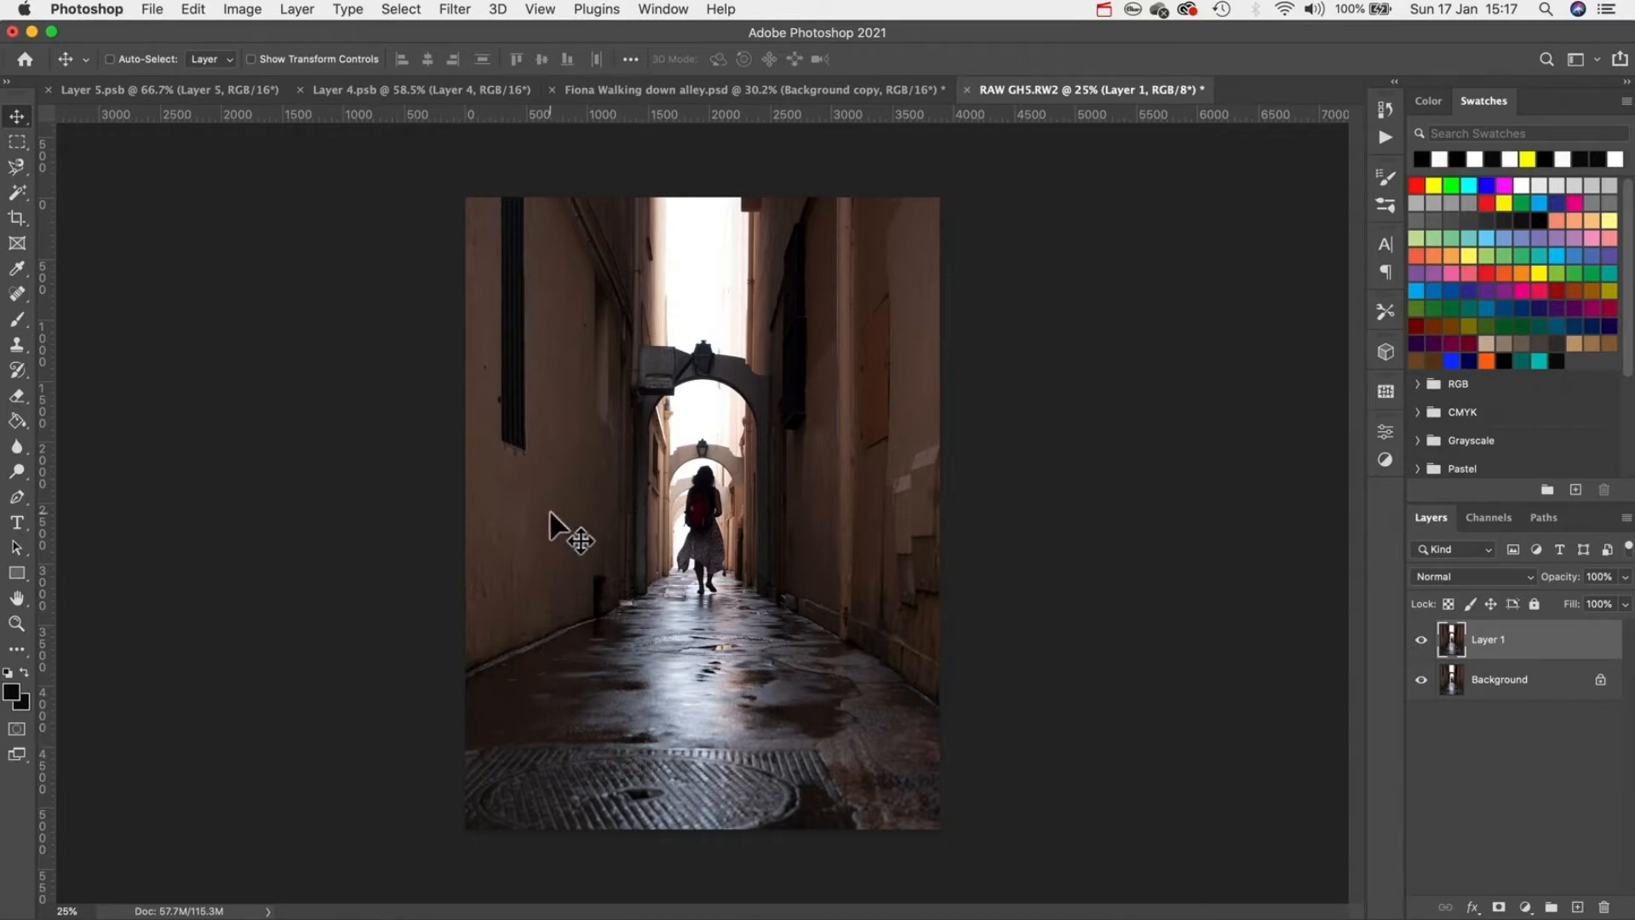
- Choose the Spot Healing Brush in Content-Aware mode to paint out the manhole grate
{"action": "left_click", "coordinate": [17, 294]}
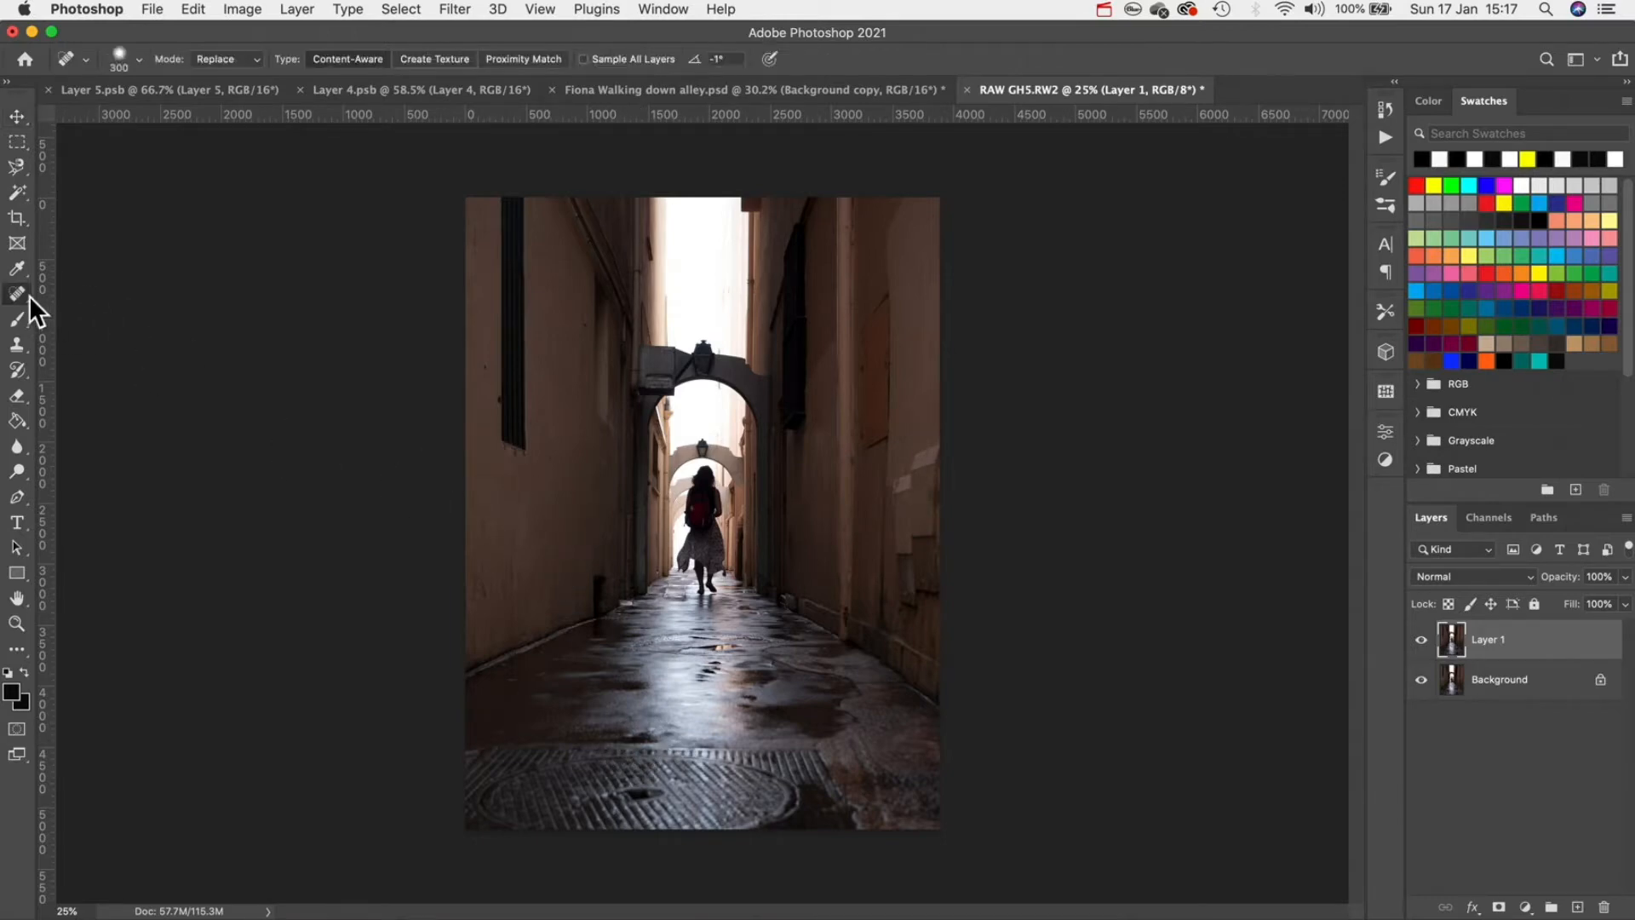
{"action": "mouse_move", "coordinate": [18, 293]}
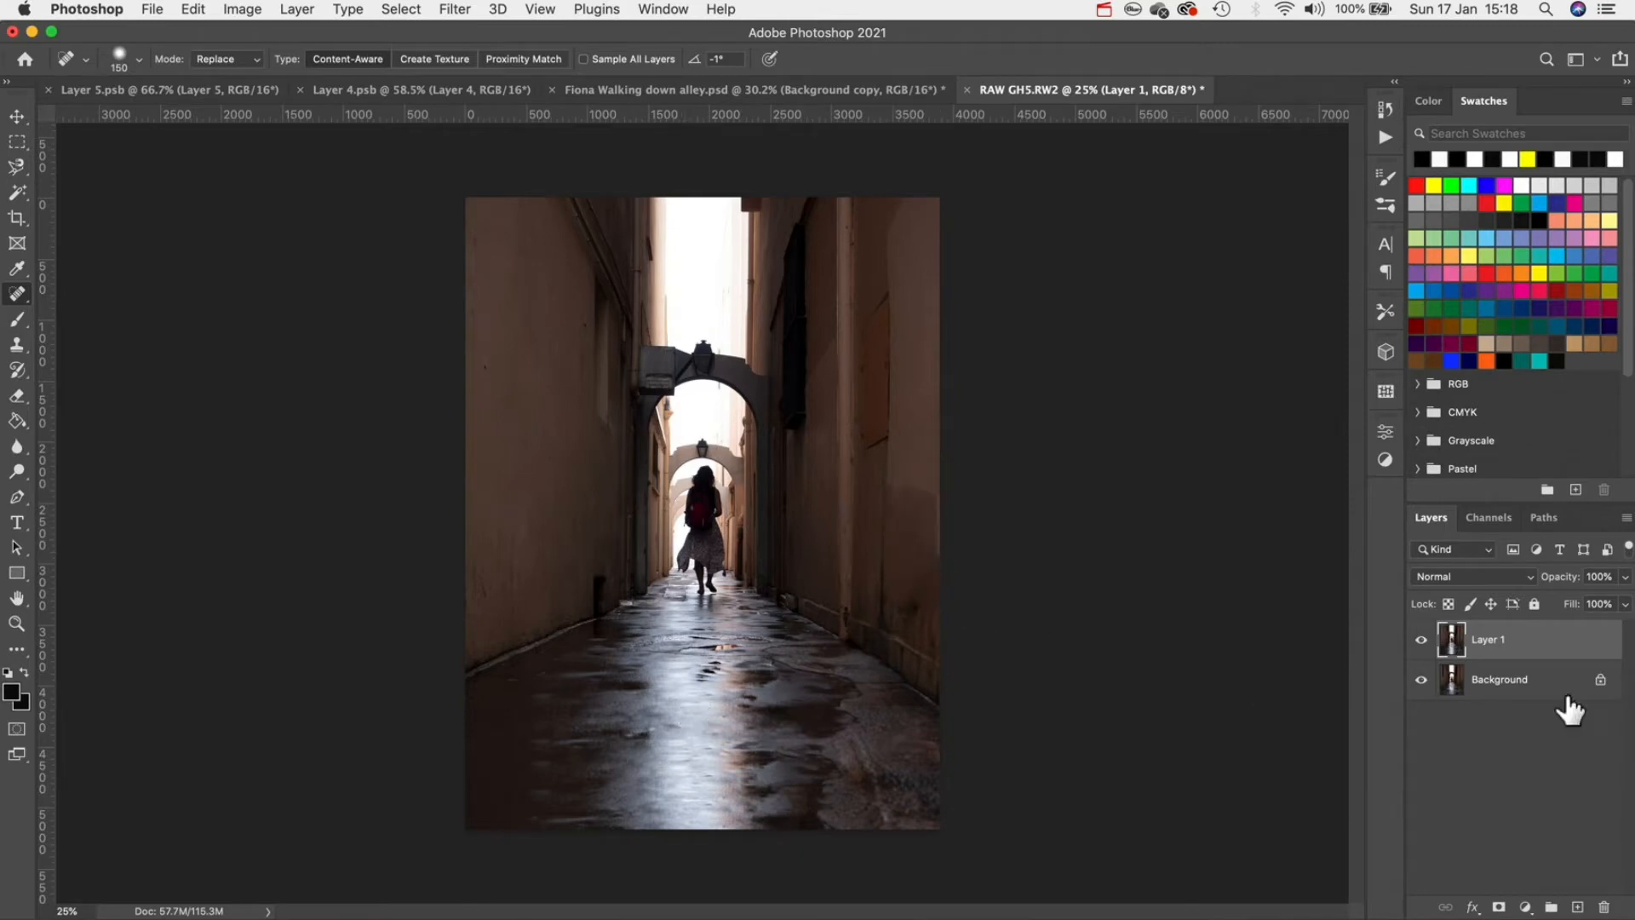
- Crop the alley photo using the 4:5 (8:10) ratio preset, then return to Move
{"action": "left_click", "coordinate": [17, 217]}
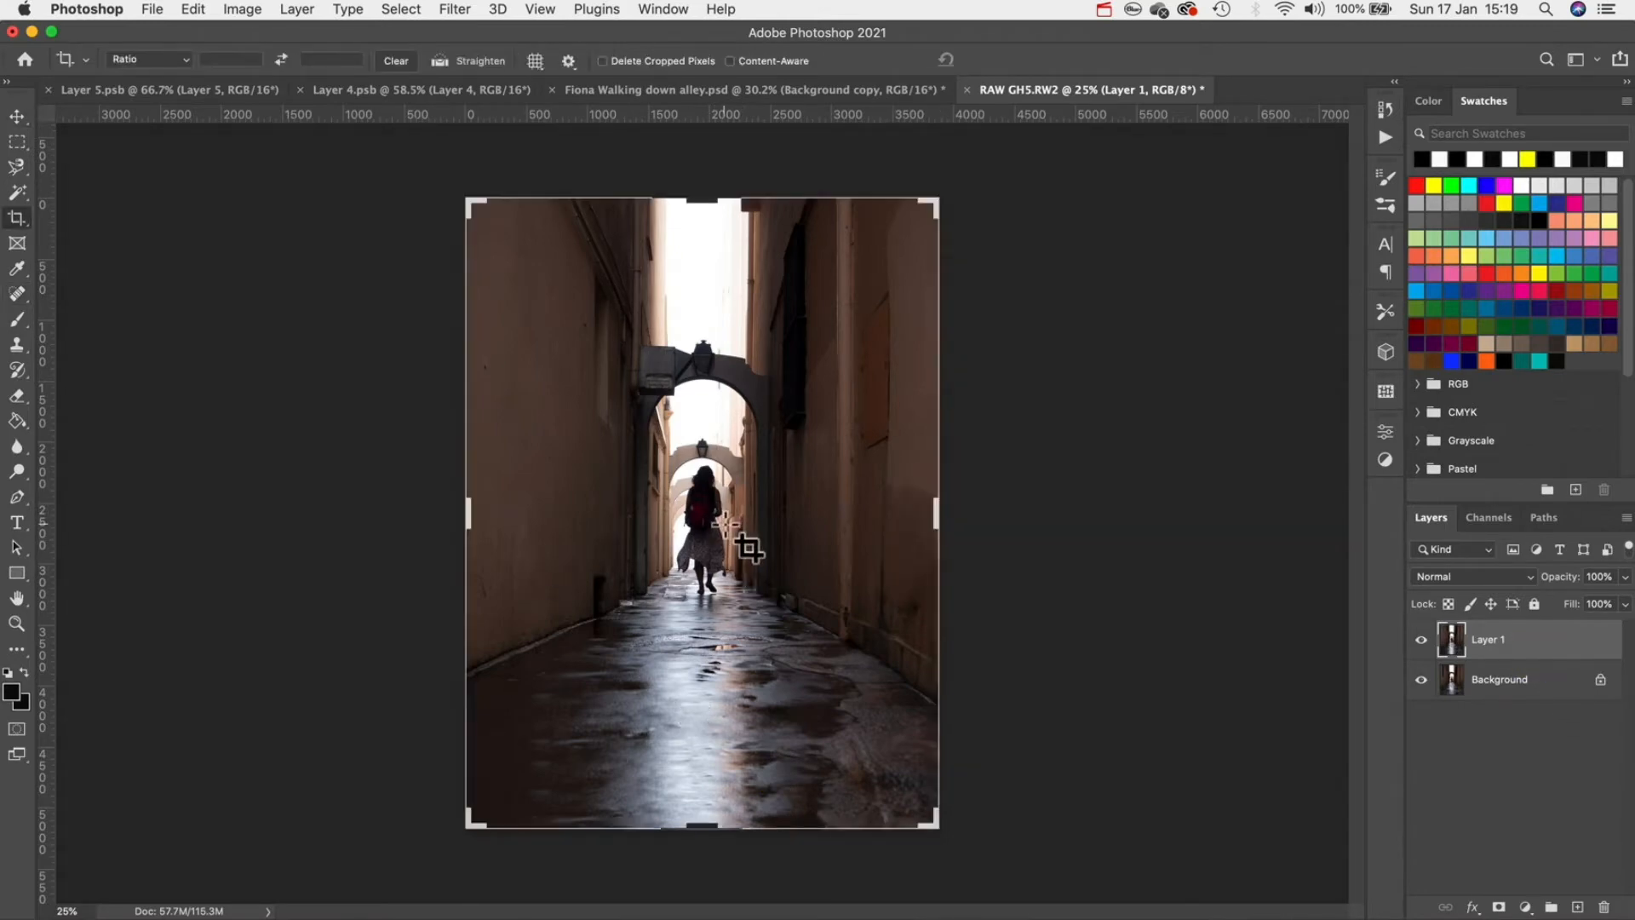
{"action": "left_click", "coordinate": [146, 59]}
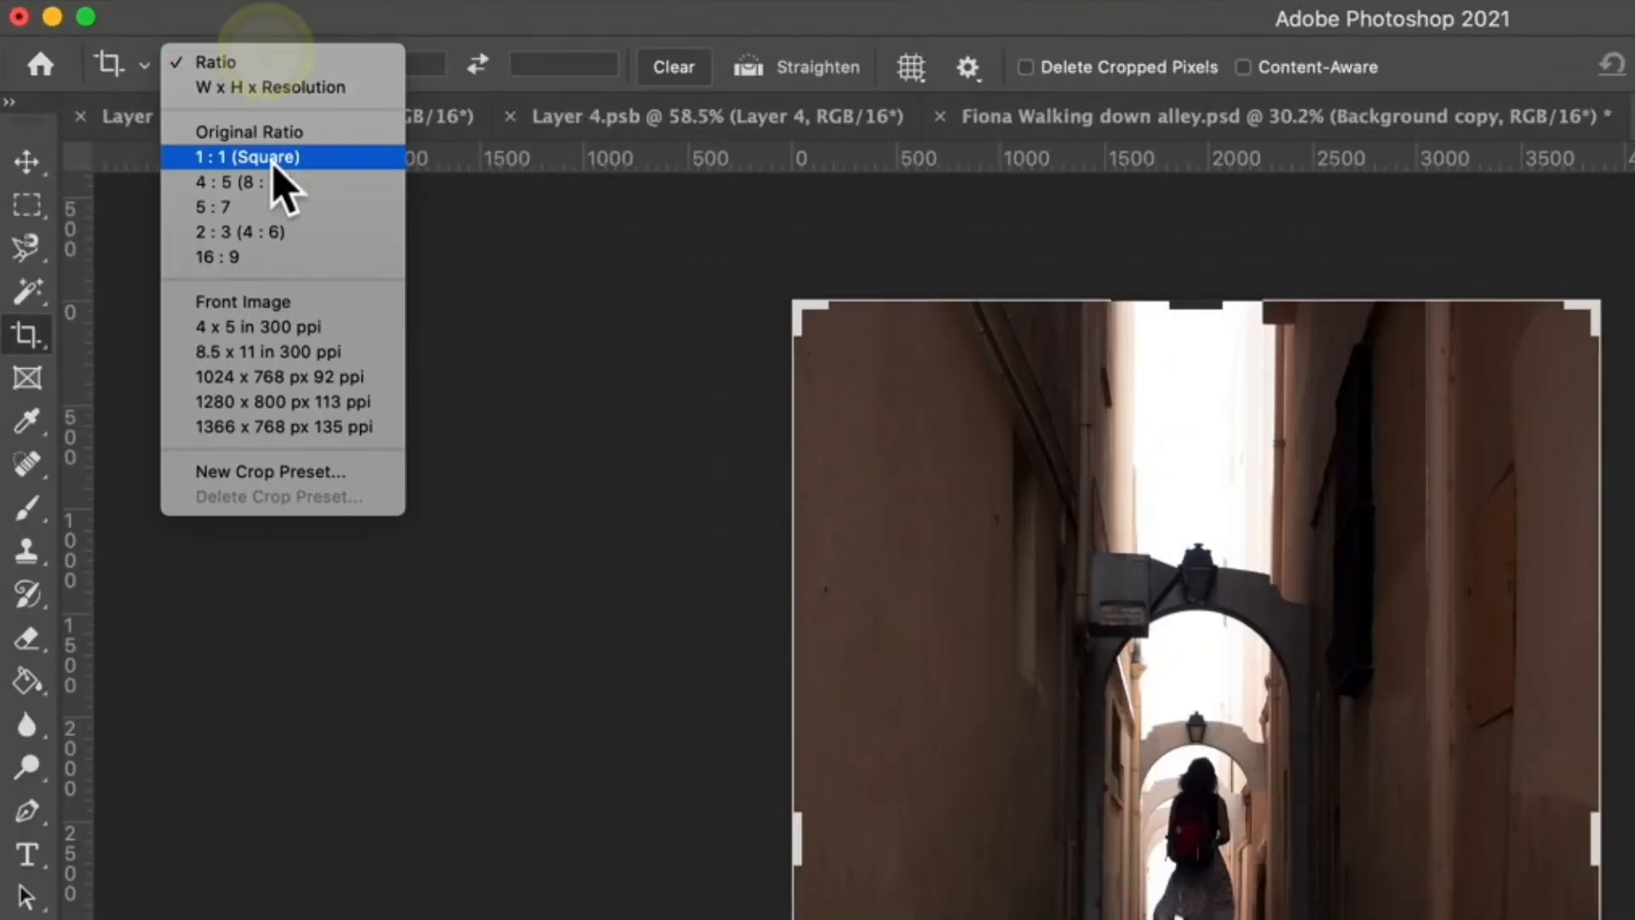
{"action": "left_click", "coordinate": [224, 182]}
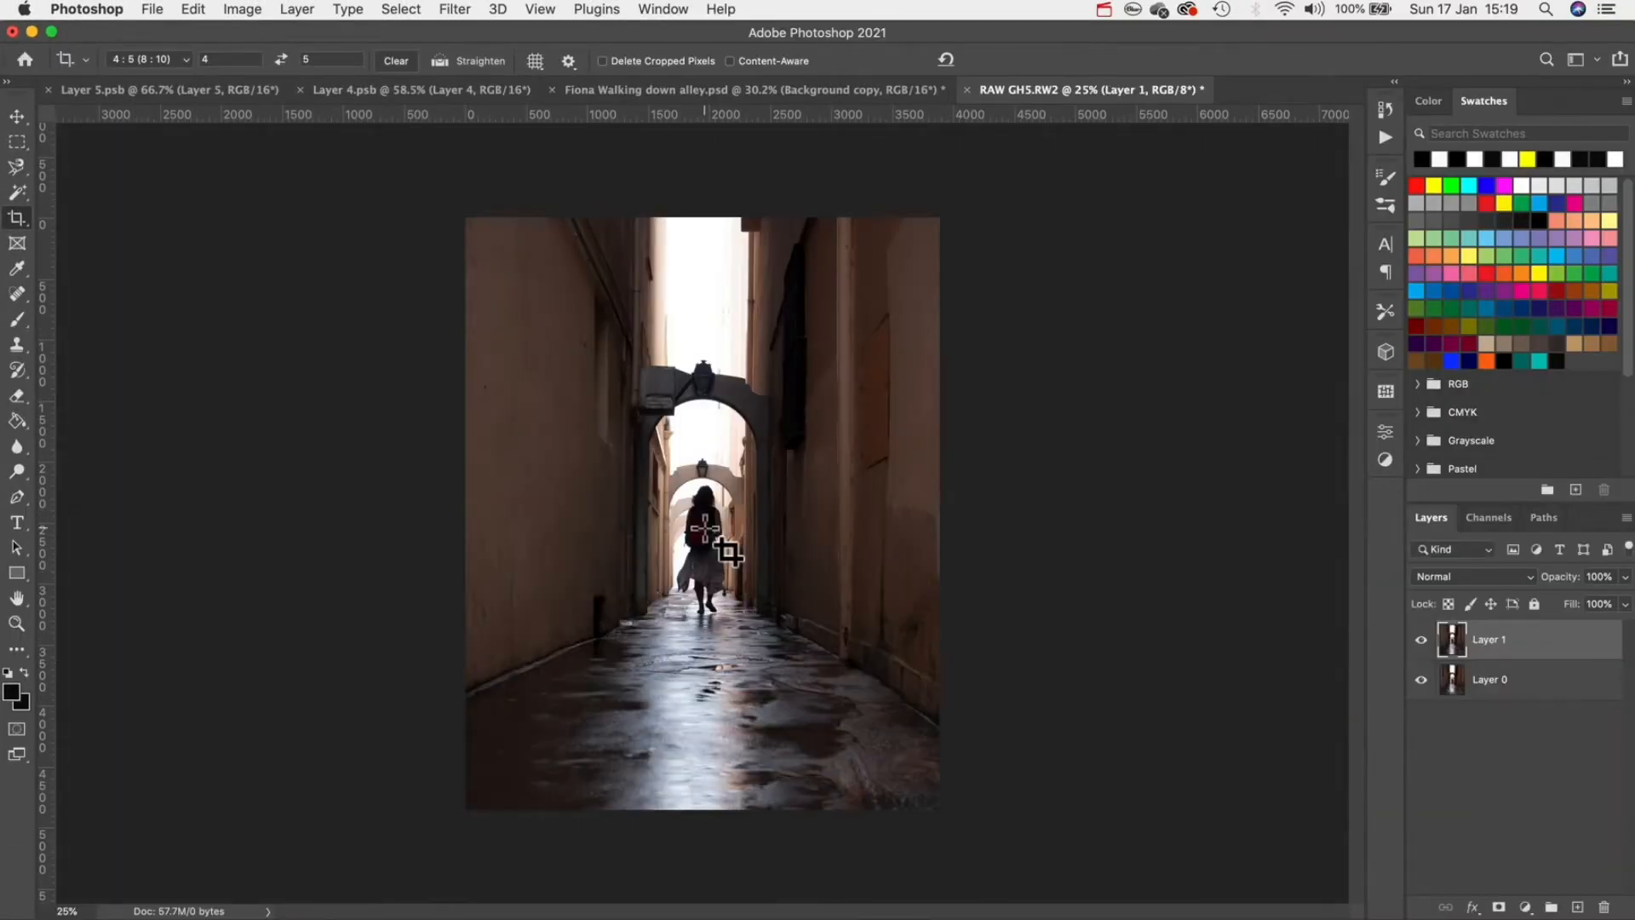
{"action": "left_click", "coordinate": [17, 115]}
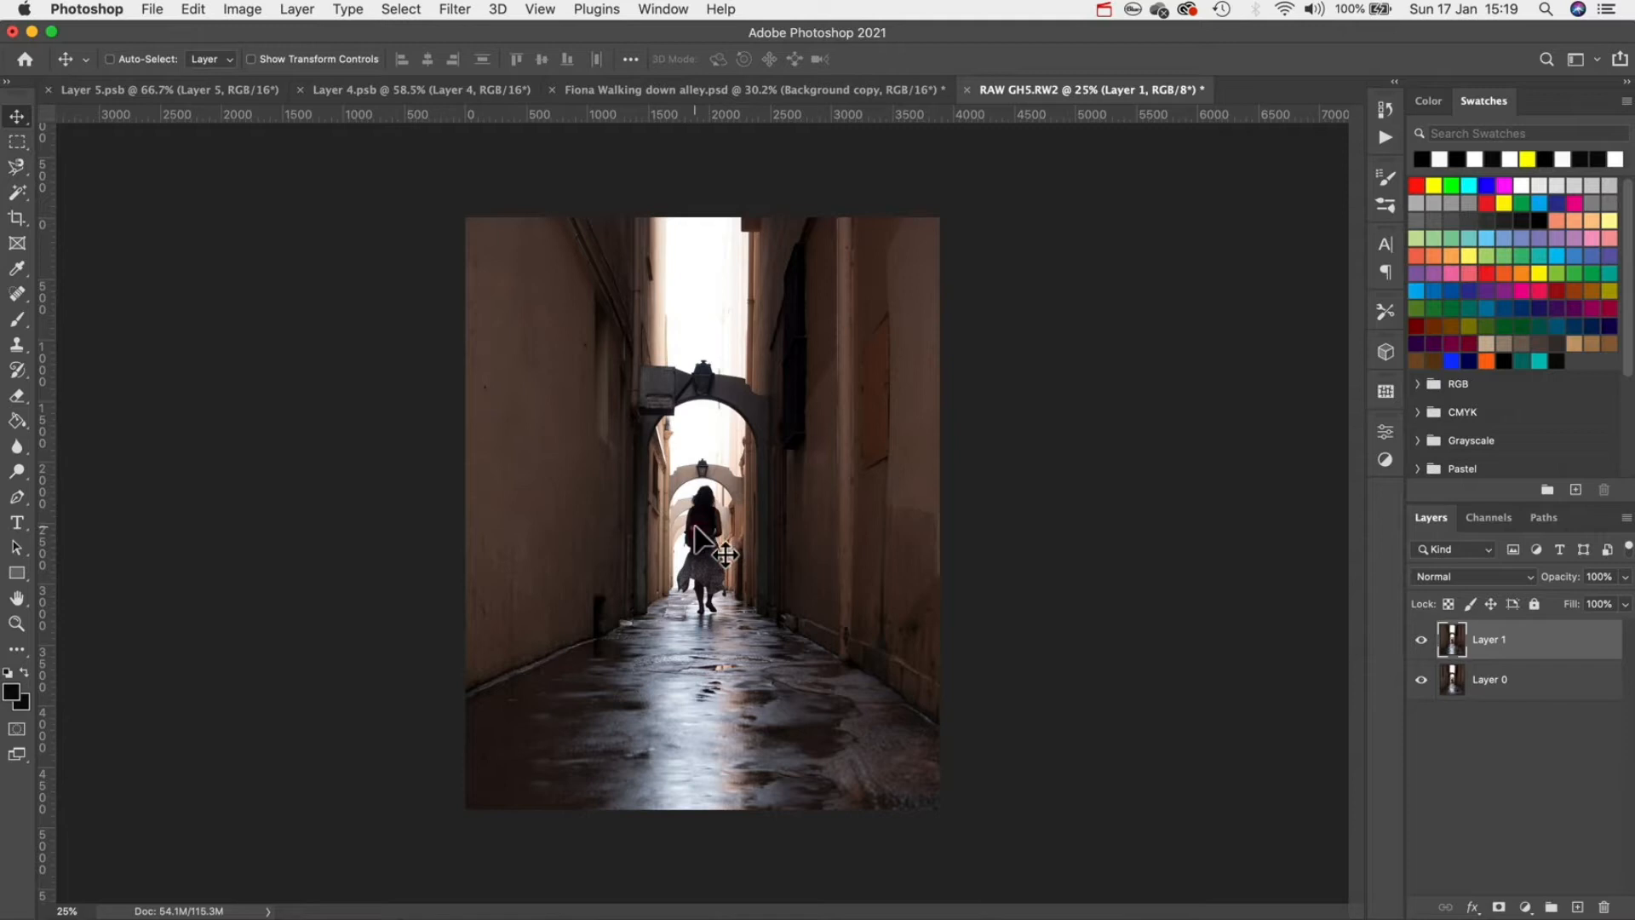
{"action": "mouse_move", "coordinate": [801, 375]}
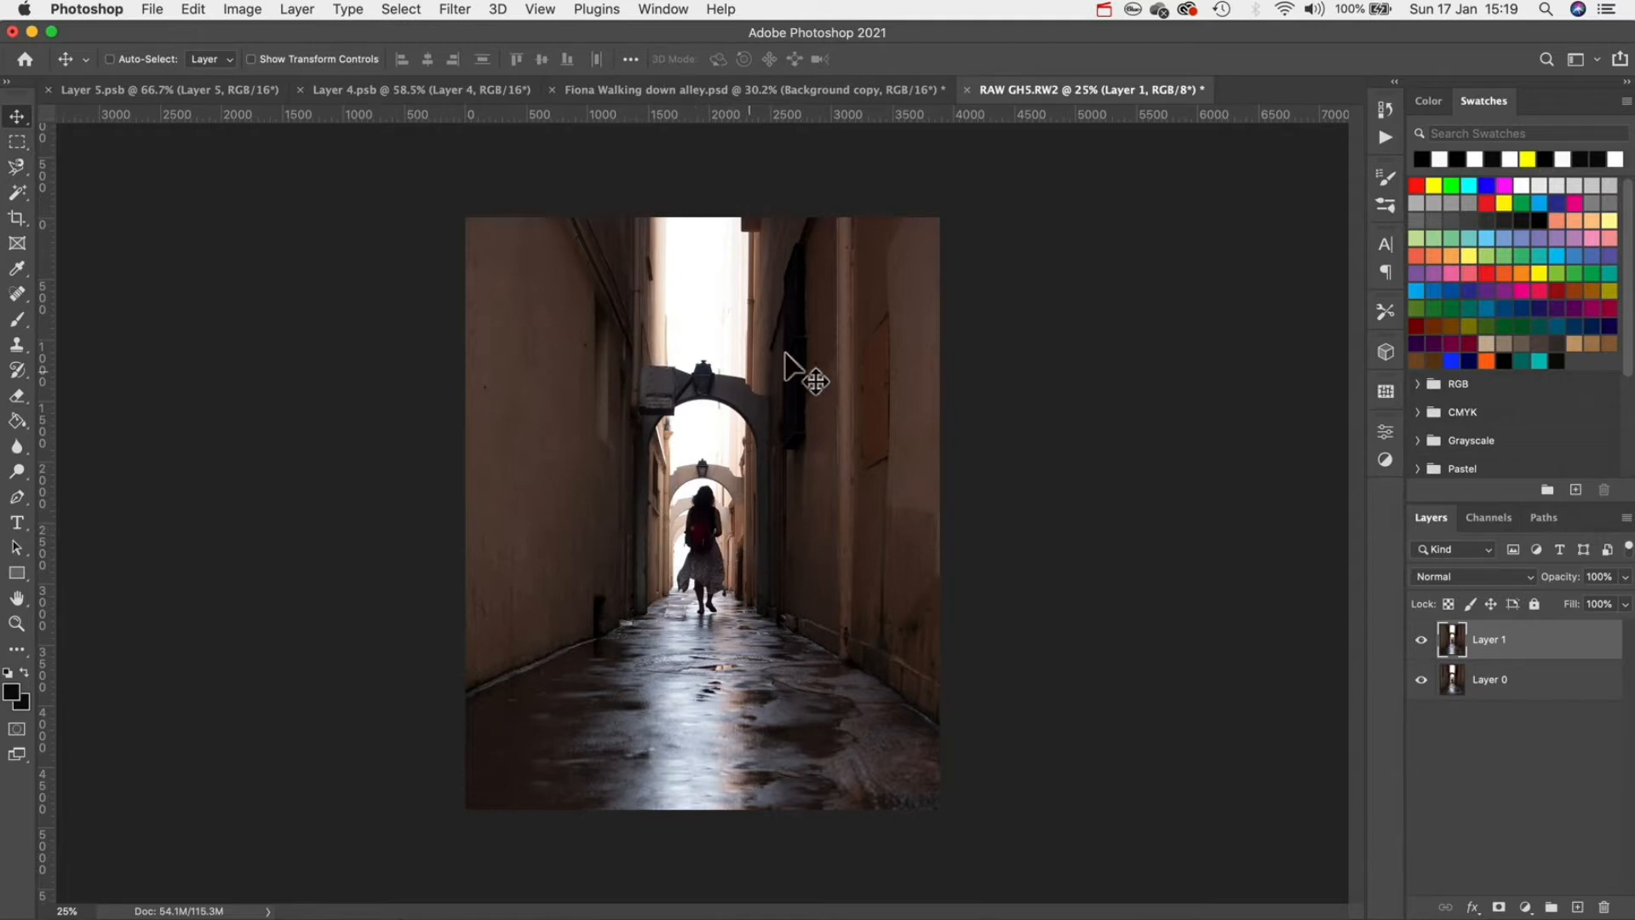
{"action": "mouse_move", "coordinate": [835, 531]}
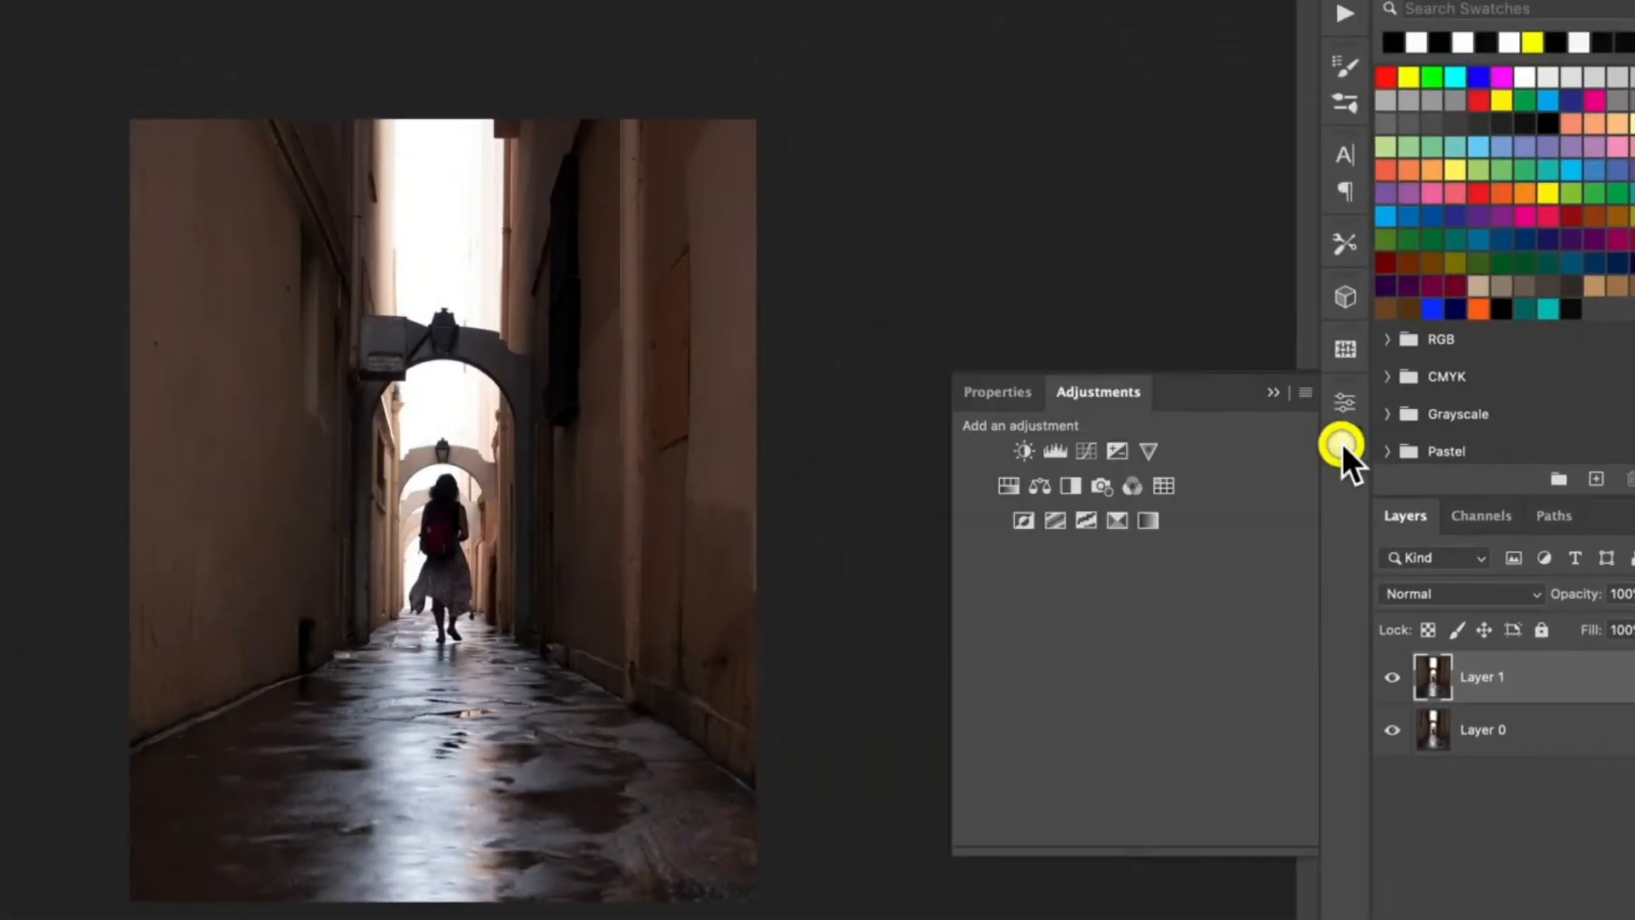
- Add a Curves adjustment layer above the alley photo layers
{"action": "left_click", "coordinate": [1084, 451]}
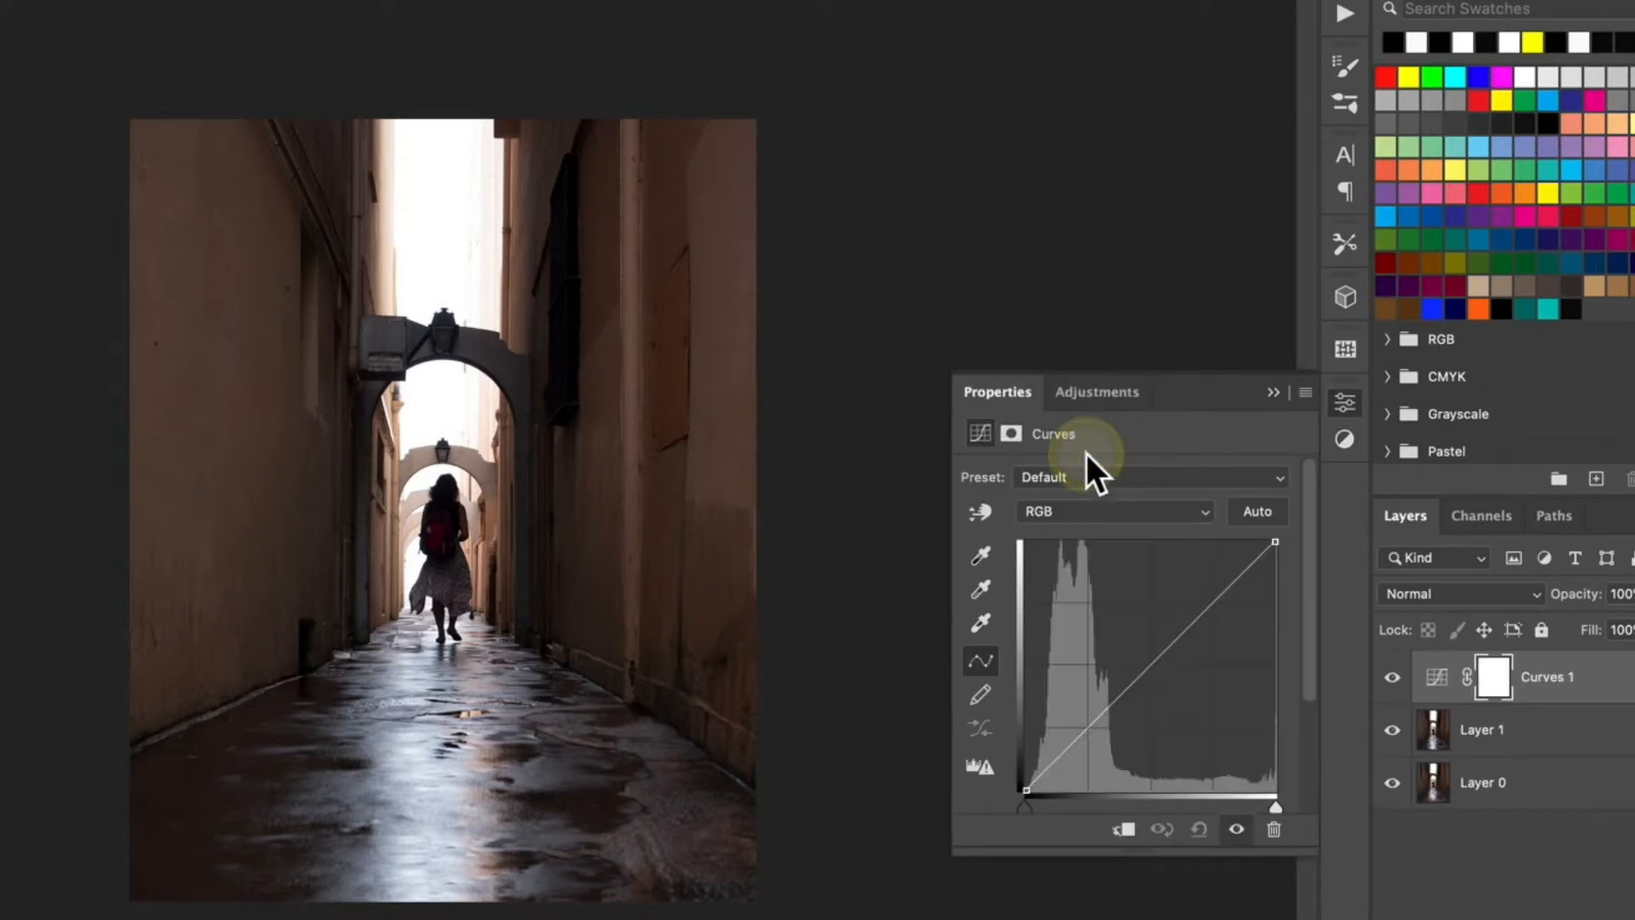
{"action": "mouse_move", "coordinate": [1121, 485]}
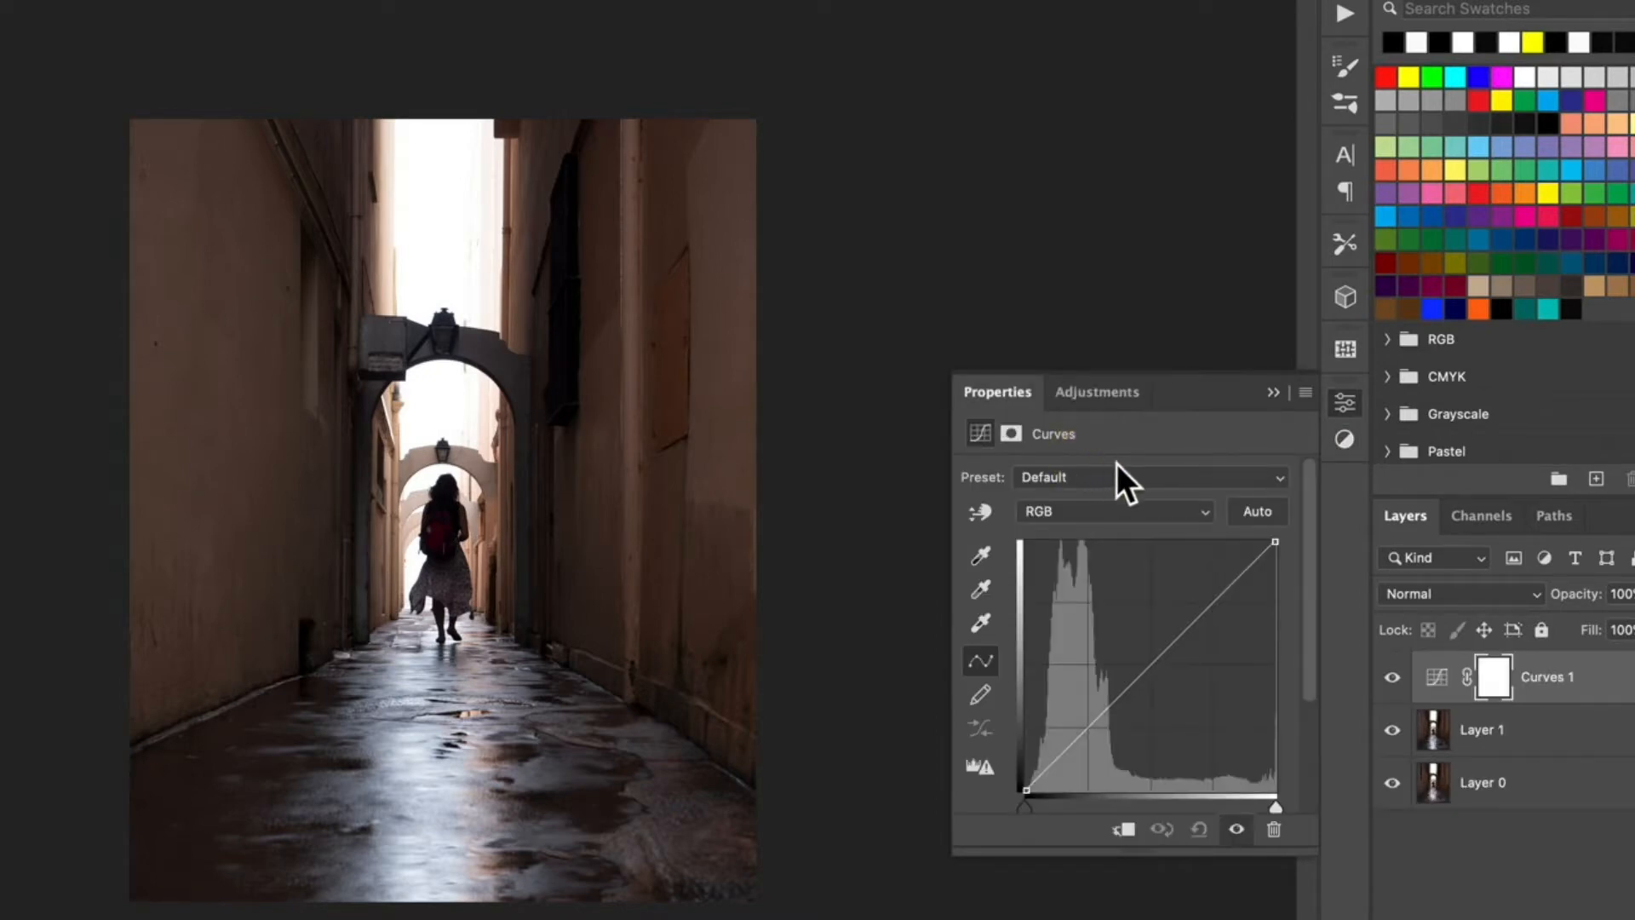
{"action": "mouse_move", "coordinate": [1051, 563]}
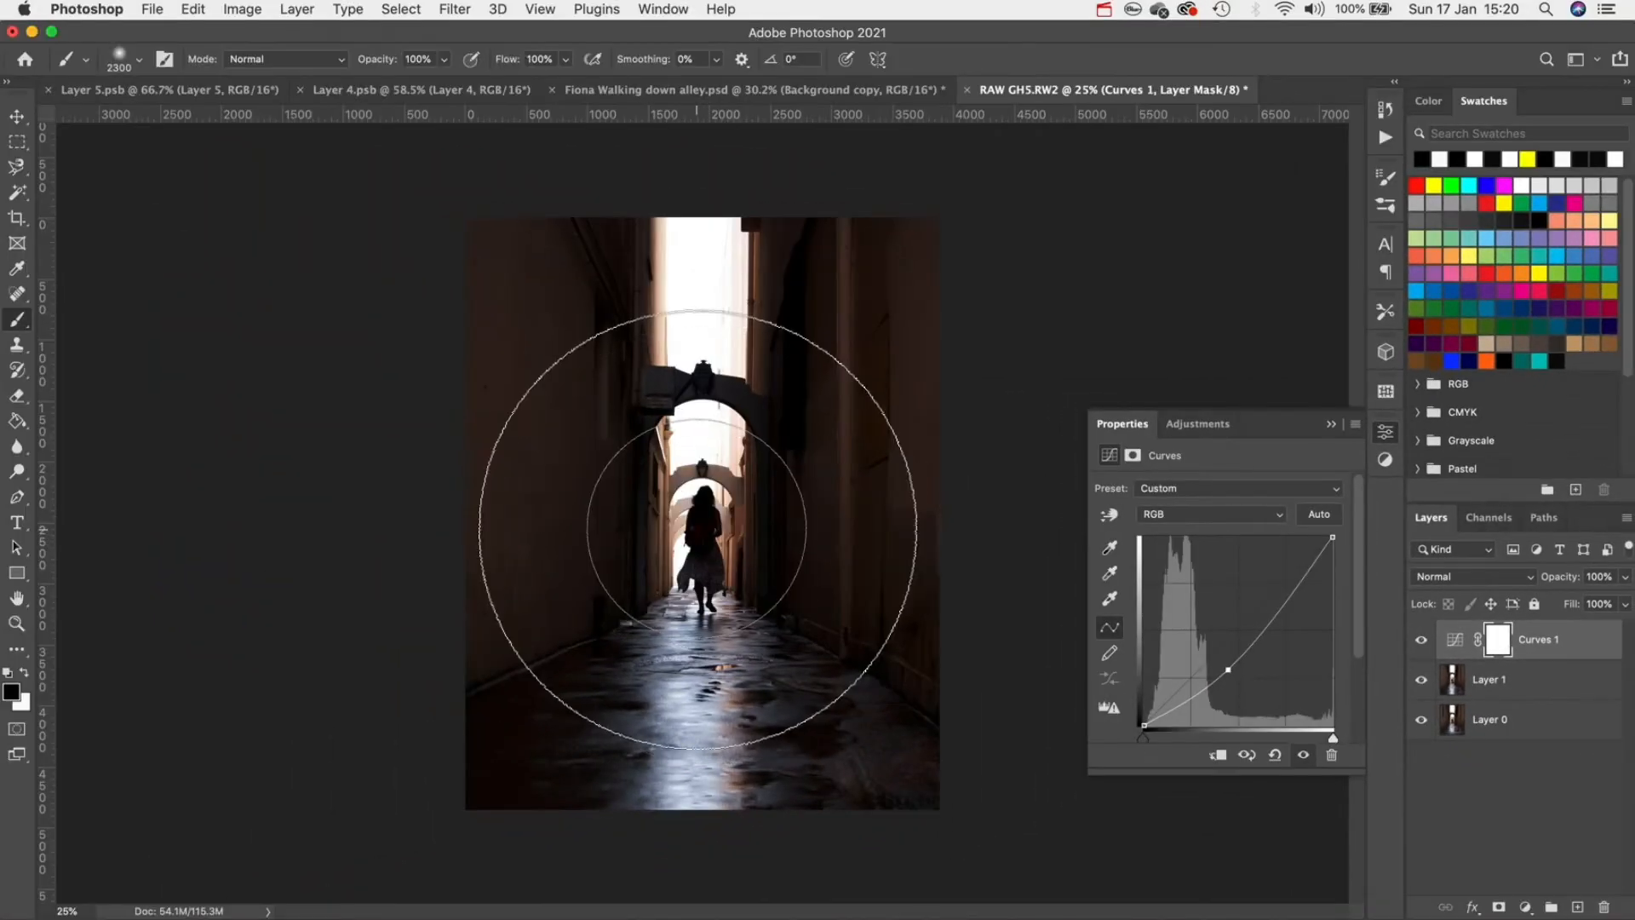
- Paint a small masked spot over the walking woman on the Curves 1 mask
{"action": "left_click", "coordinate": [136, 58]}
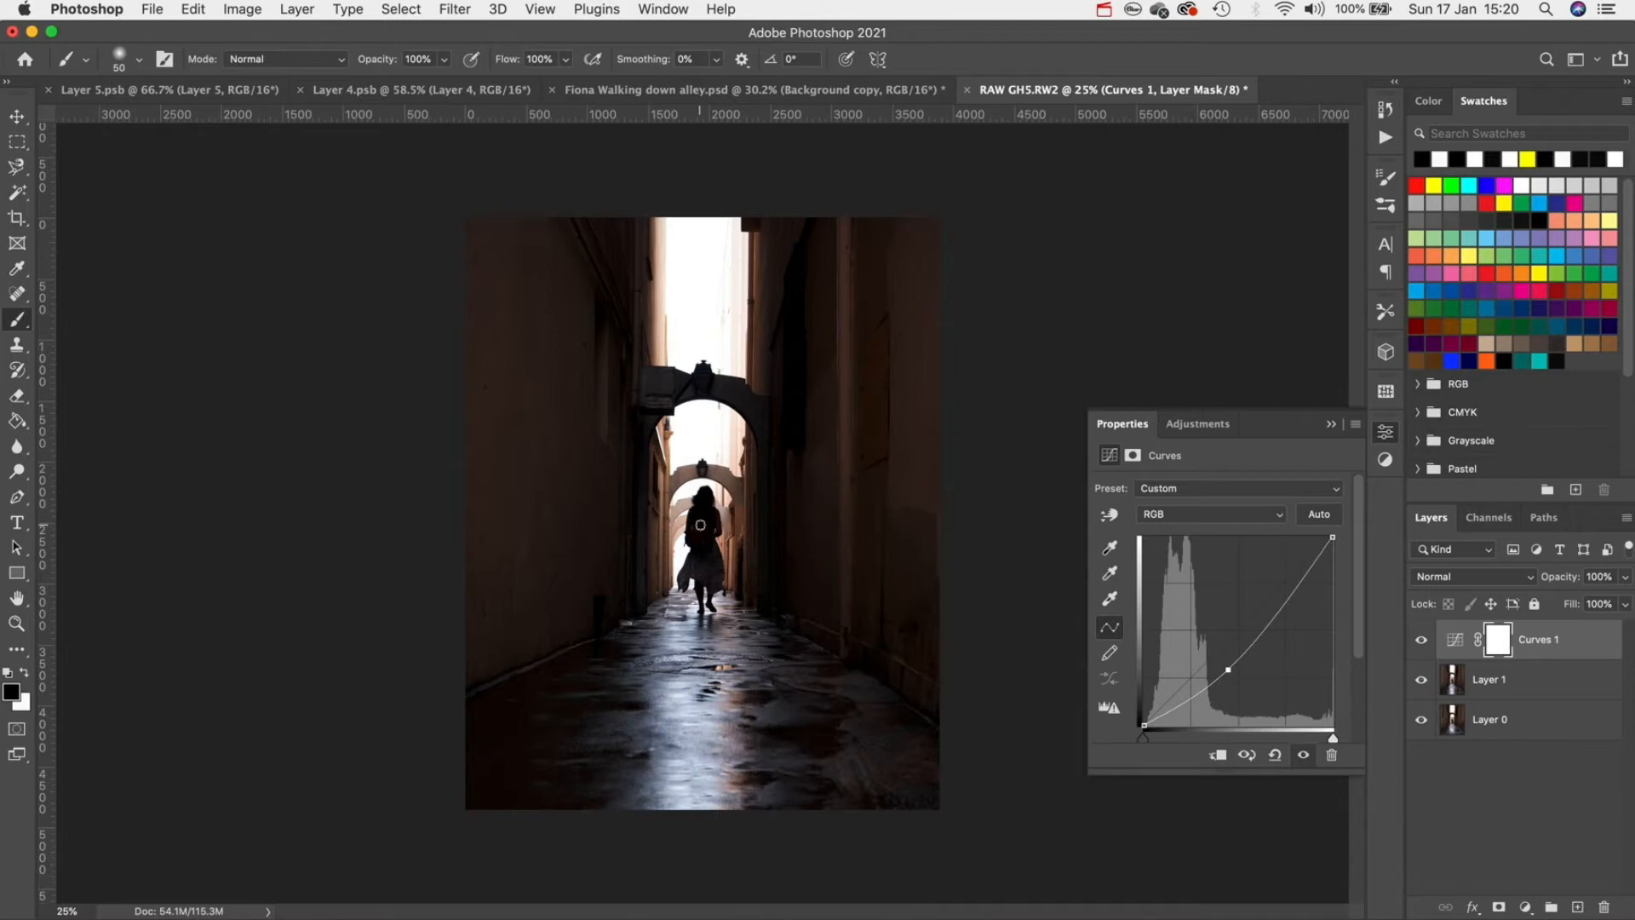
{"action": "left_click", "coordinate": [1497, 639]}
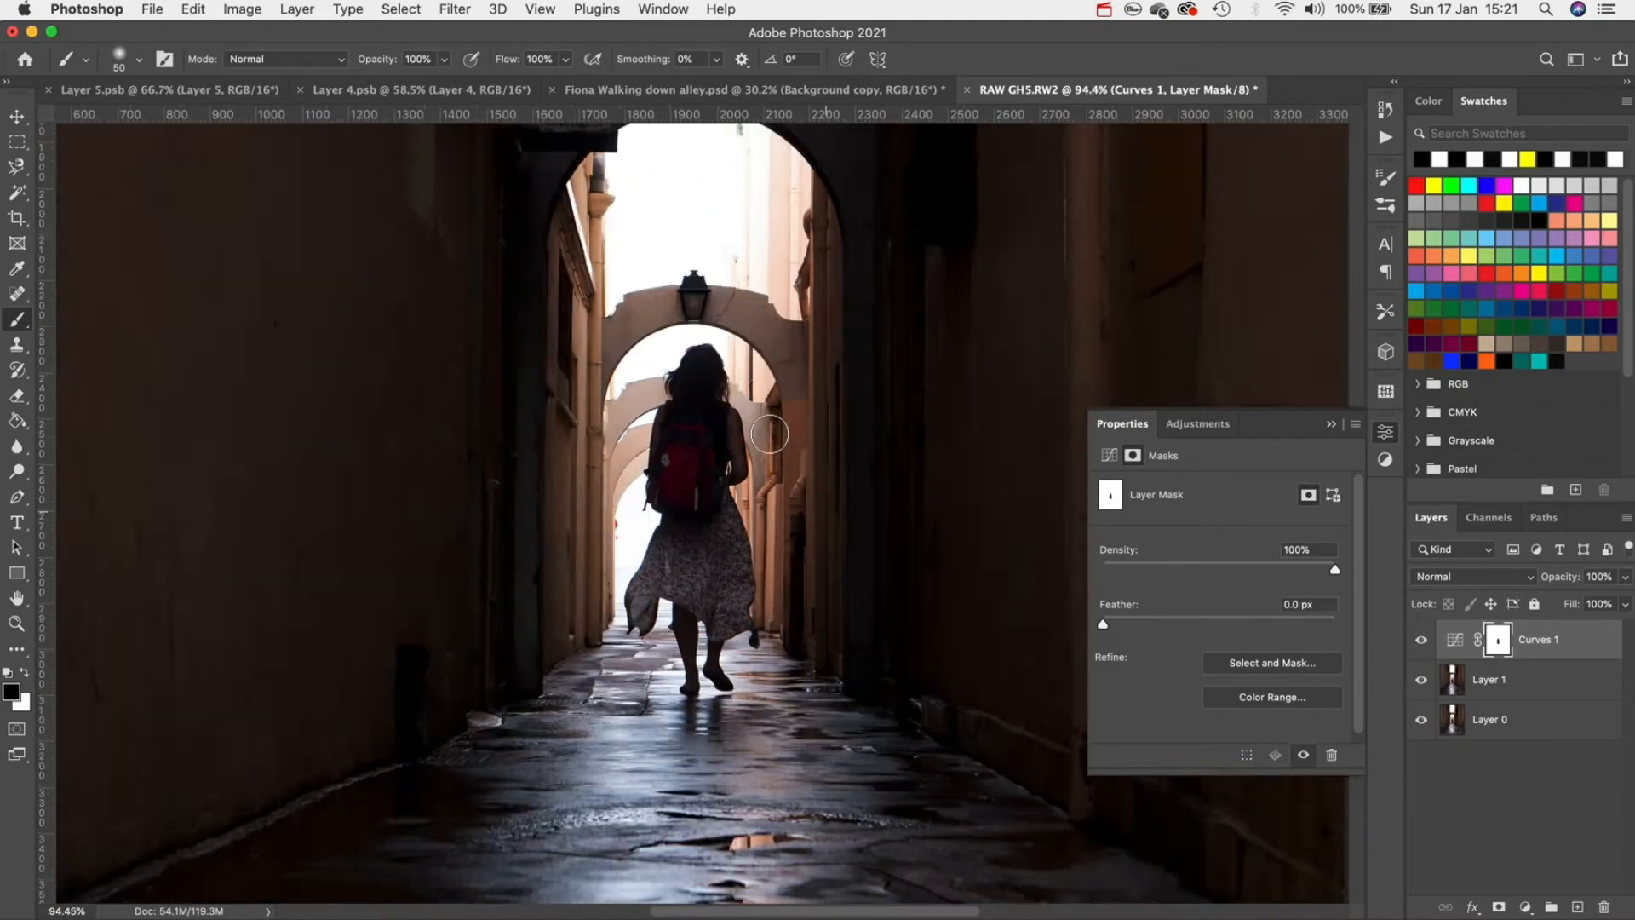
{"action": "left_click", "coordinate": [1454, 640]}
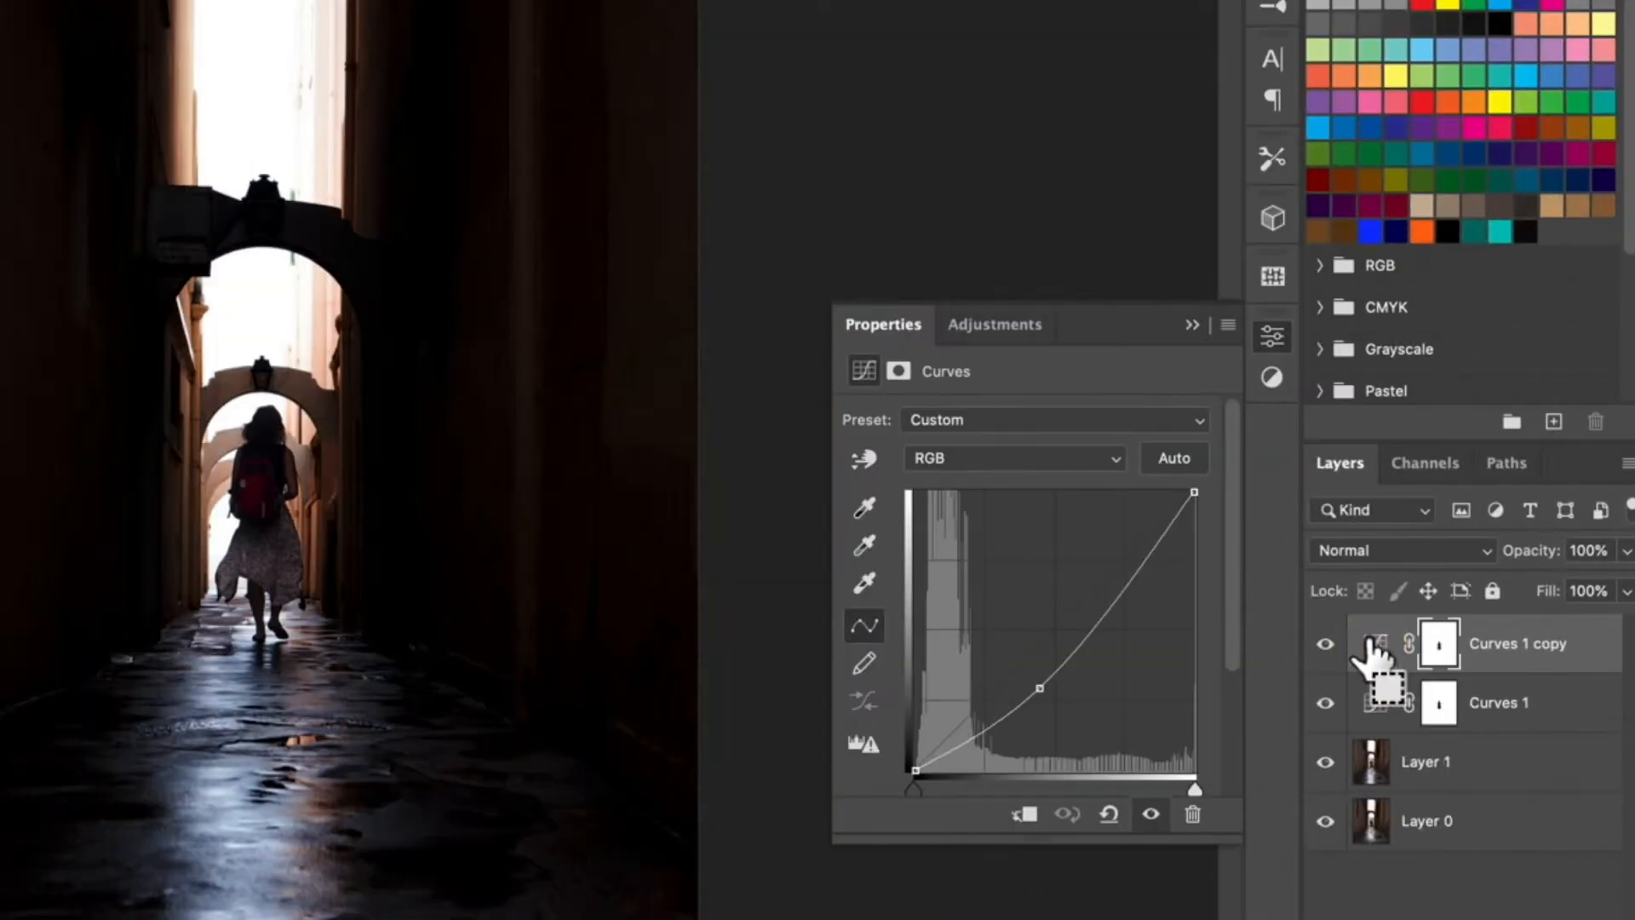
- Select the Curves copy's mask and invert it to black
{"action": "left_click", "coordinate": [1437, 642]}
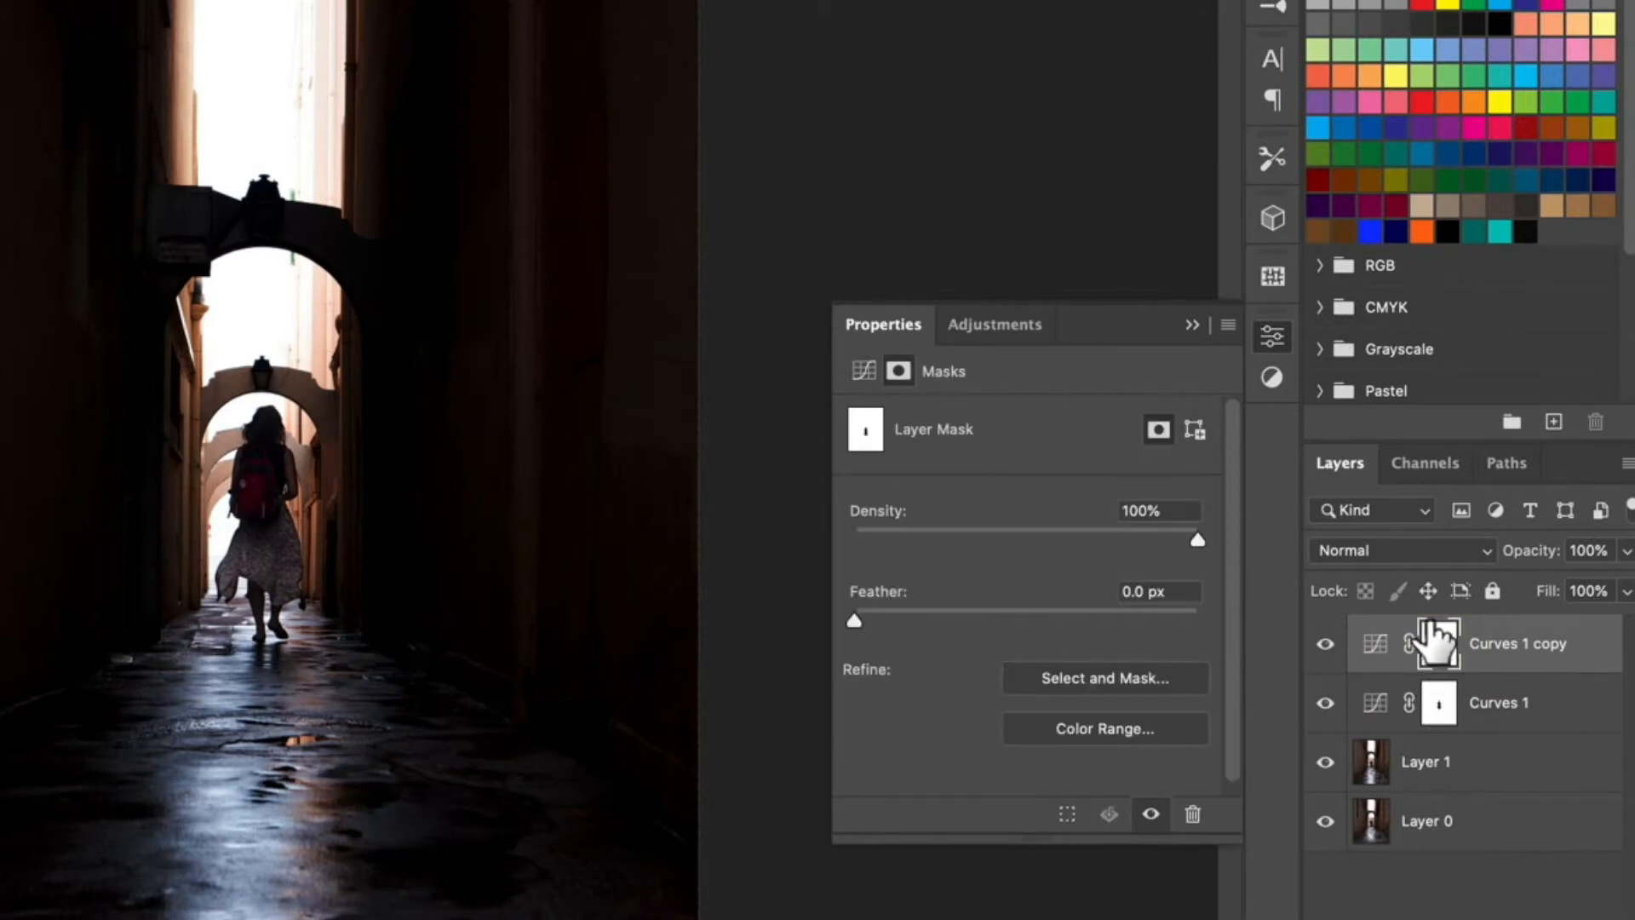
{"action": "left_click", "coordinate": [1436, 642]}
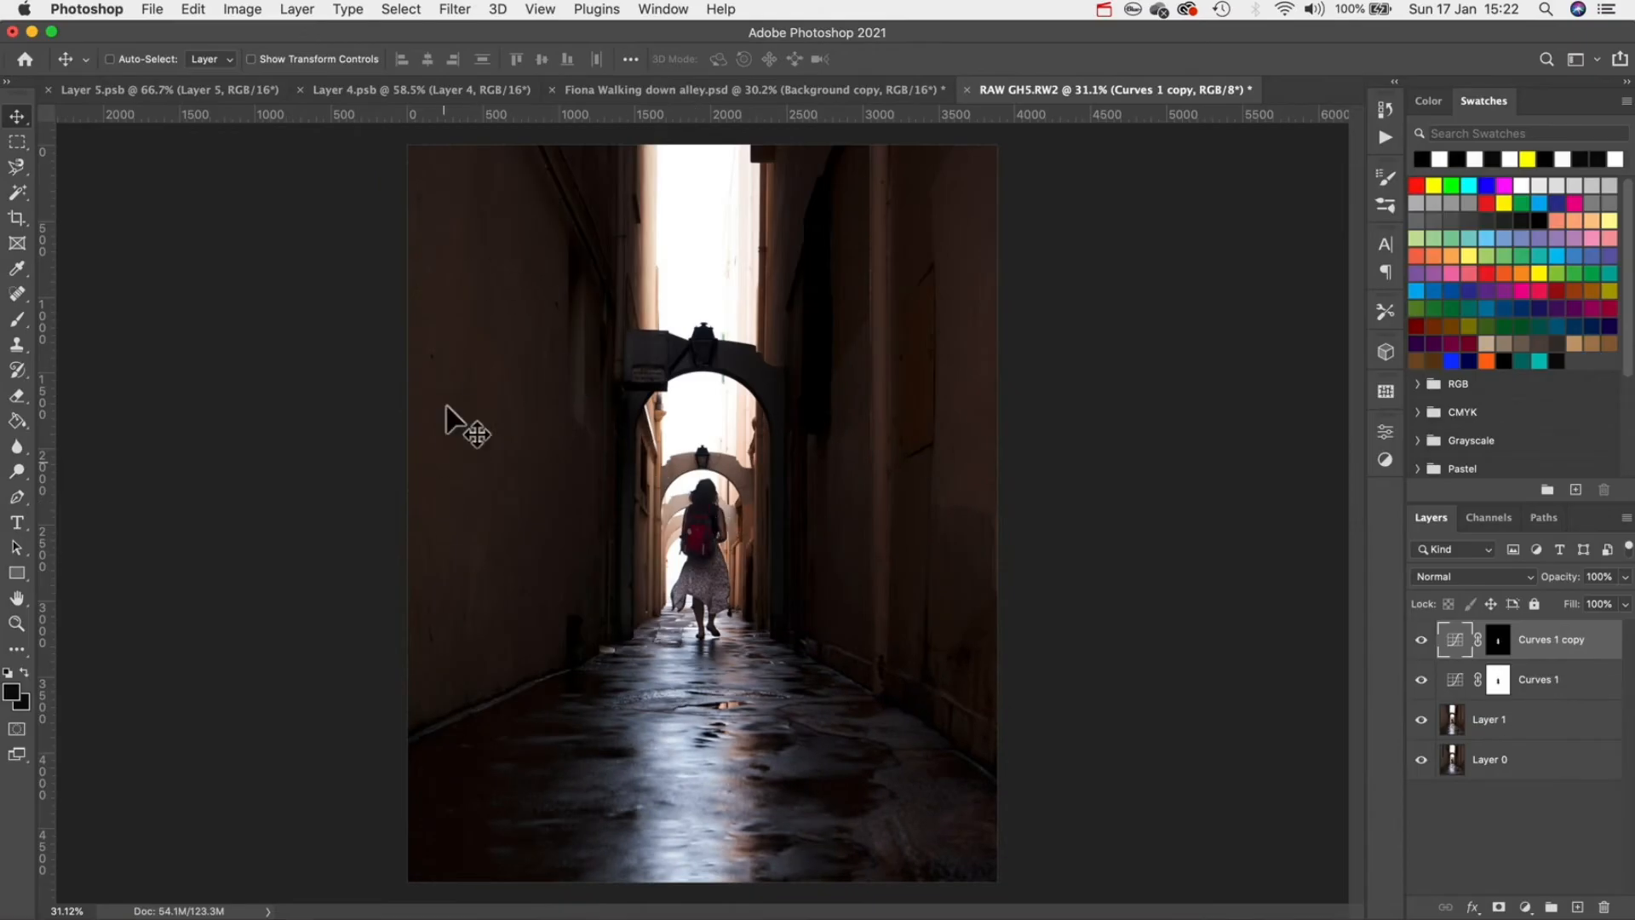
{"action": "mouse_move", "coordinate": [965, 498]}
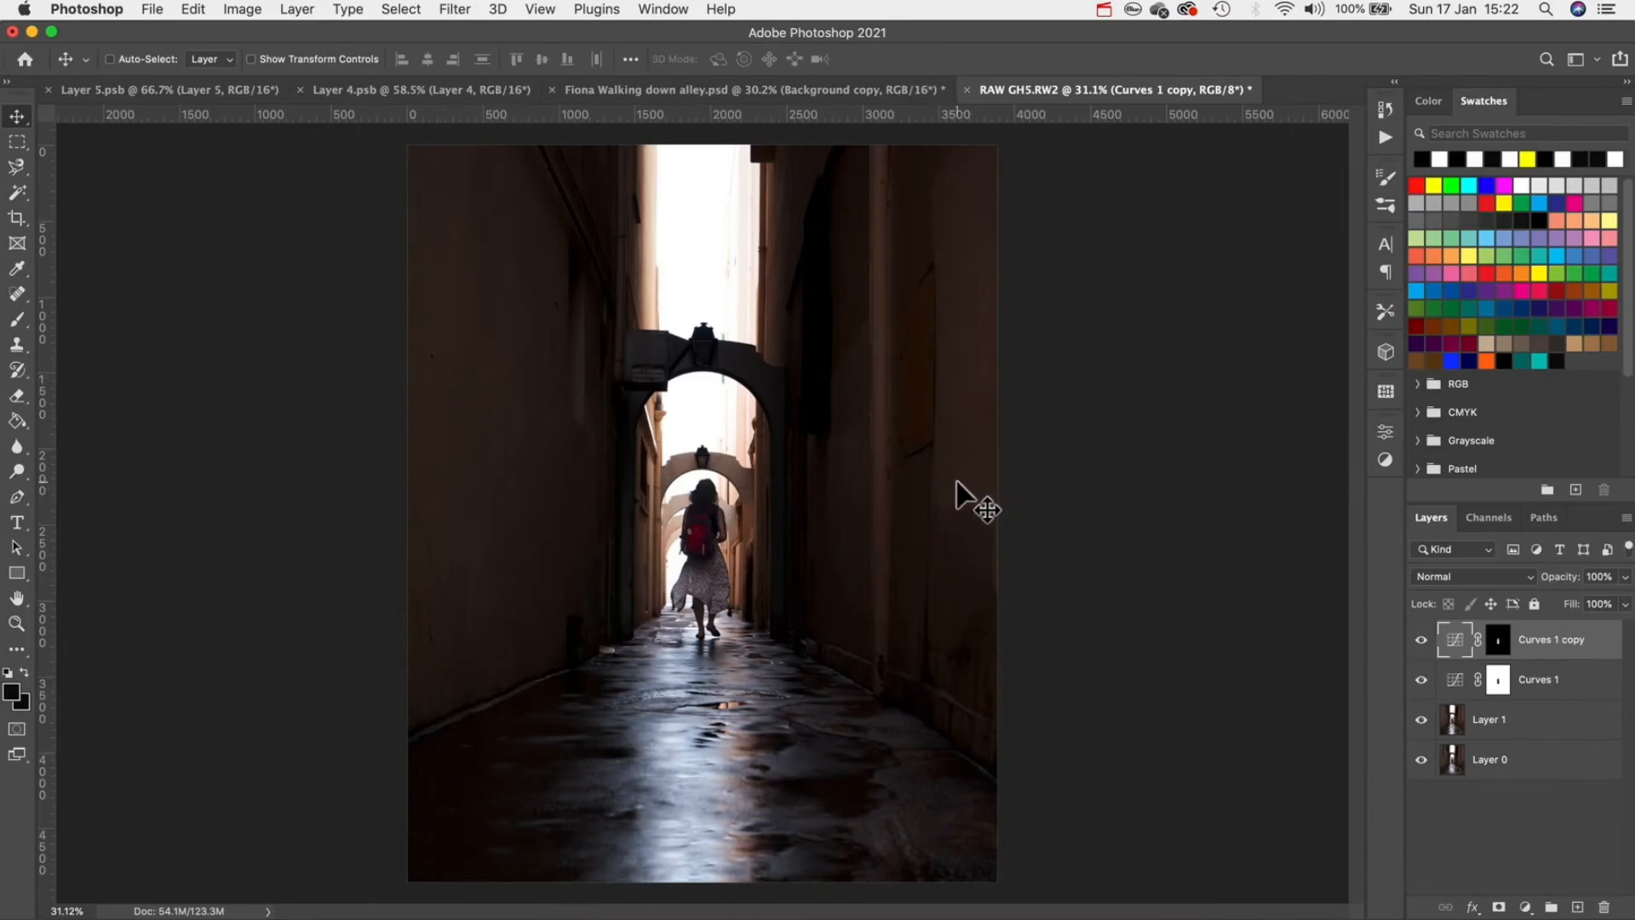
{"action": "mouse_move", "coordinate": [1370, 521]}
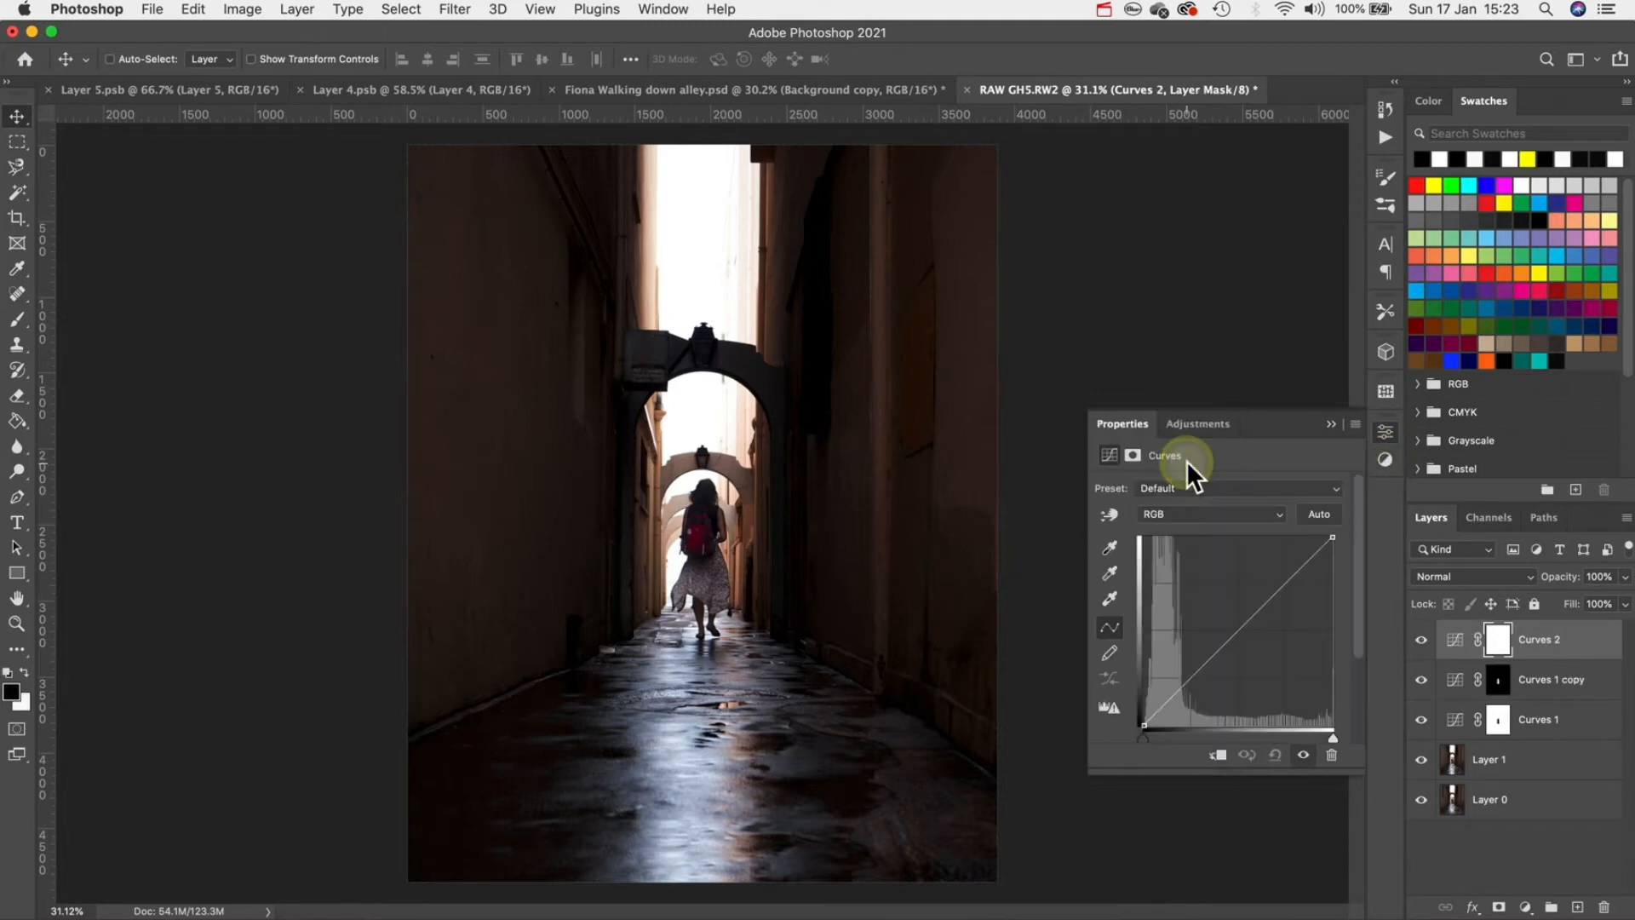
- Add a second Curves layer and pull its upper curve down
{"action": "left_click", "coordinate": [1278, 595]}
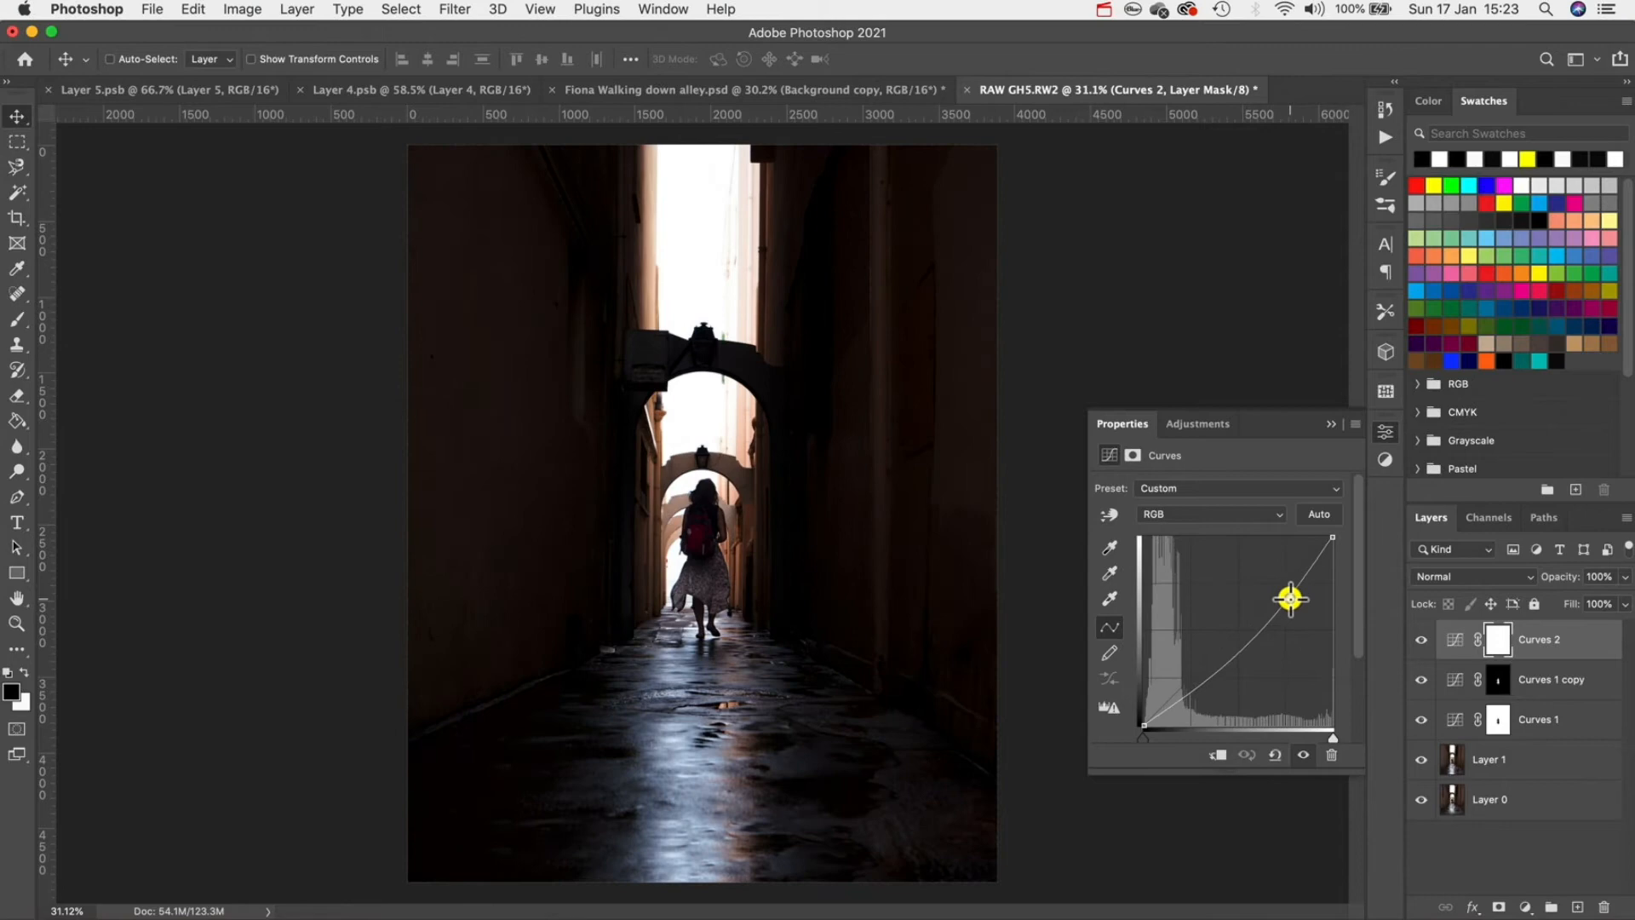
{"action": "left_click", "coordinate": [18, 320]}
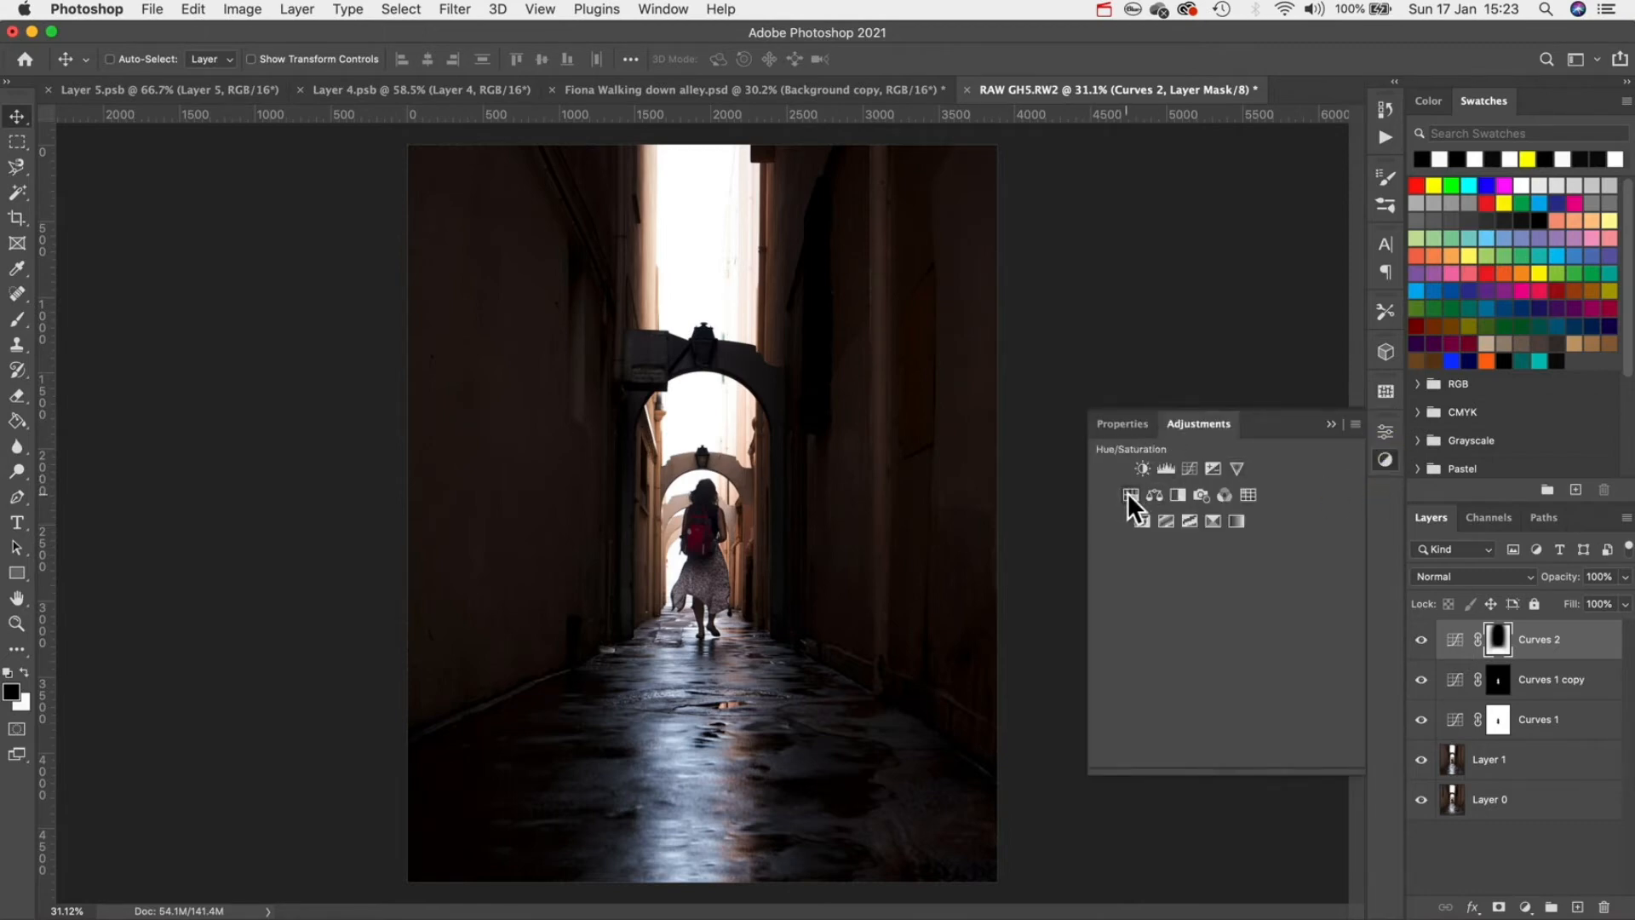
- Add a Hue/Saturation layer at Saturation +30 and select its mask for brushing
{"action": "left_click", "coordinate": [1130, 495]}
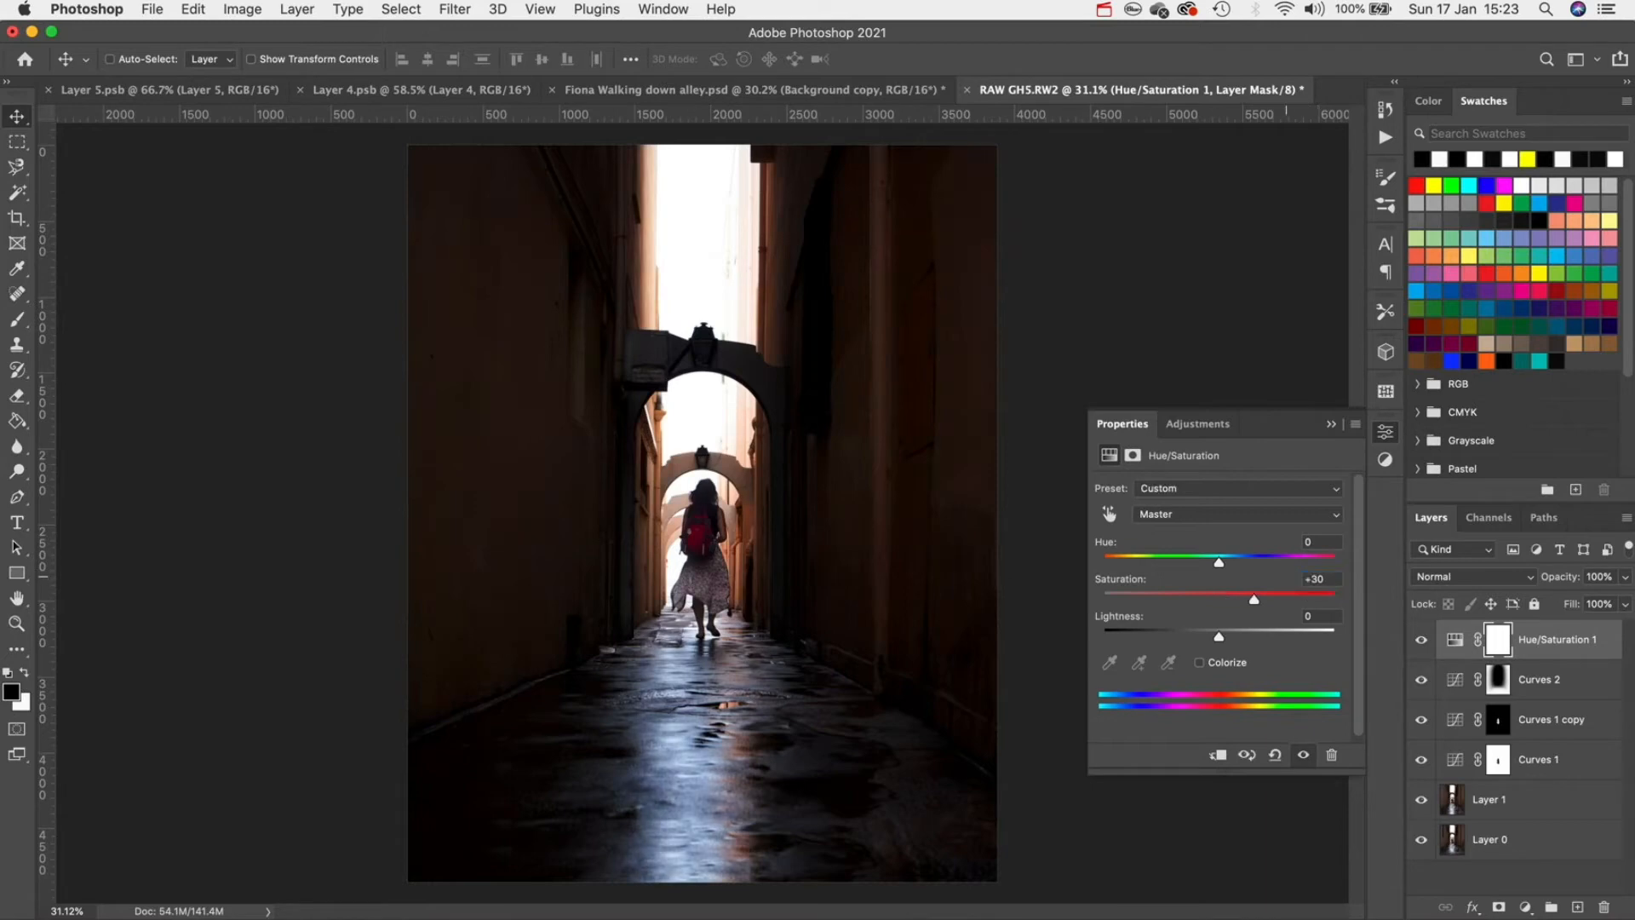
{"action": "mouse_move", "coordinate": [1281, 572]}
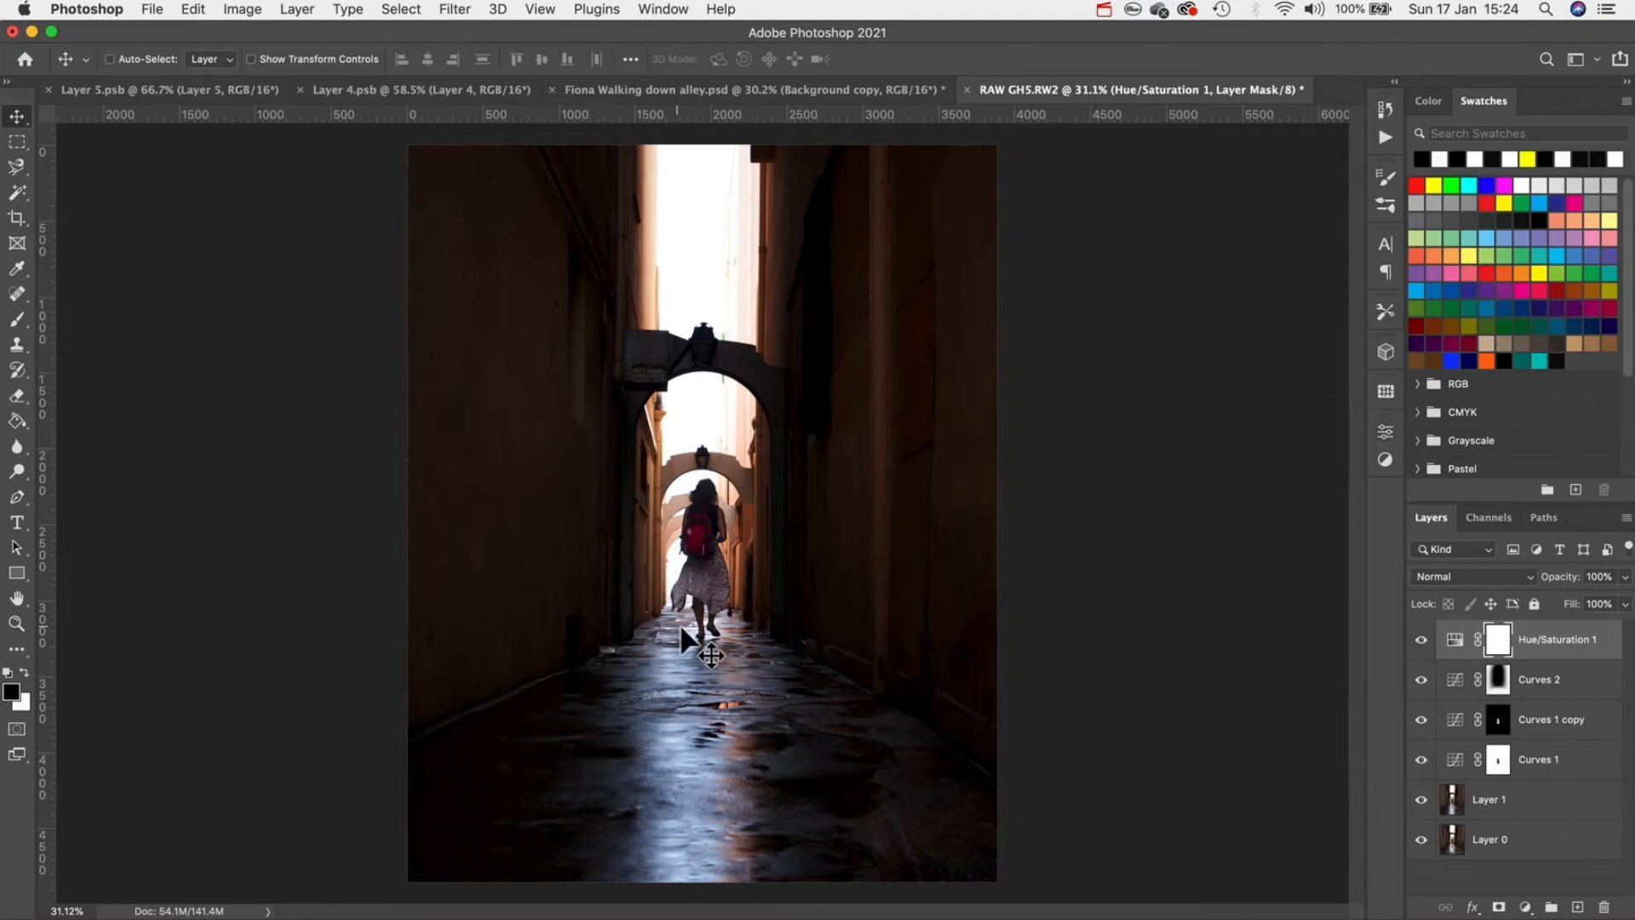
{"action": "mouse_move", "coordinate": [676, 610]}
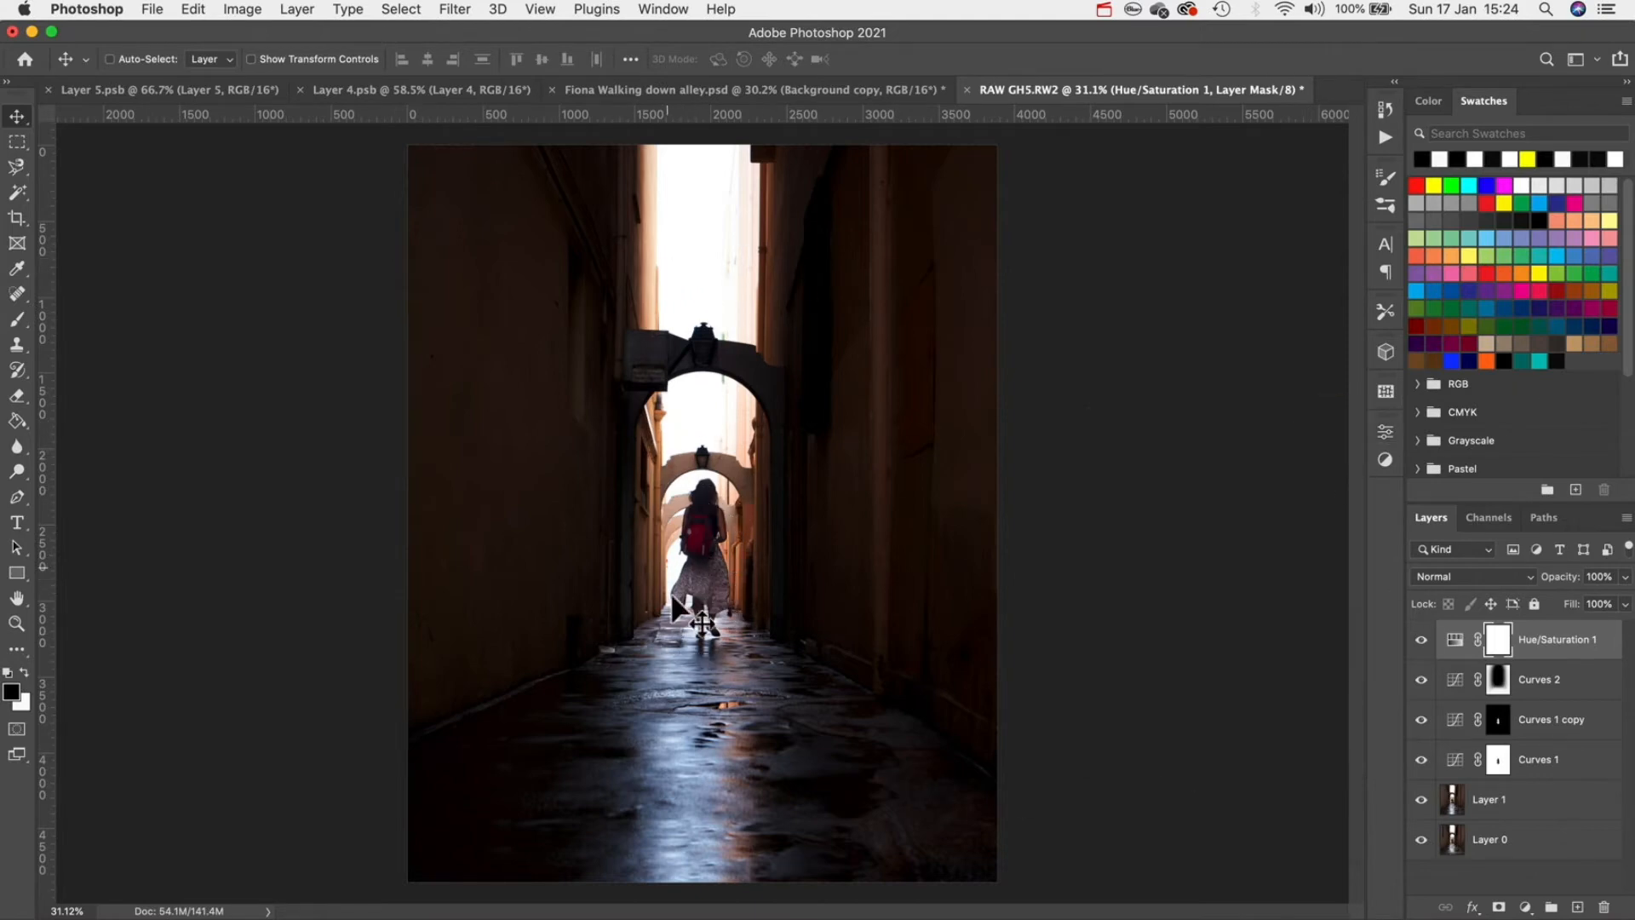
{"action": "left_click", "coordinate": [17, 320]}
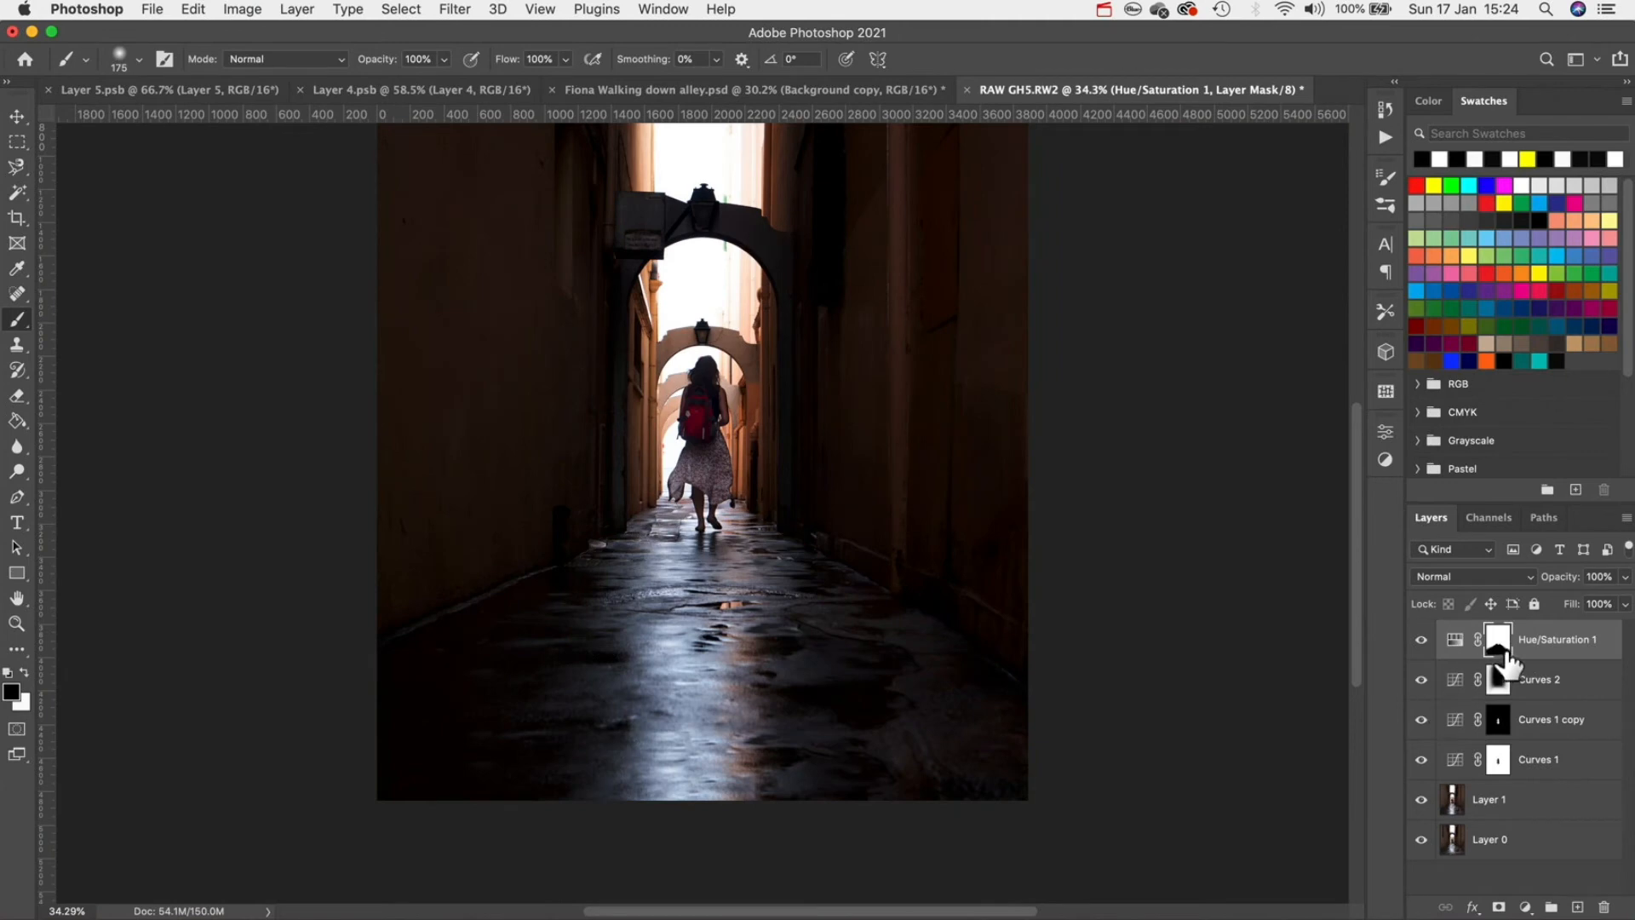
{"action": "left_click", "coordinate": [1456, 638]}
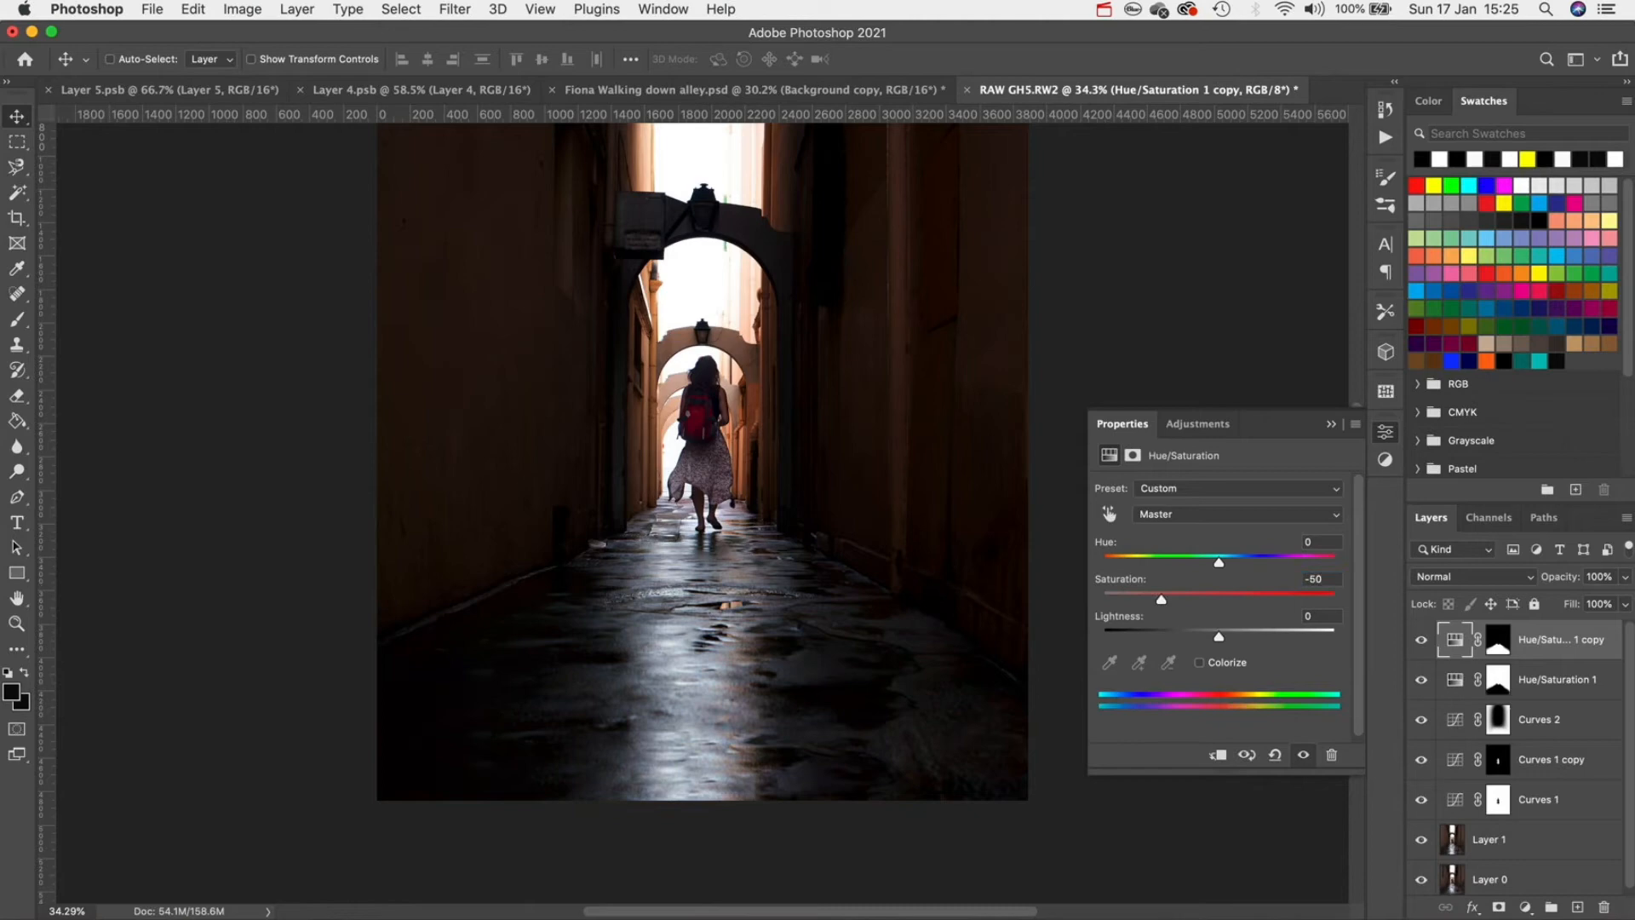
- Glance at the bokeh document, then return to the RAW GH5.RW2 alley photo
{"action": "left_click", "coordinate": [167, 90]}
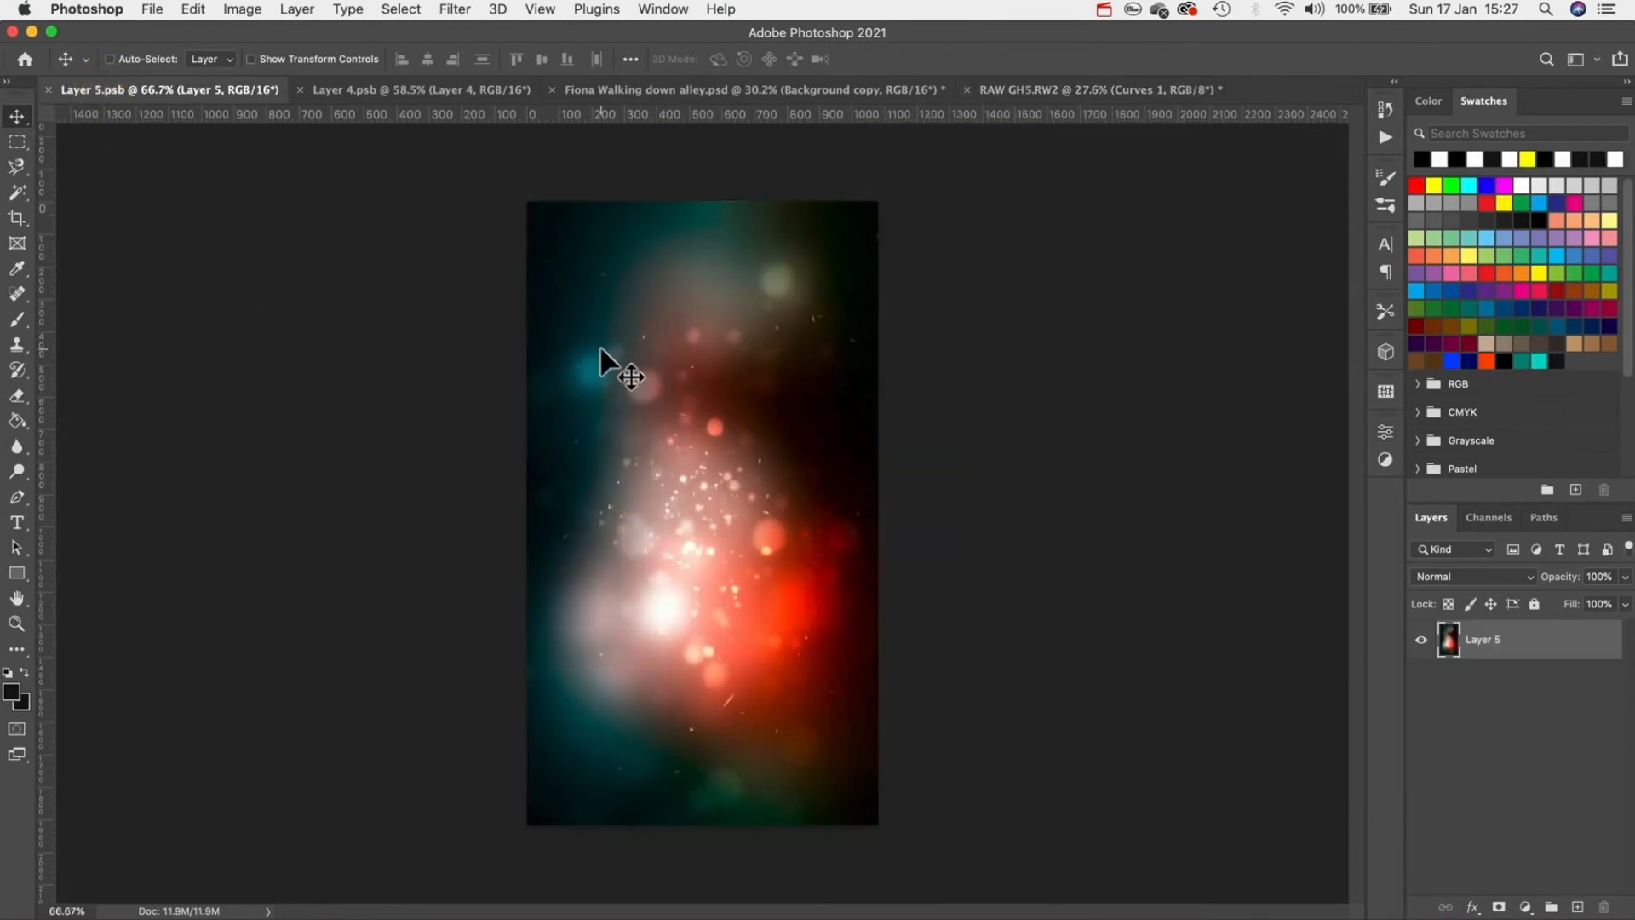
{"action": "left_click", "coordinate": [417, 89]}
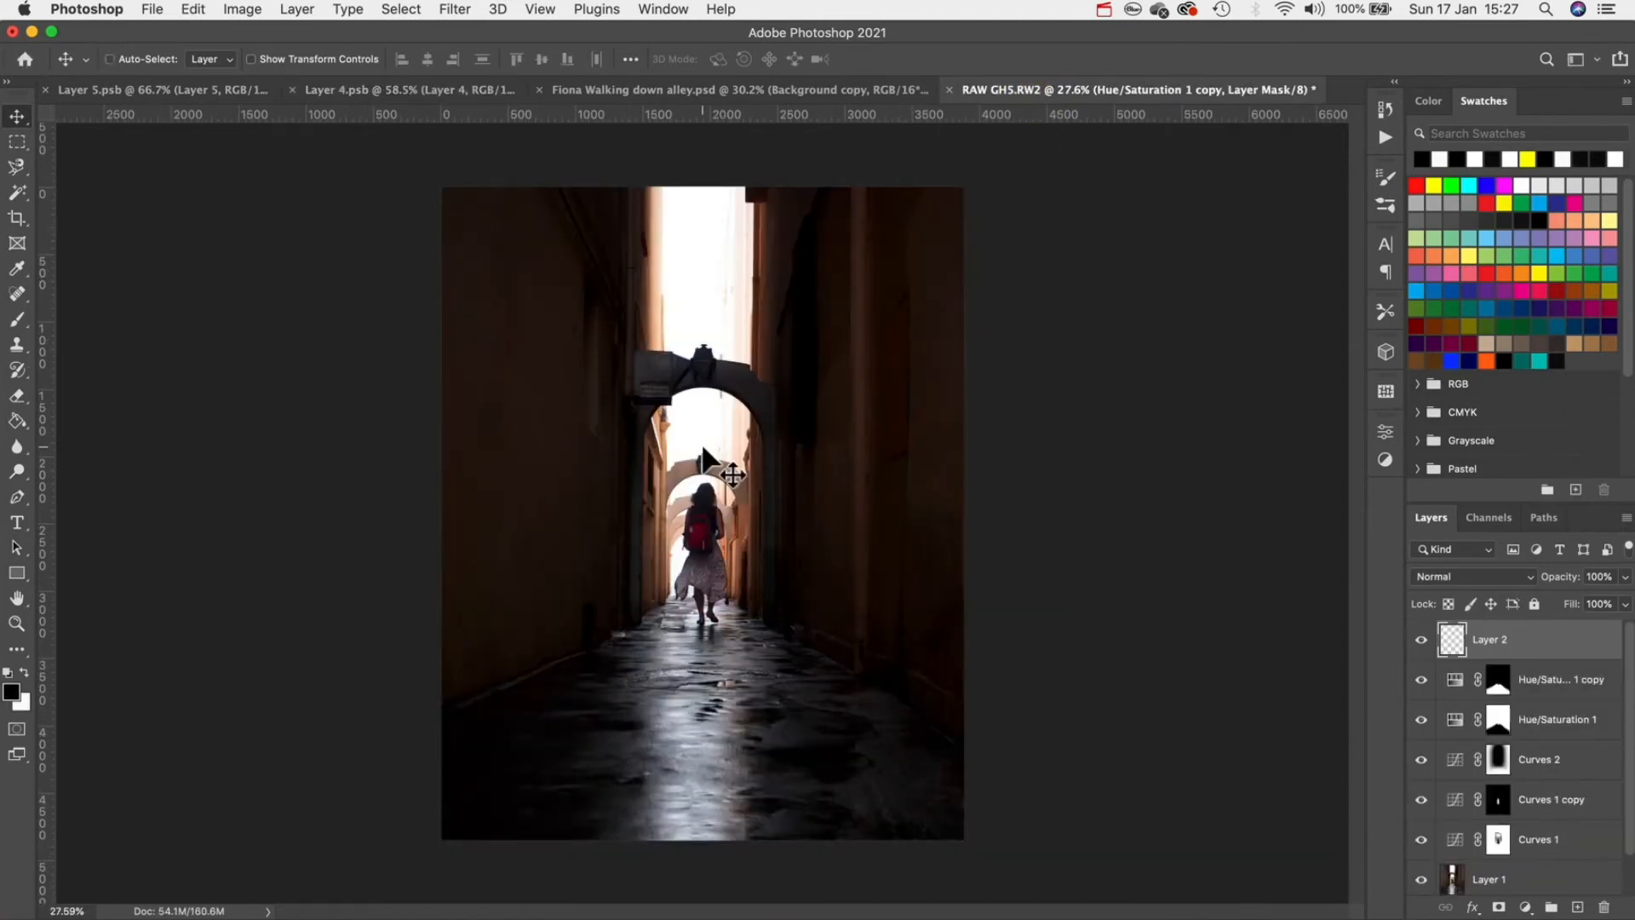
- Paste the light rays, set them to Screen blend mode, and confirm the enlarged size
{"action": "right_click", "coordinate": [1502, 637]}
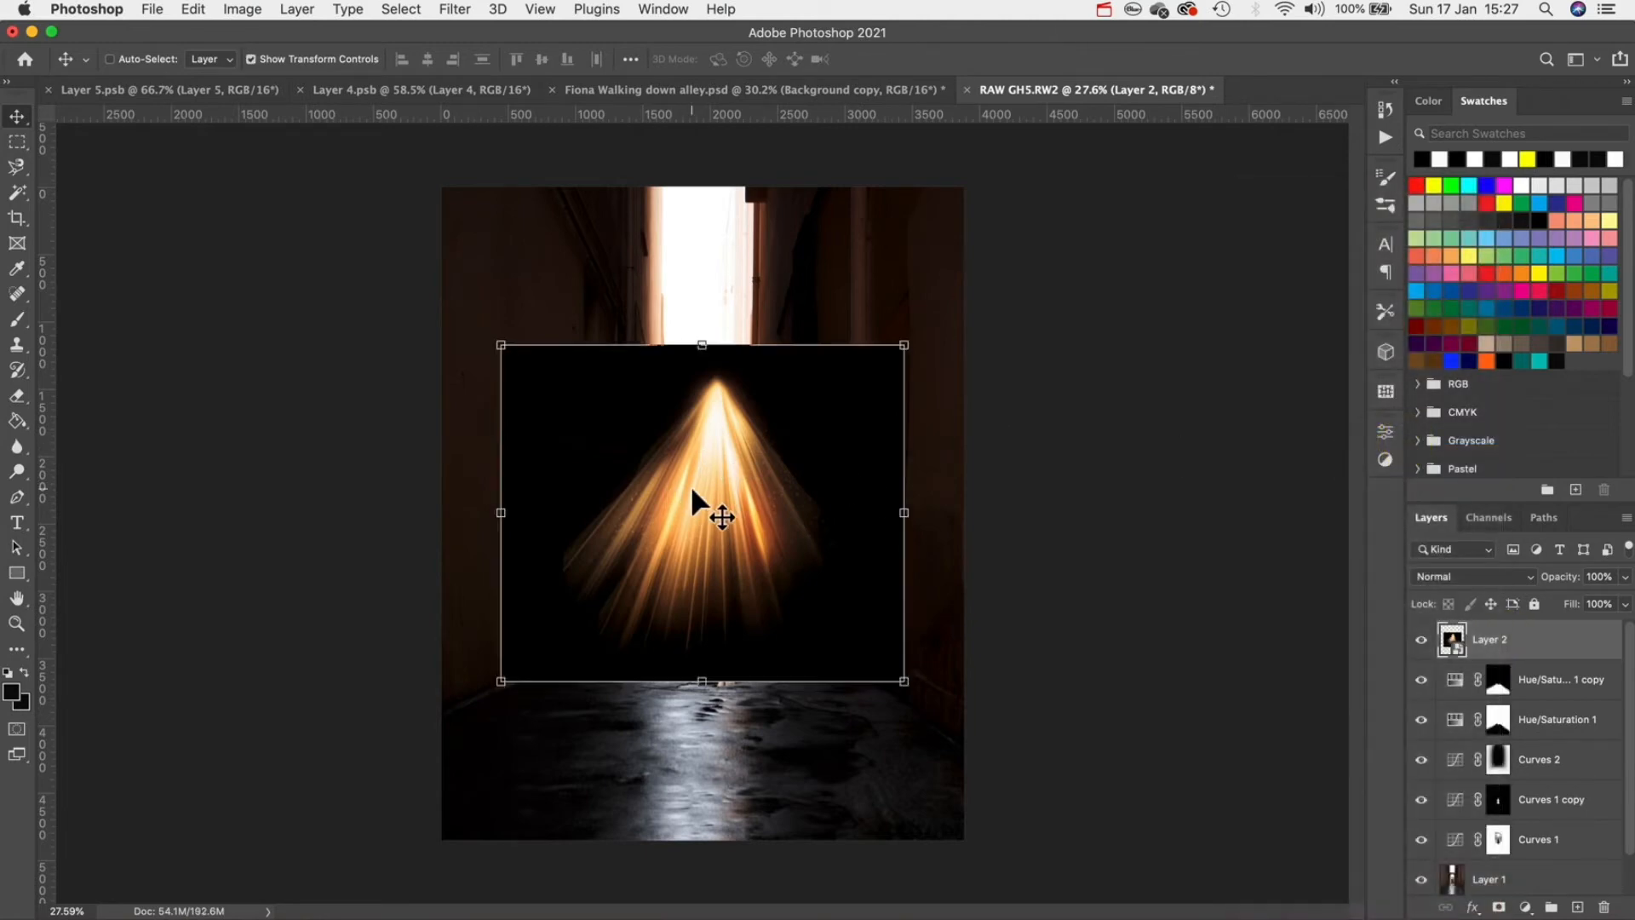
{"action": "left_click", "coordinate": [1470, 575]}
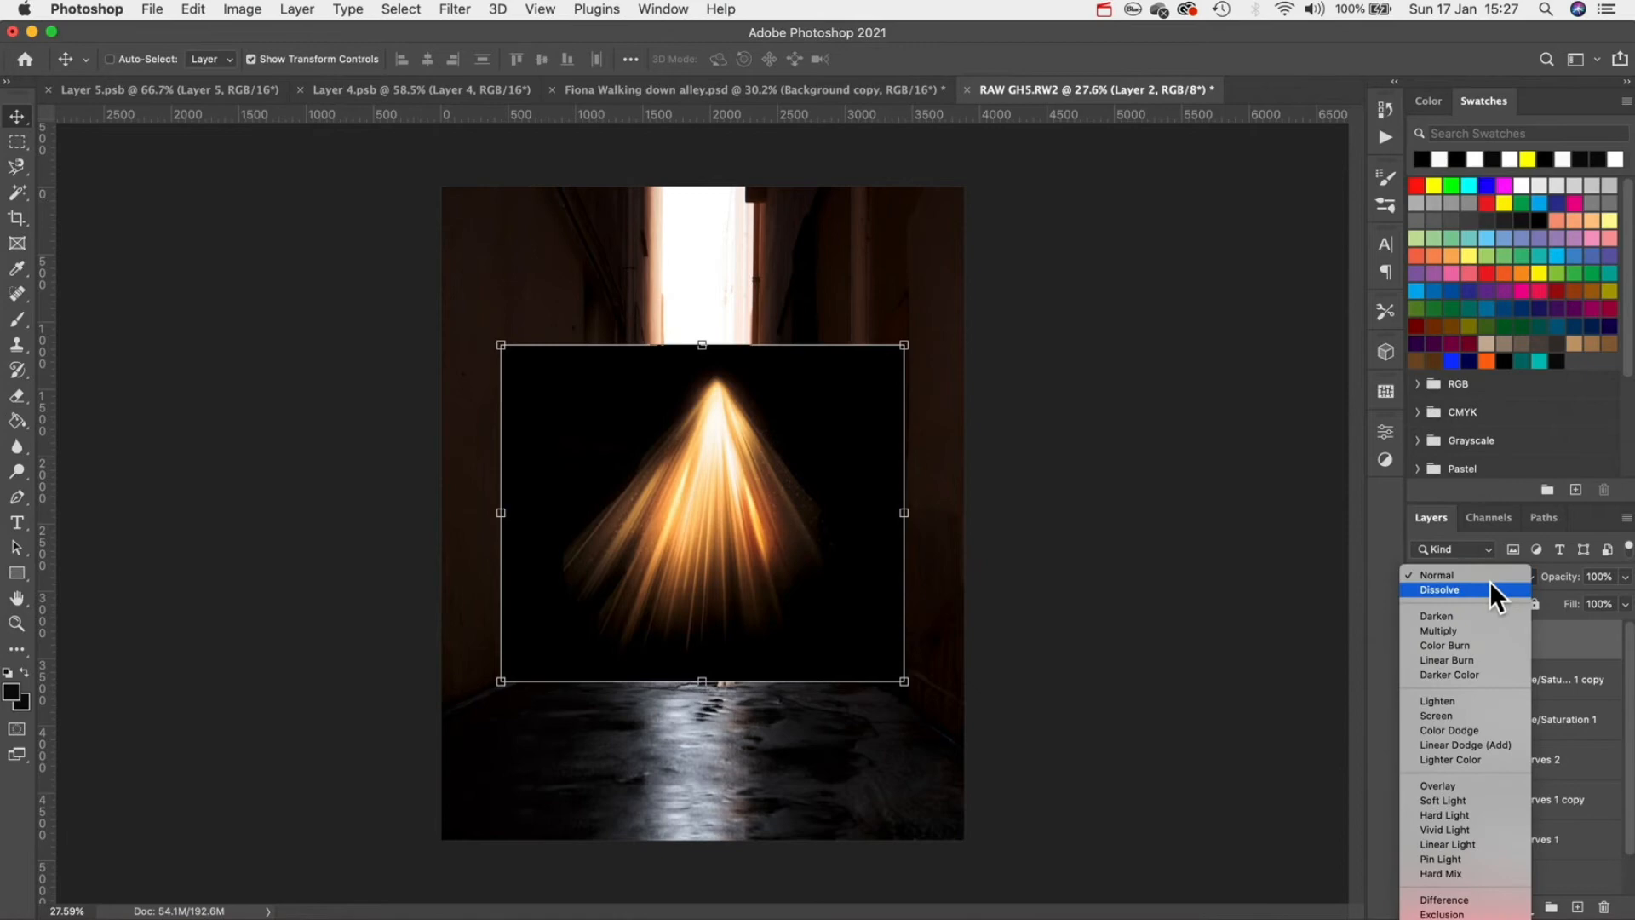
{"action": "left_click", "coordinate": [1437, 715]}
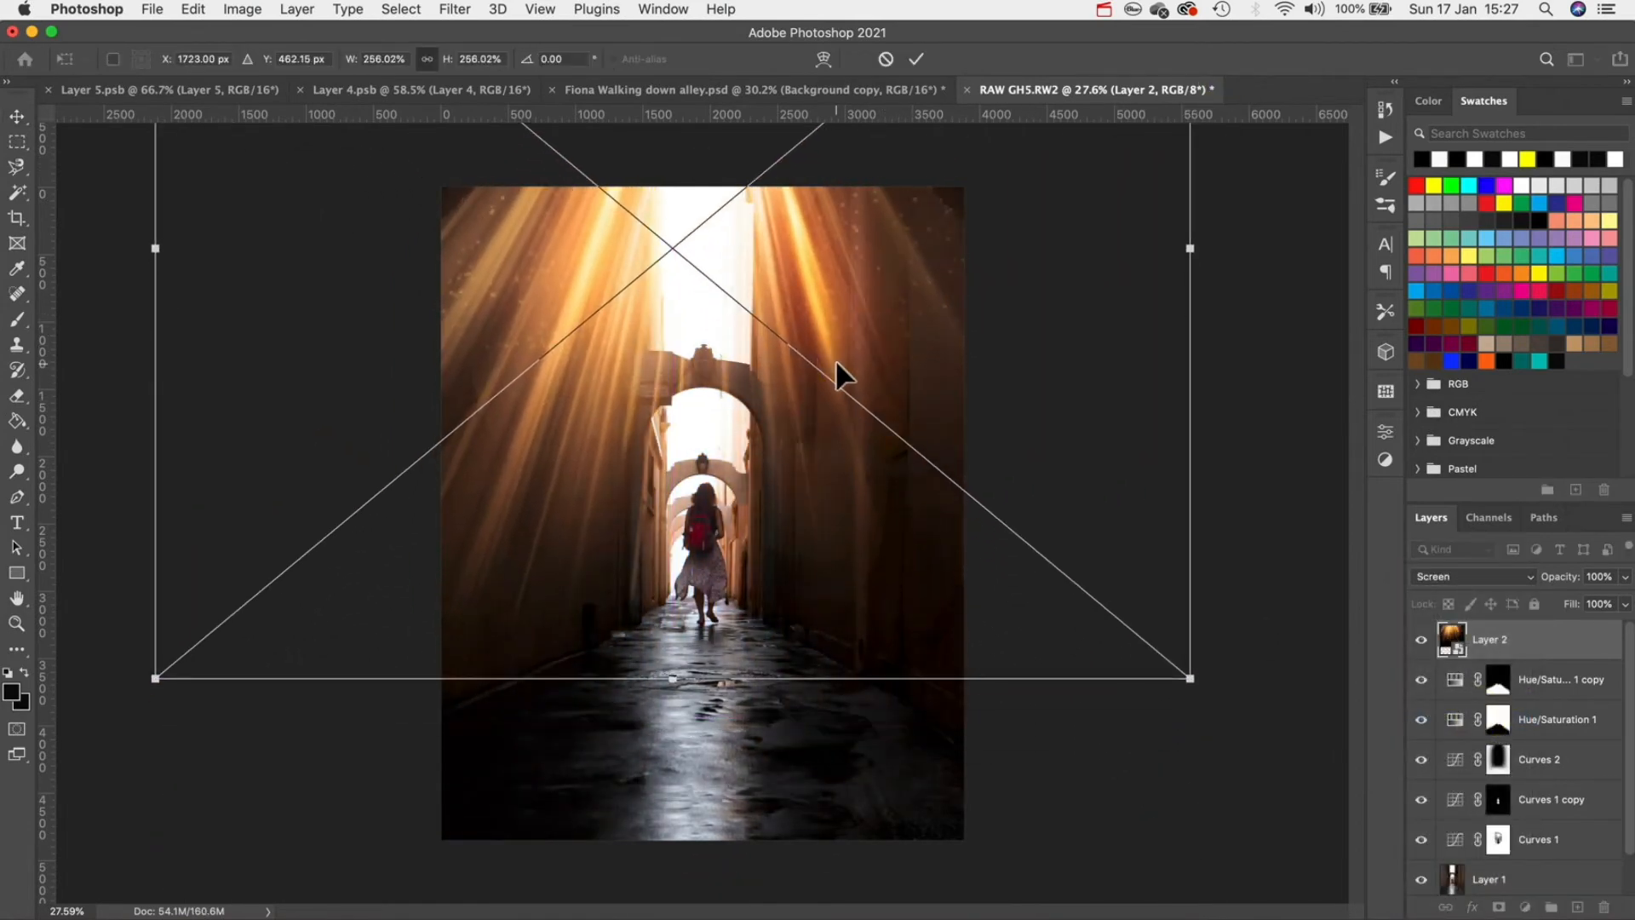
{"action": "left_click", "coordinate": [915, 59]}
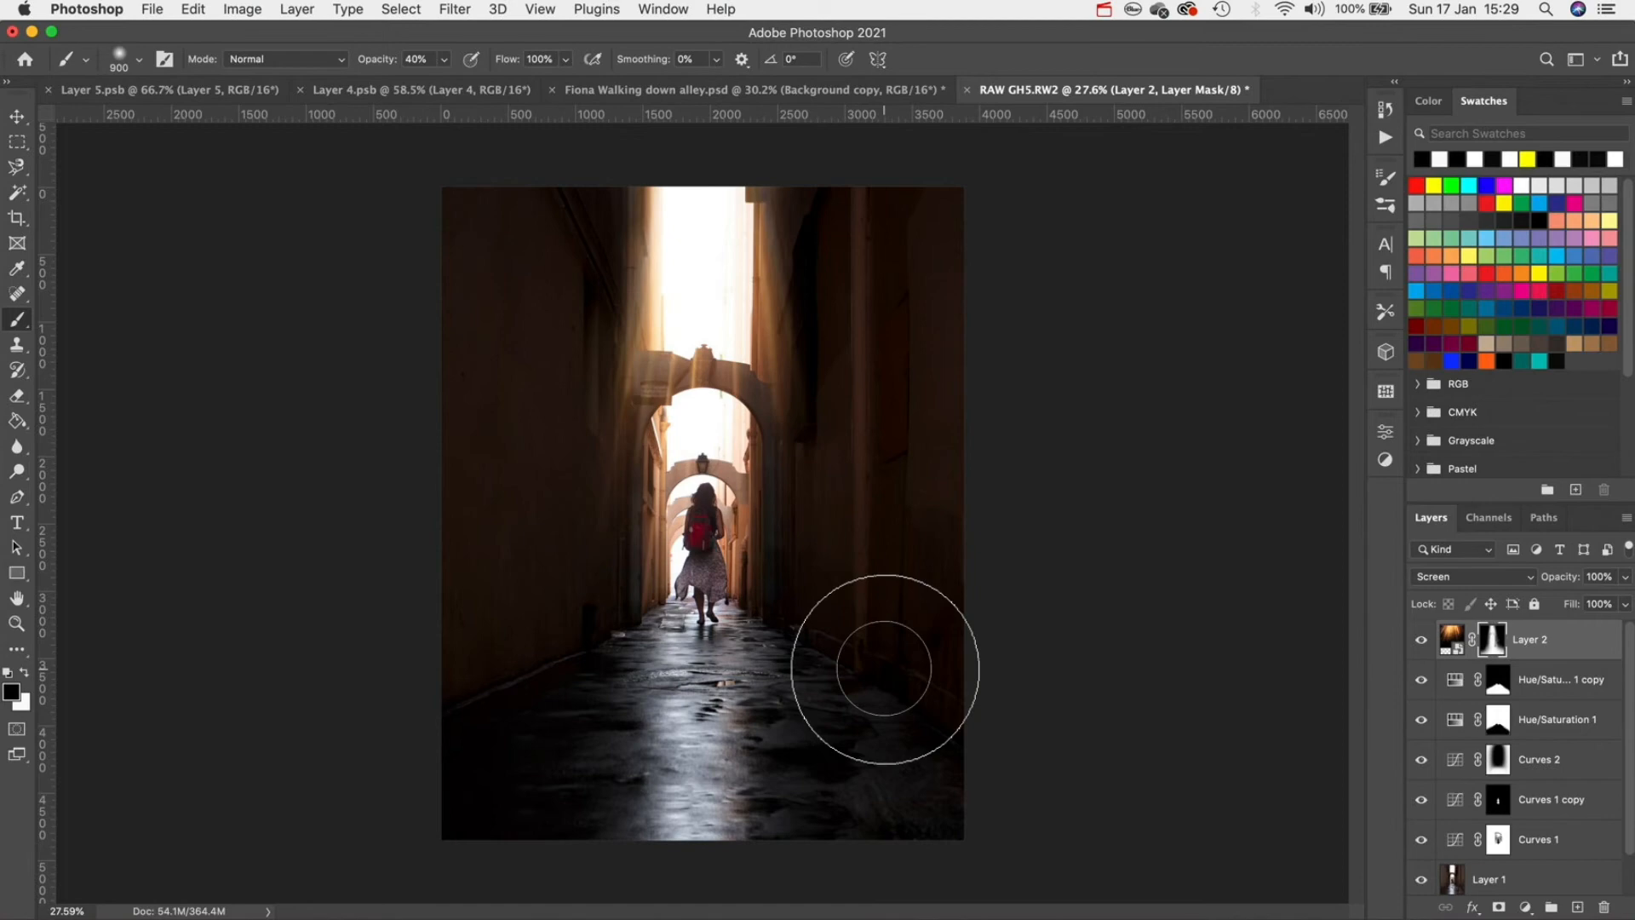
- Switch to the bokeh document to bring its image into the alley photo
{"action": "left_click", "coordinate": [167, 89]}
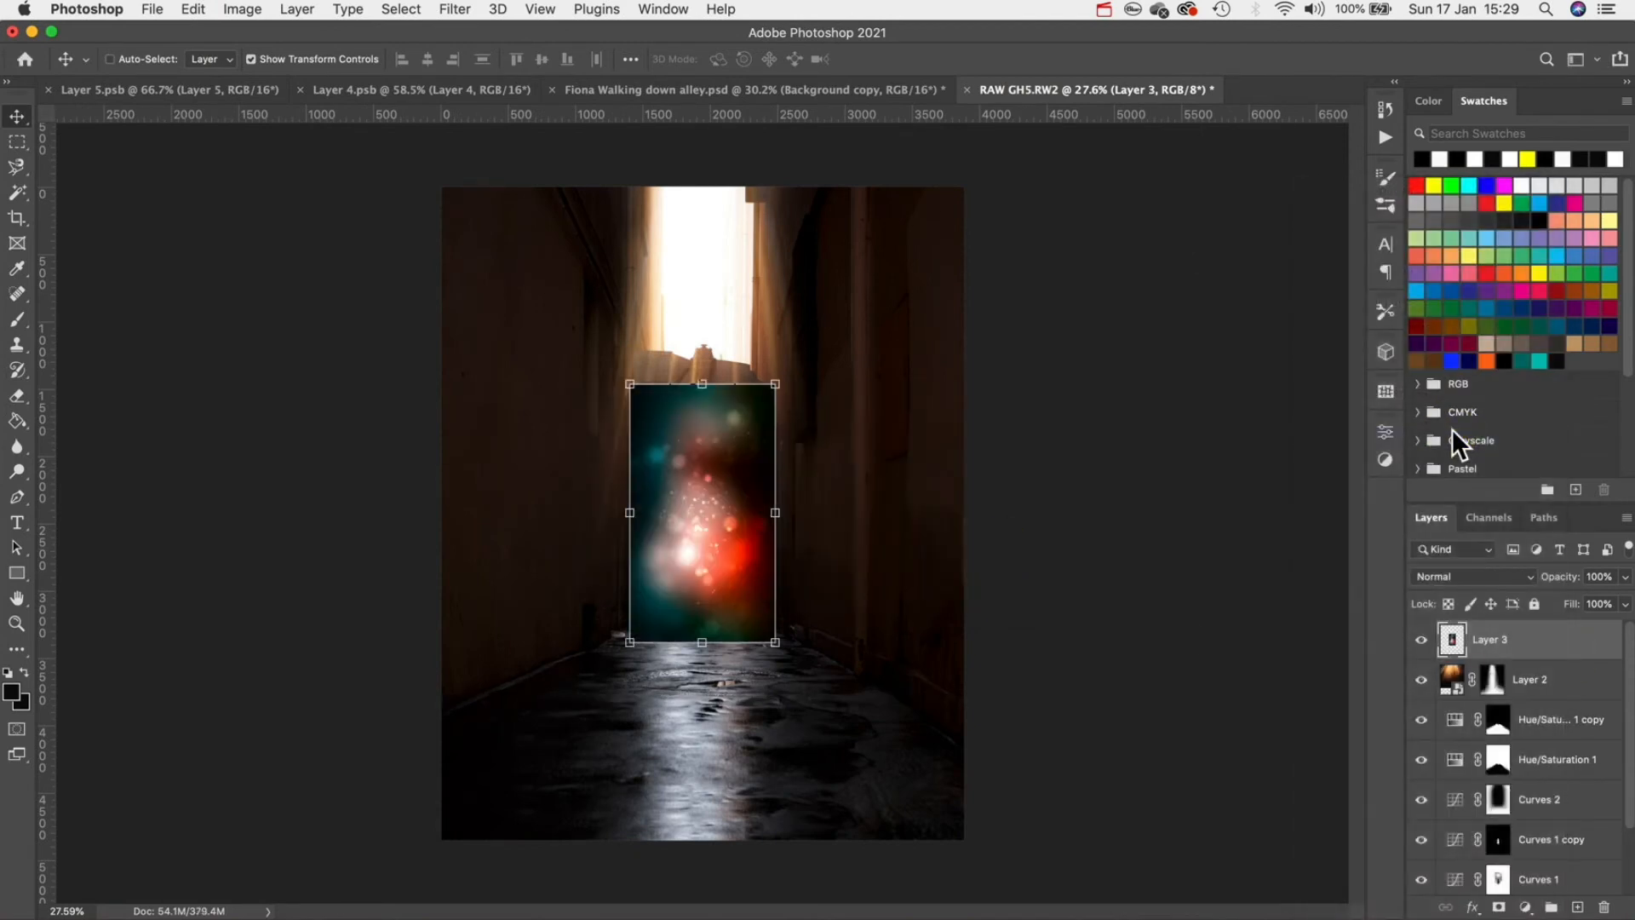
- Colorize the Layer 3 bokeh smart object warm sepia-brown with Hue/Saturation, back in the alley
{"action": "double_click", "coordinate": [1450, 640]}
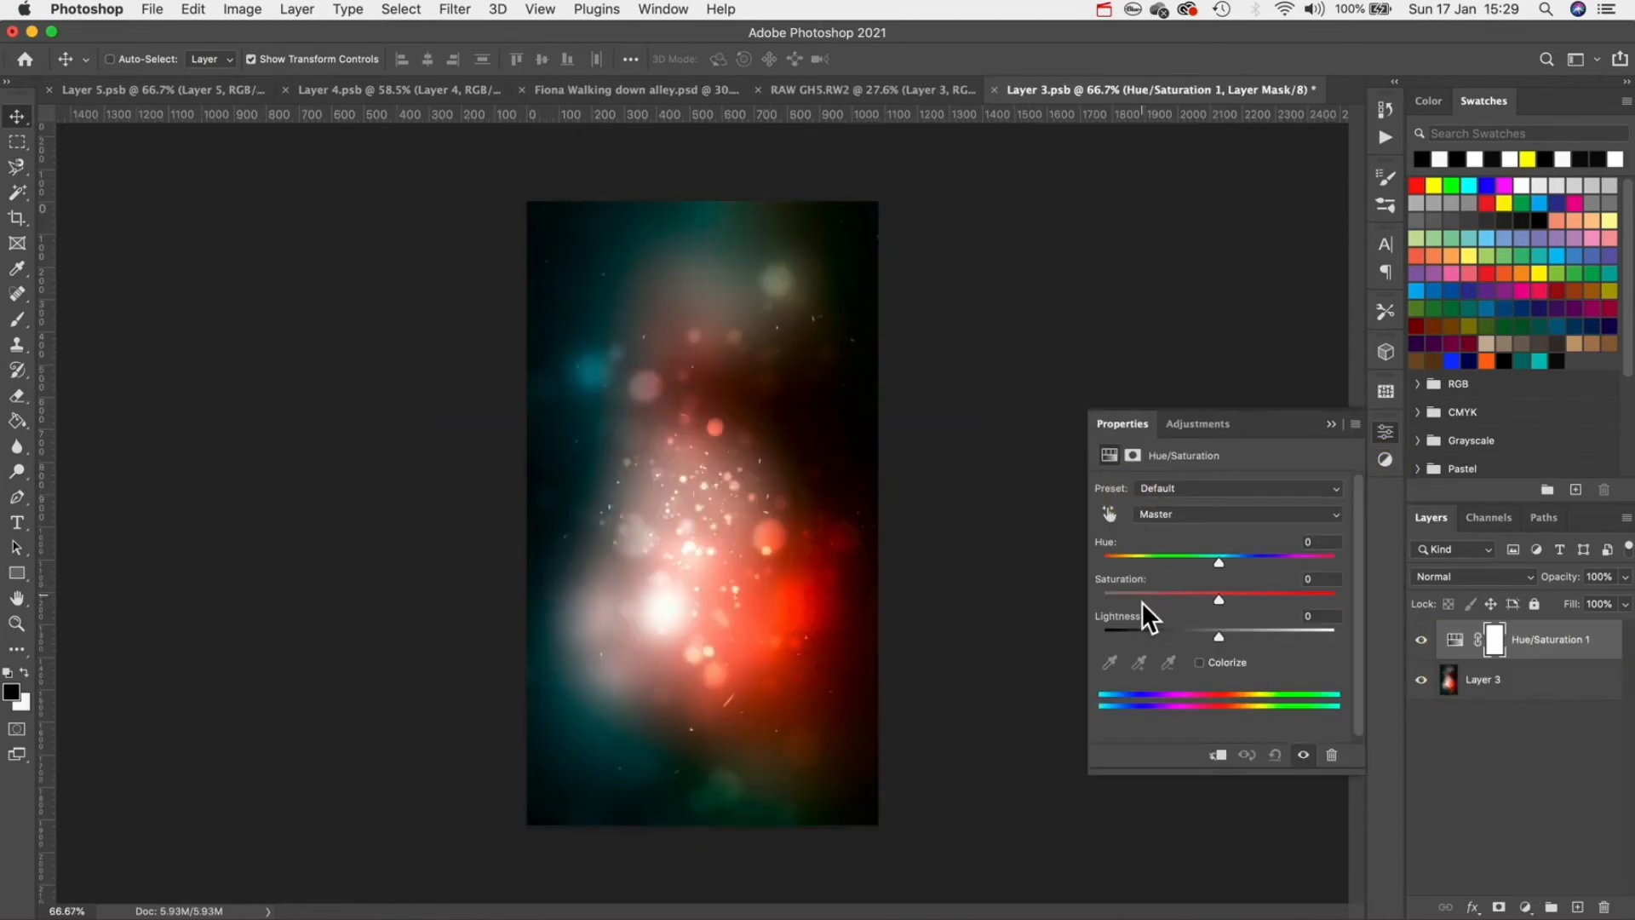
{"action": "left_click", "coordinate": [1199, 663]}
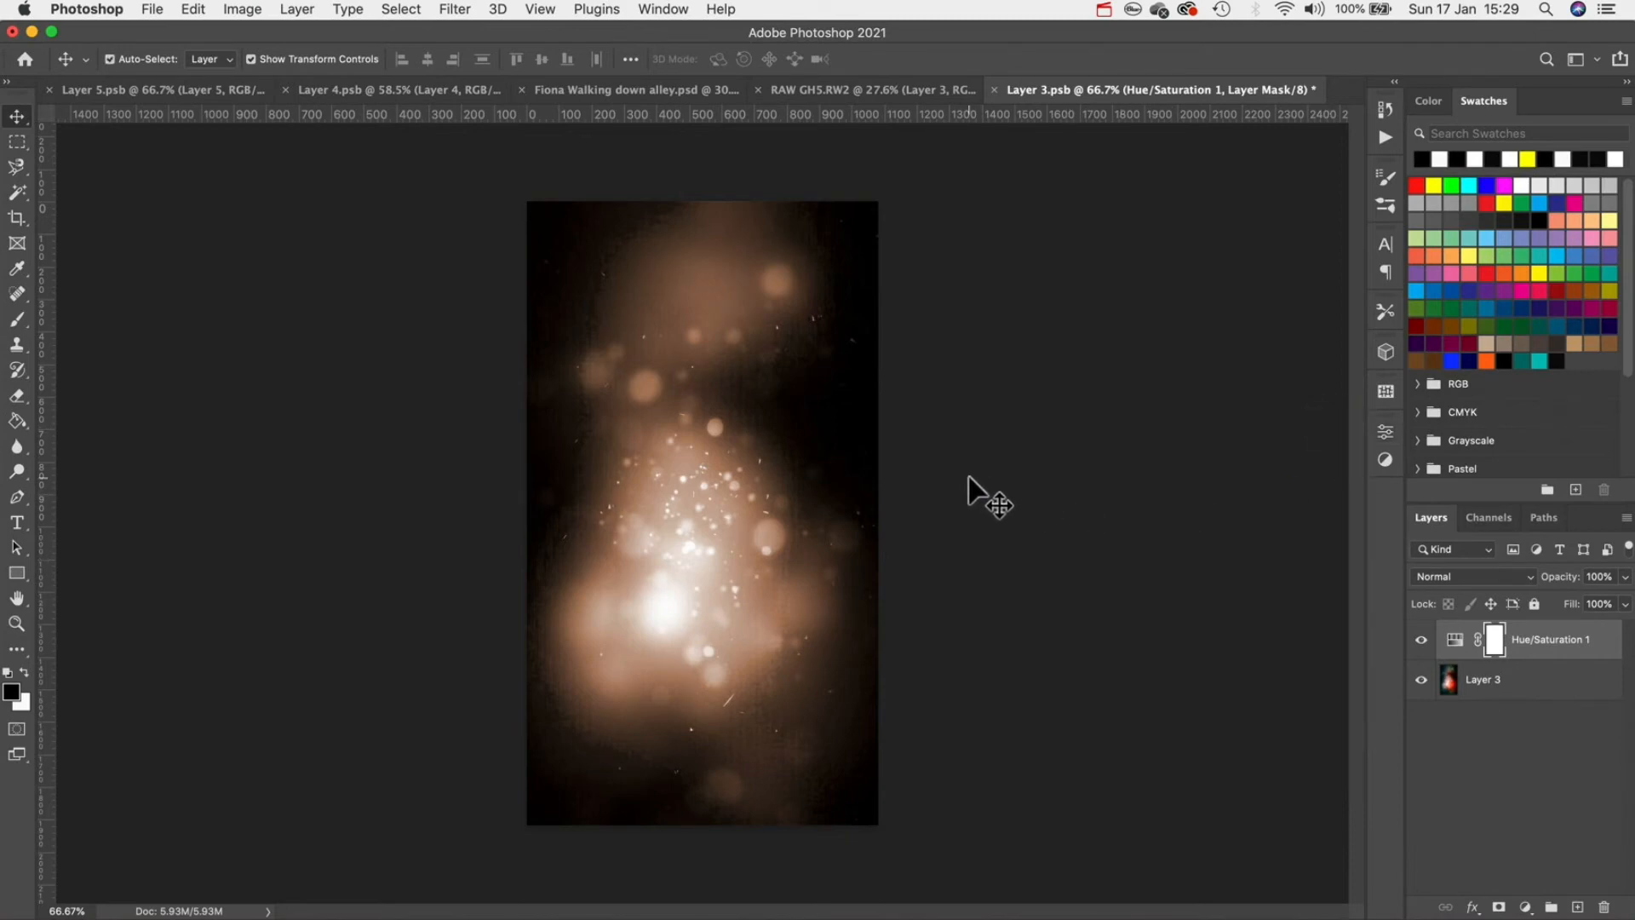
{"action": "left_click", "coordinate": [887, 88]}
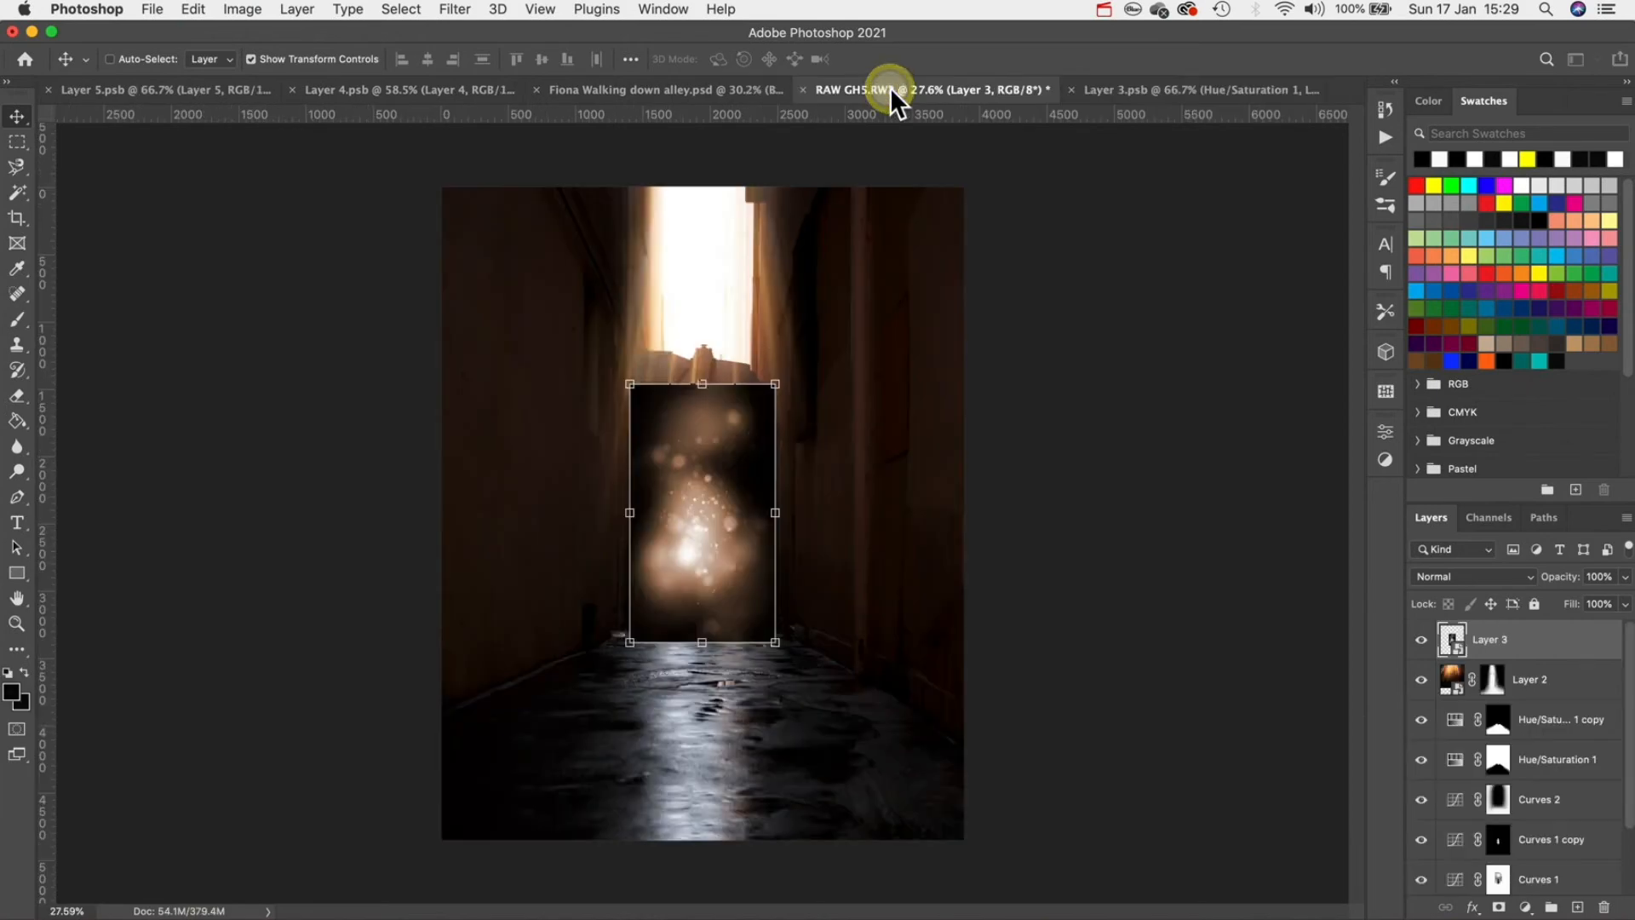
- Set Layer 3's blend mode to Lighten so only the bokeh's brighter areas show
{"action": "left_click", "coordinate": [1470, 576]}
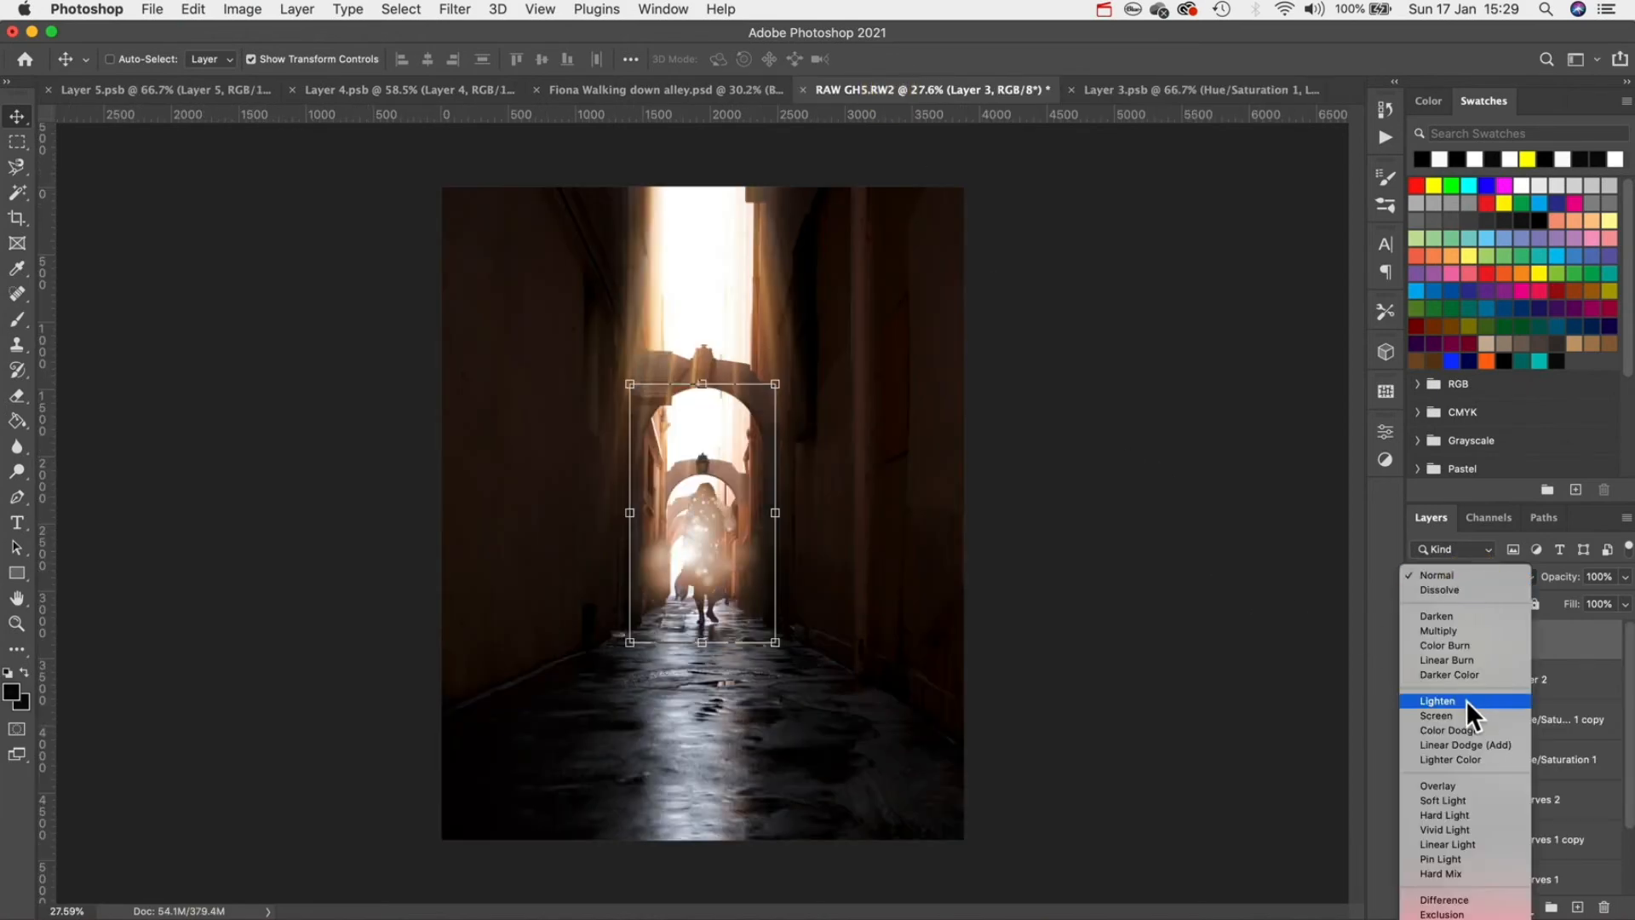
{"action": "left_click", "coordinate": [1435, 715]}
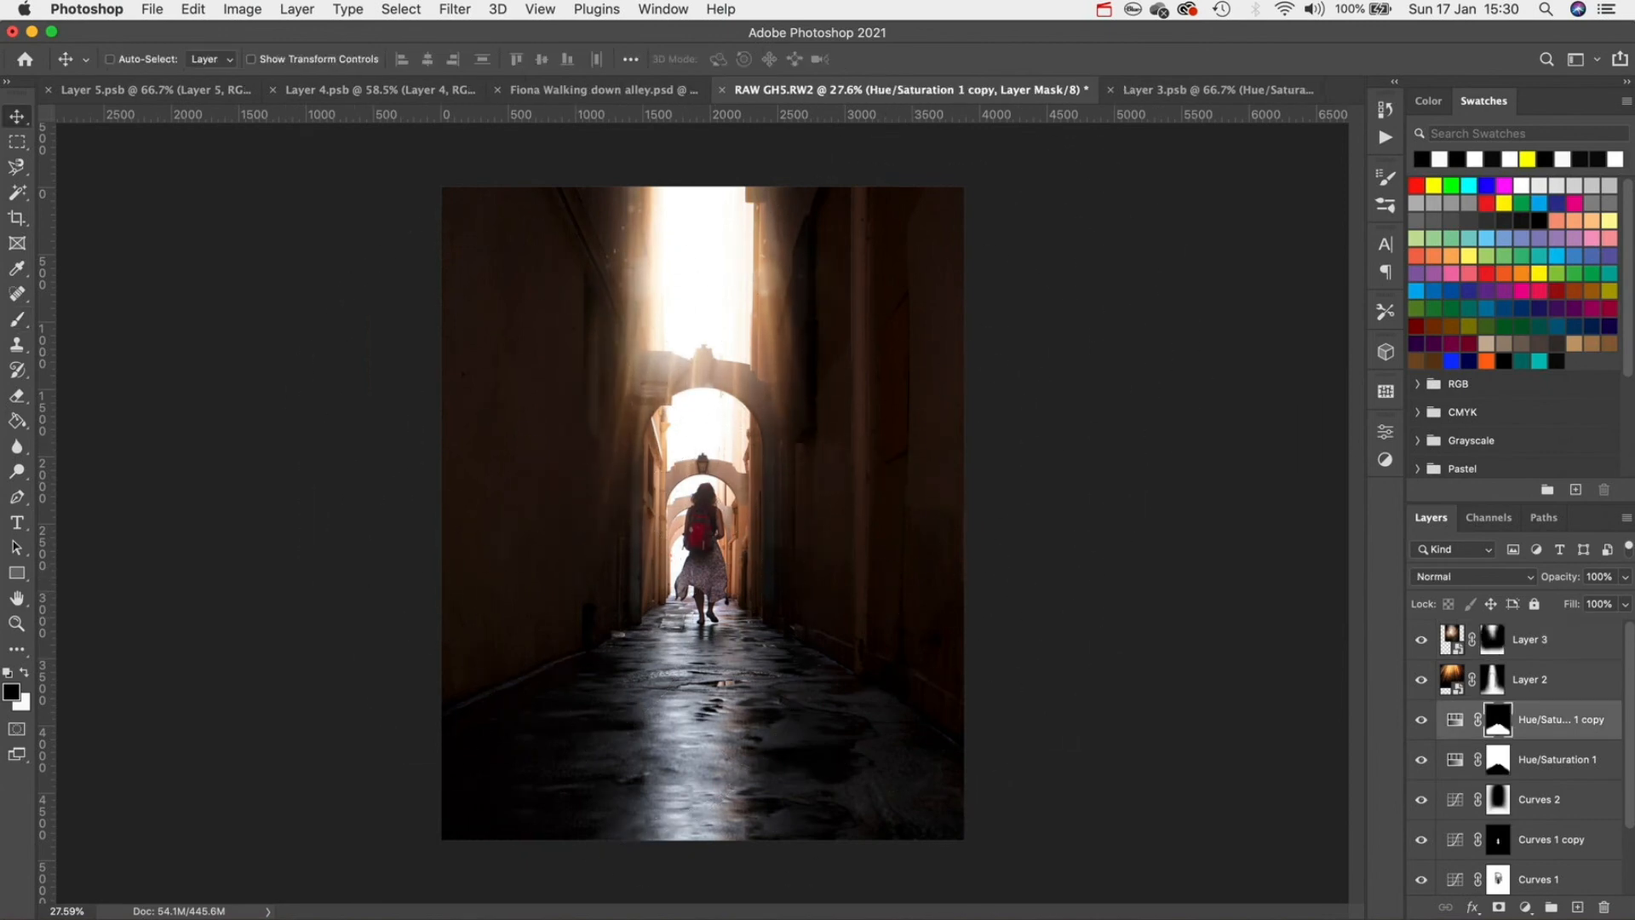
{"action": "mouse_move", "coordinate": [1273, 632]}
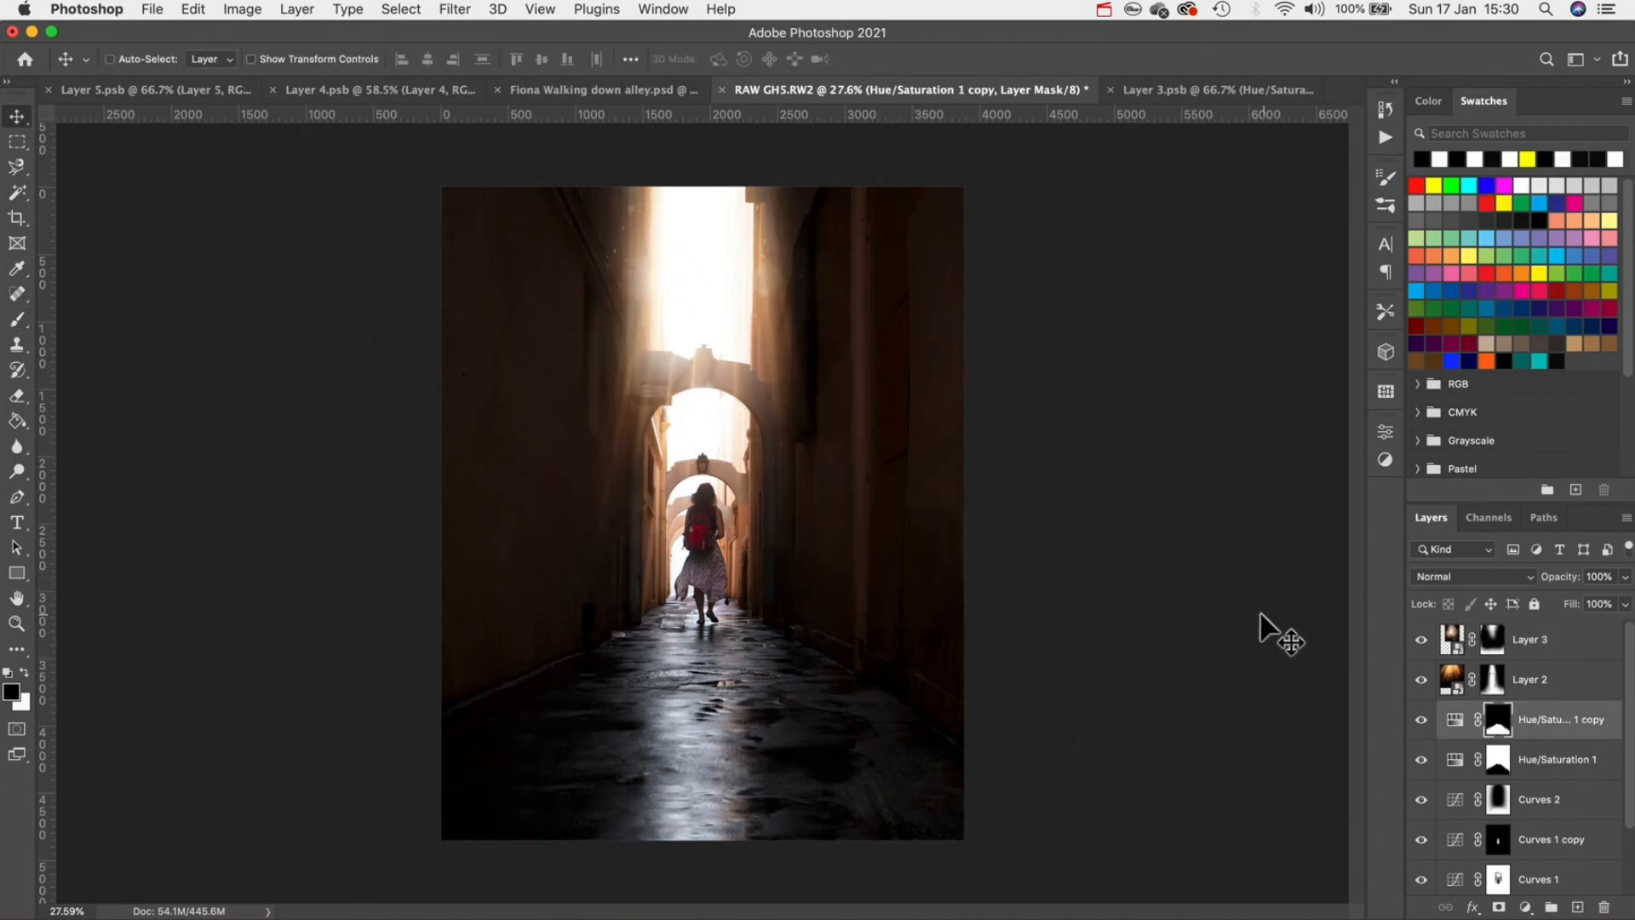
{"action": "mouse_move", "coordinate": [817, 516]}
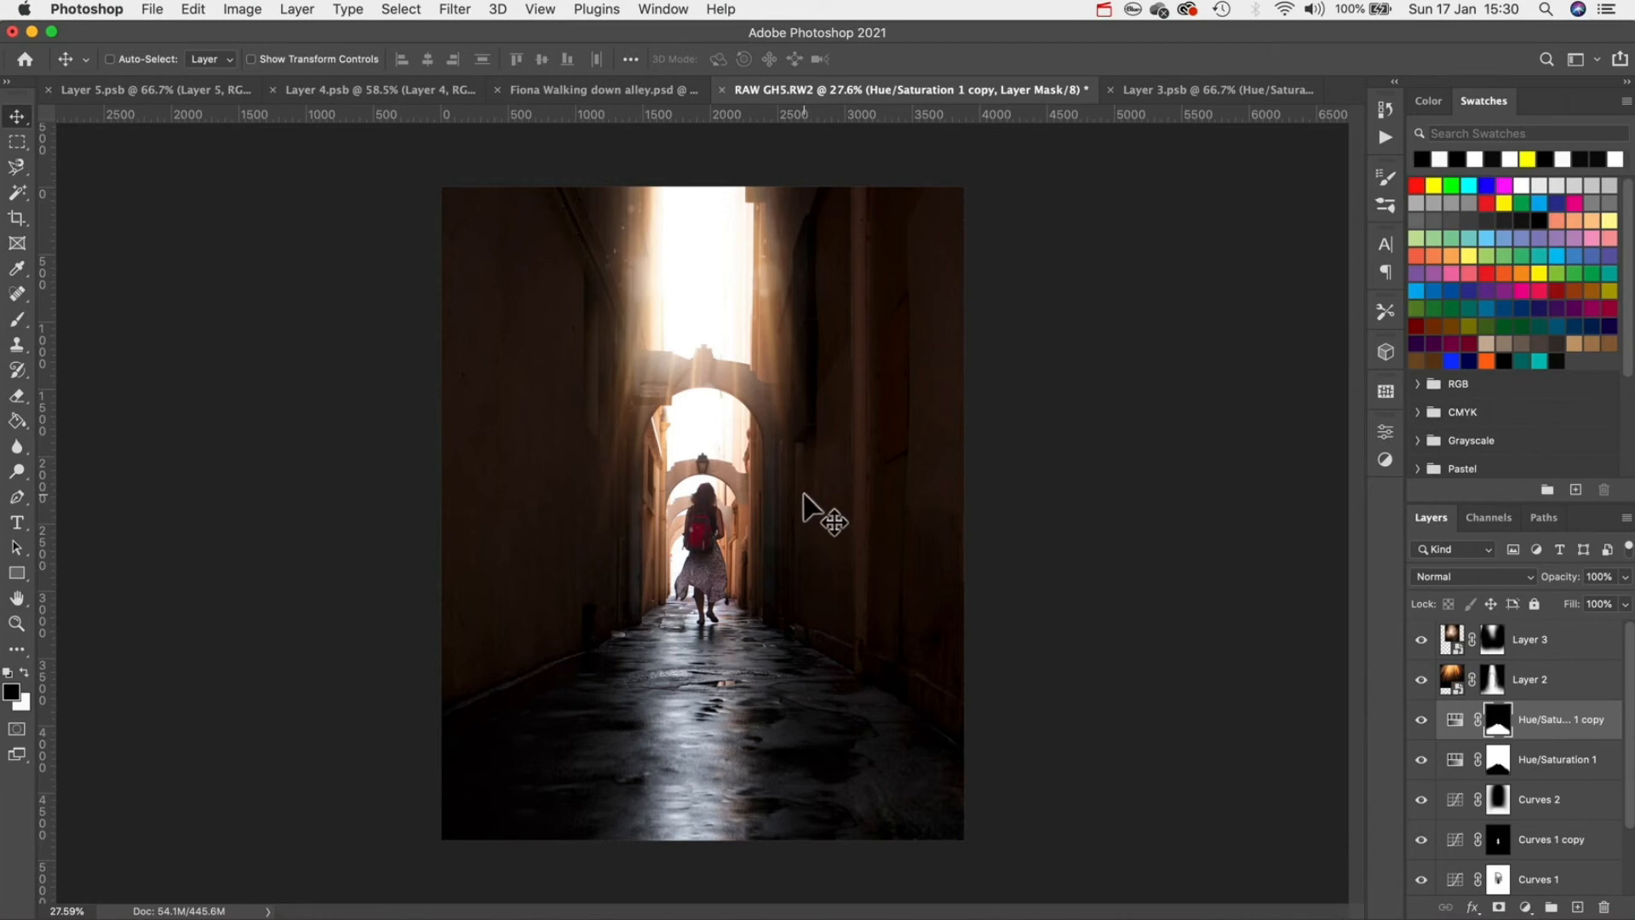
{"action": "mouse_move", "coordinate": [1197, 586]}
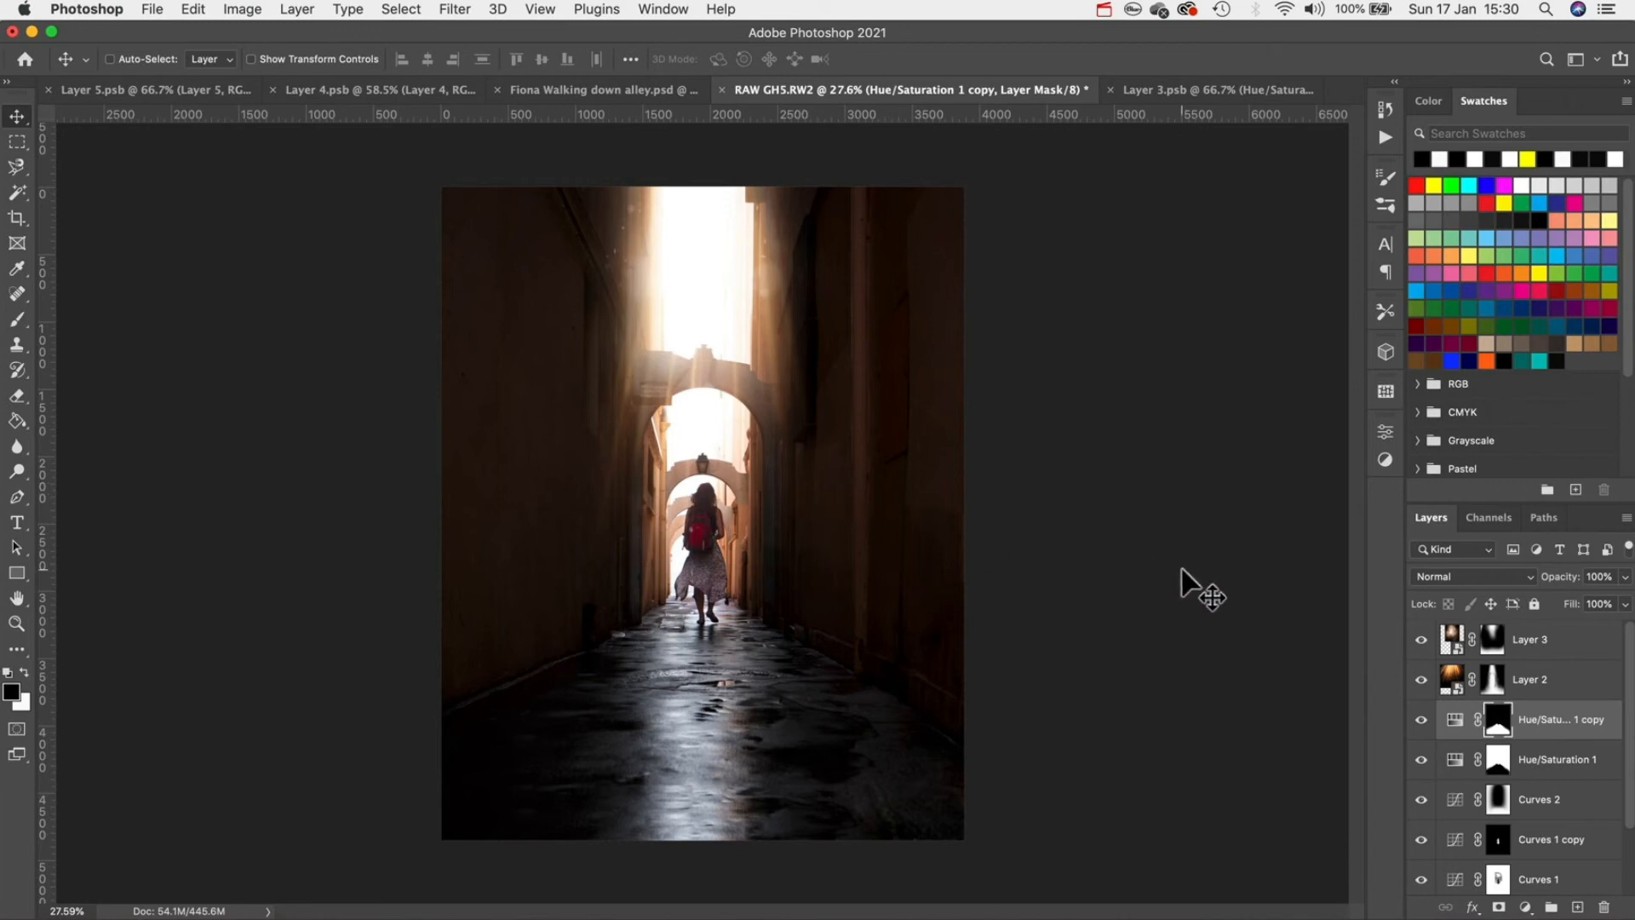
- Stamp a merged Layer 4, Apply Image with Multiply onto itself, then blend it with Screen
{"action": "left_click", "coordinate": [1529, 639]}
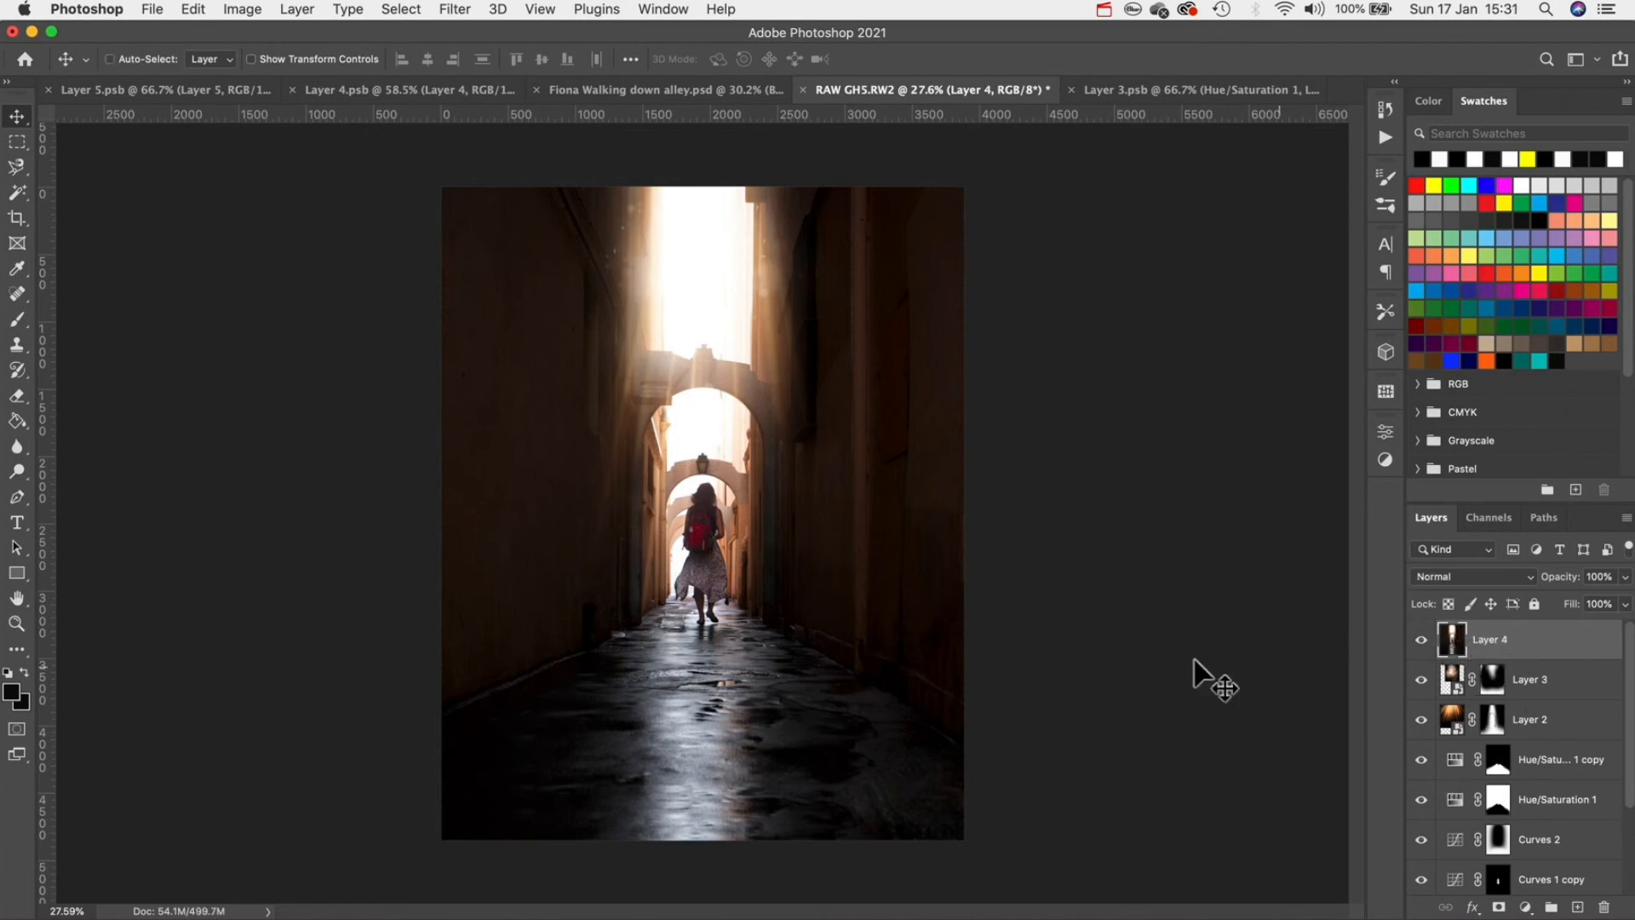
{"action": "mouse_move", "coordinate": [665, 491]}
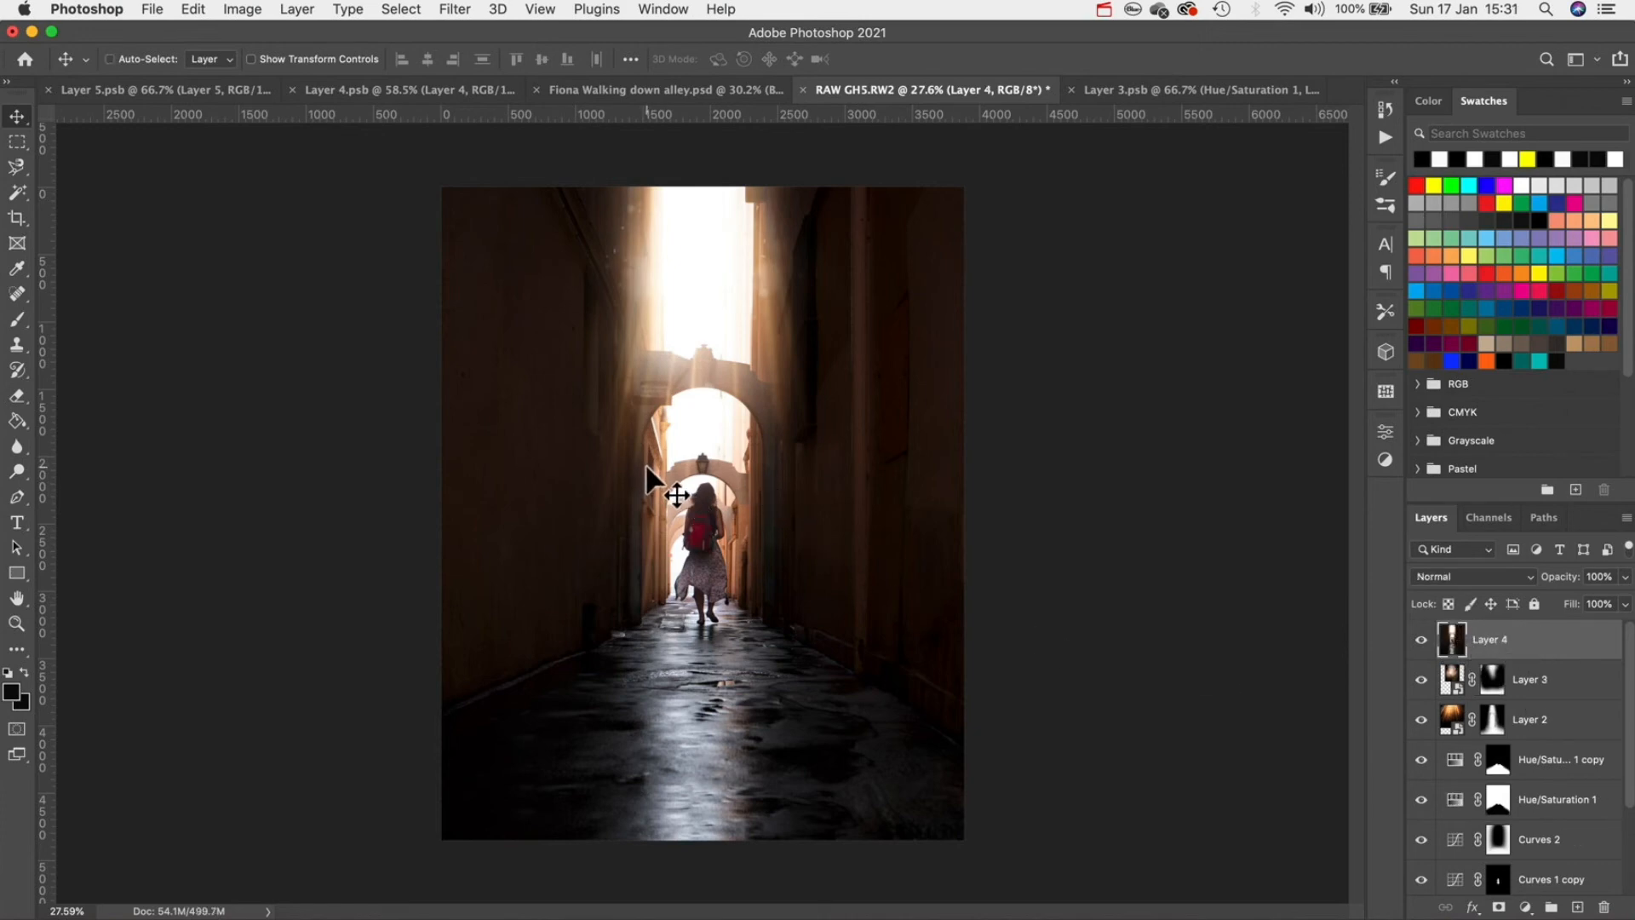
{"action": "left_click", "coordinate": [241, 9]}
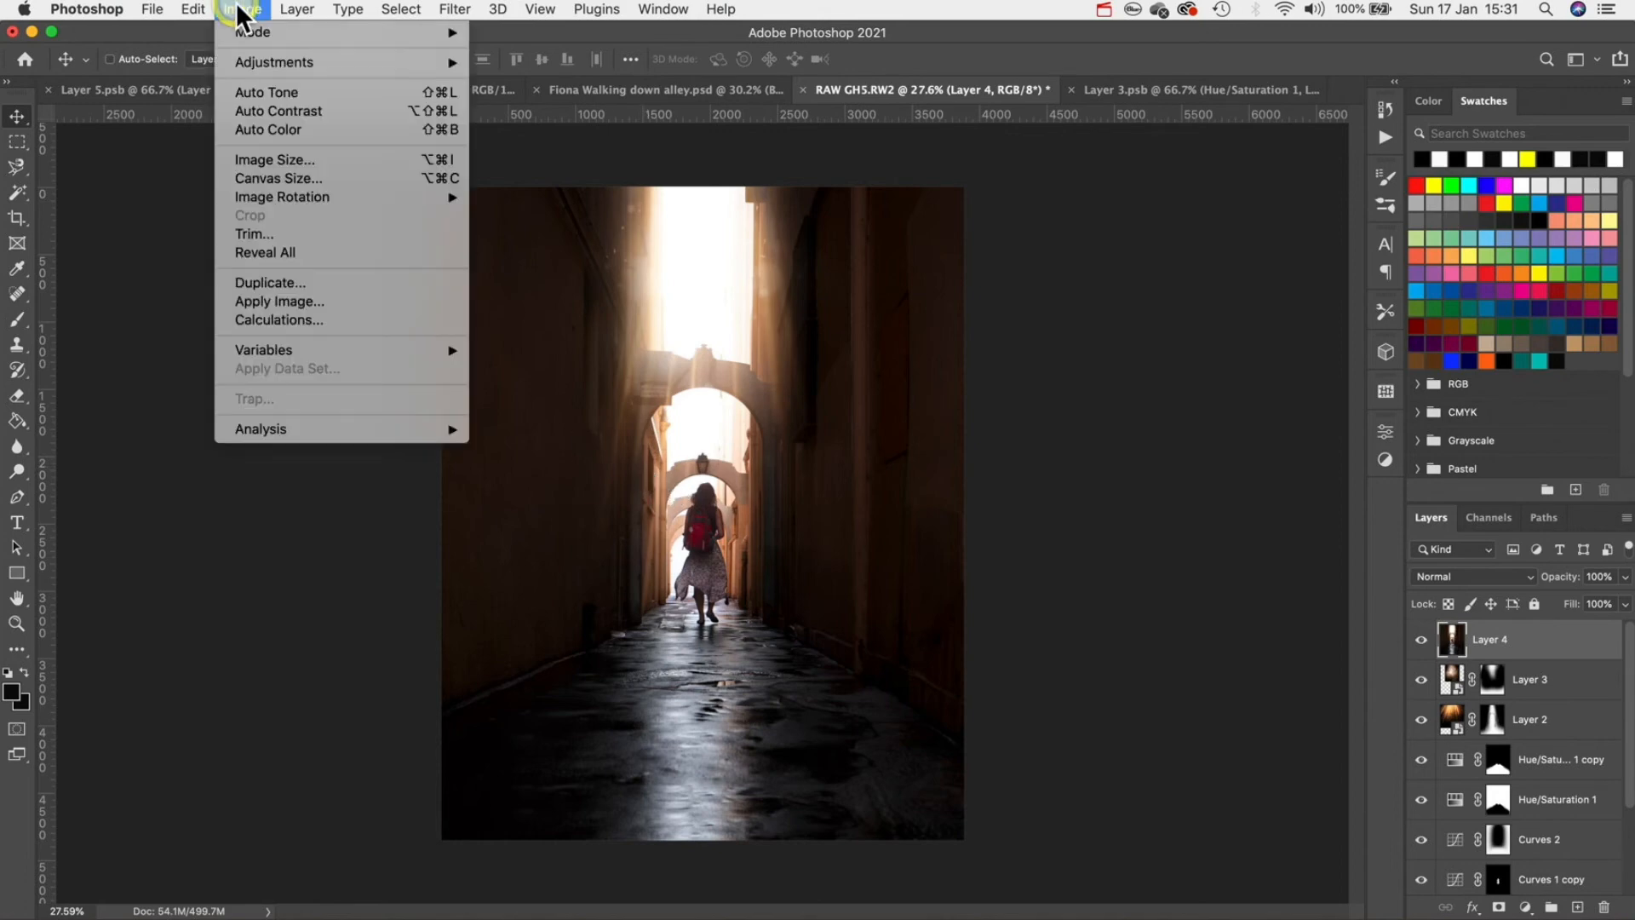
{"action": "mouse_move", "coordinate": [279, 302]}
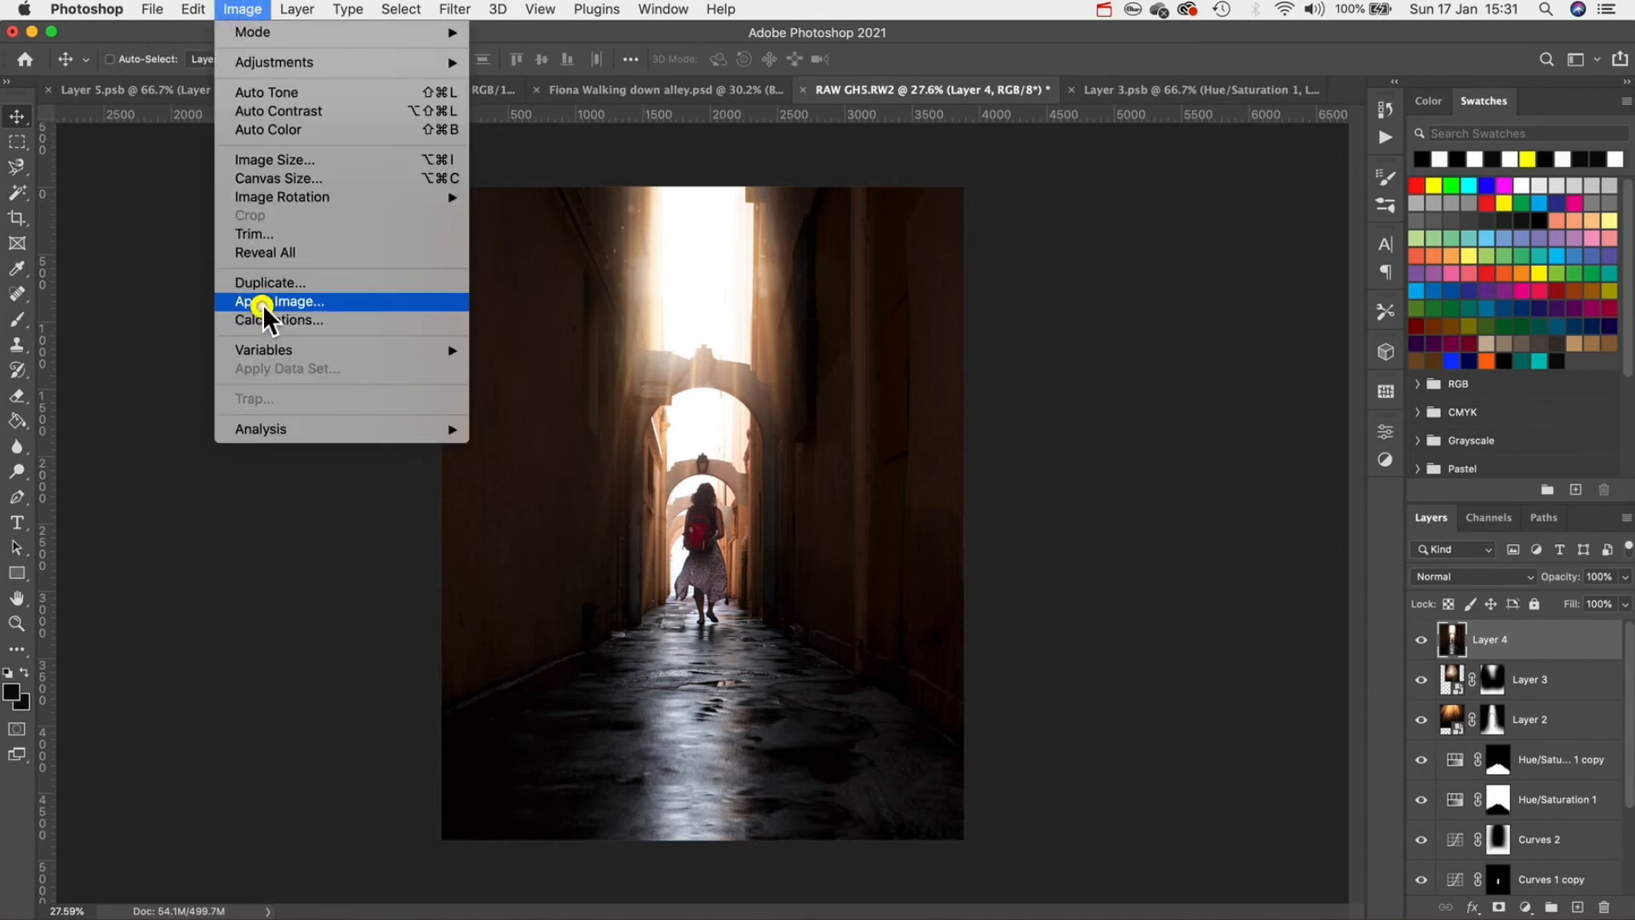
{"action": "left_click", "coordinate": [287, 302]}
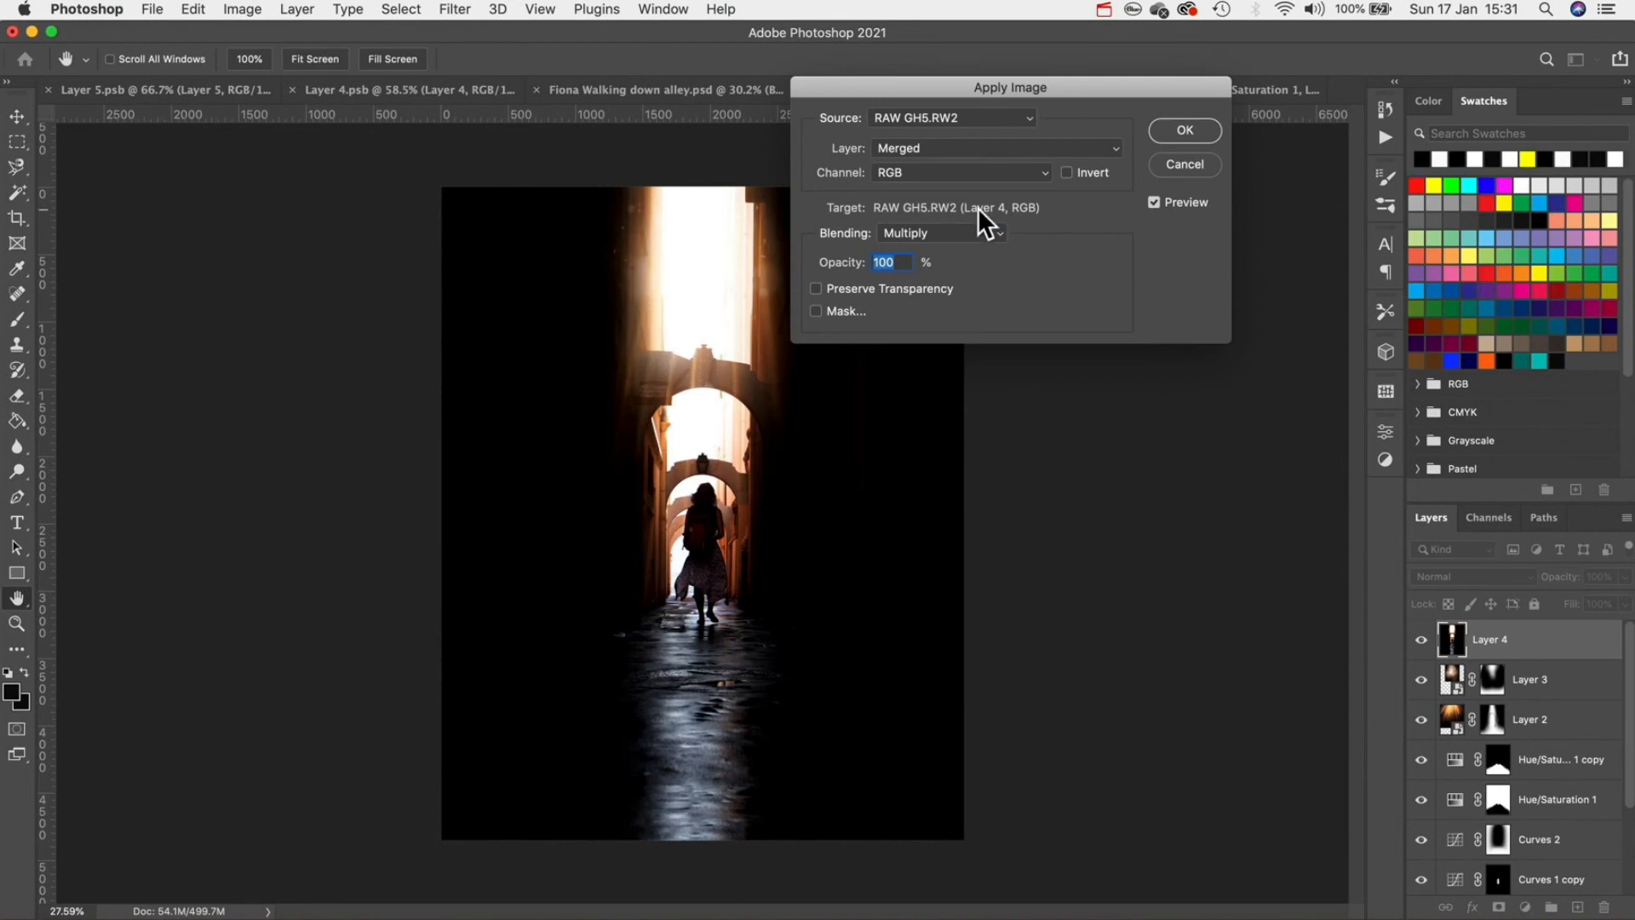
{"action": "left_click", "coordinate": [1184, 130]}
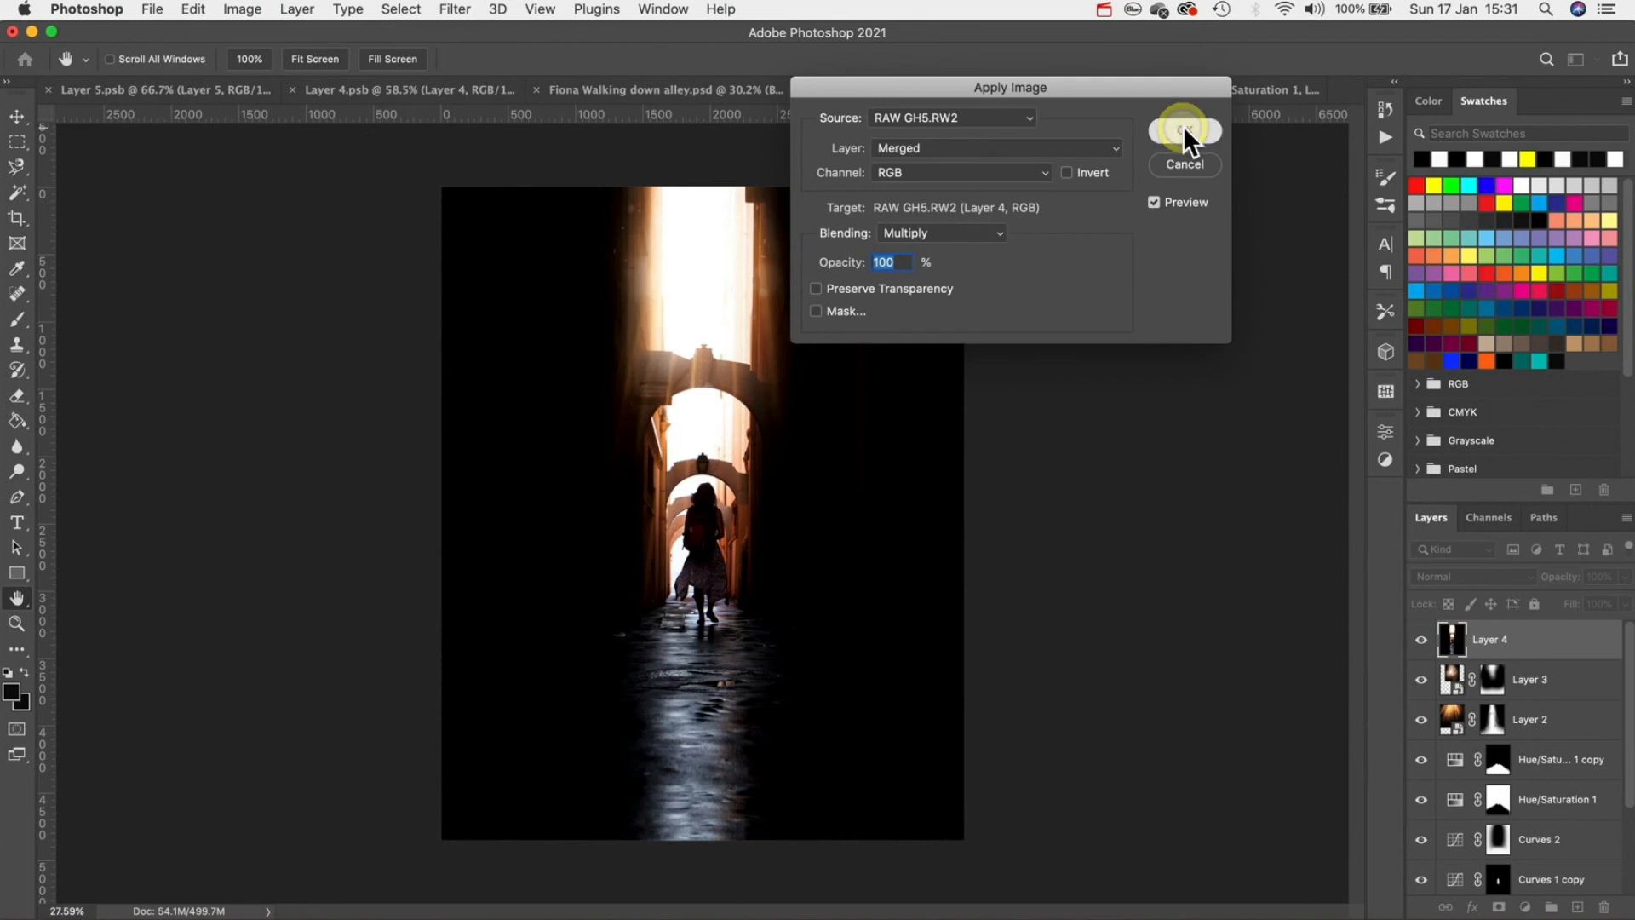
{"action": "left_click", "coordinate": [1184, 129]}
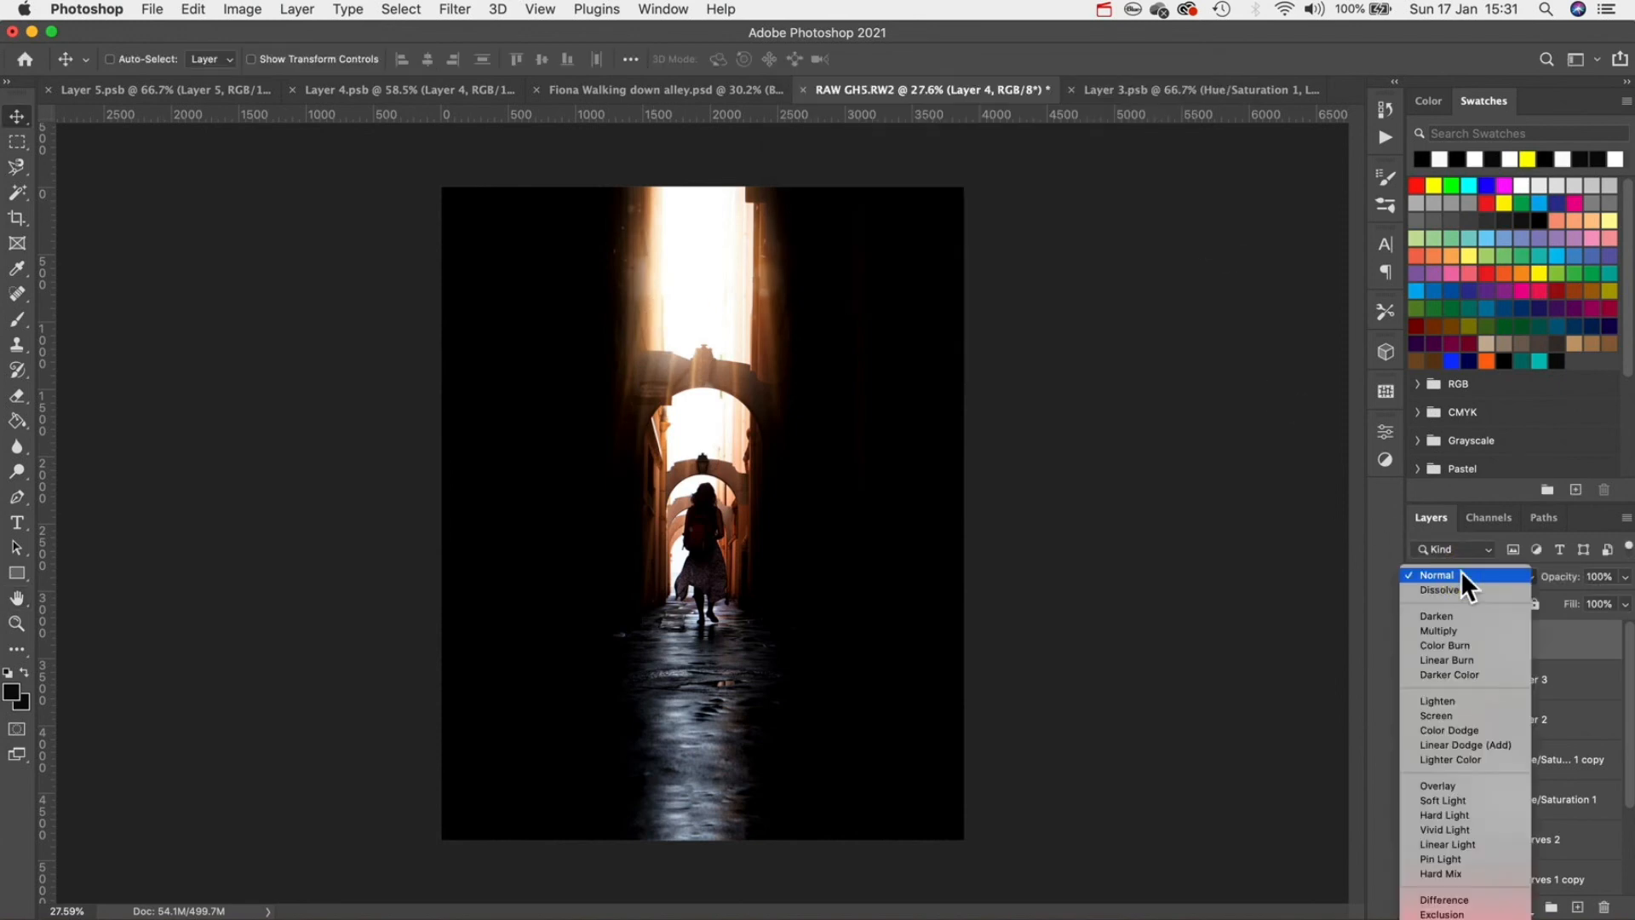
{"action": "left_click", "coordinate": [1436, 715]}
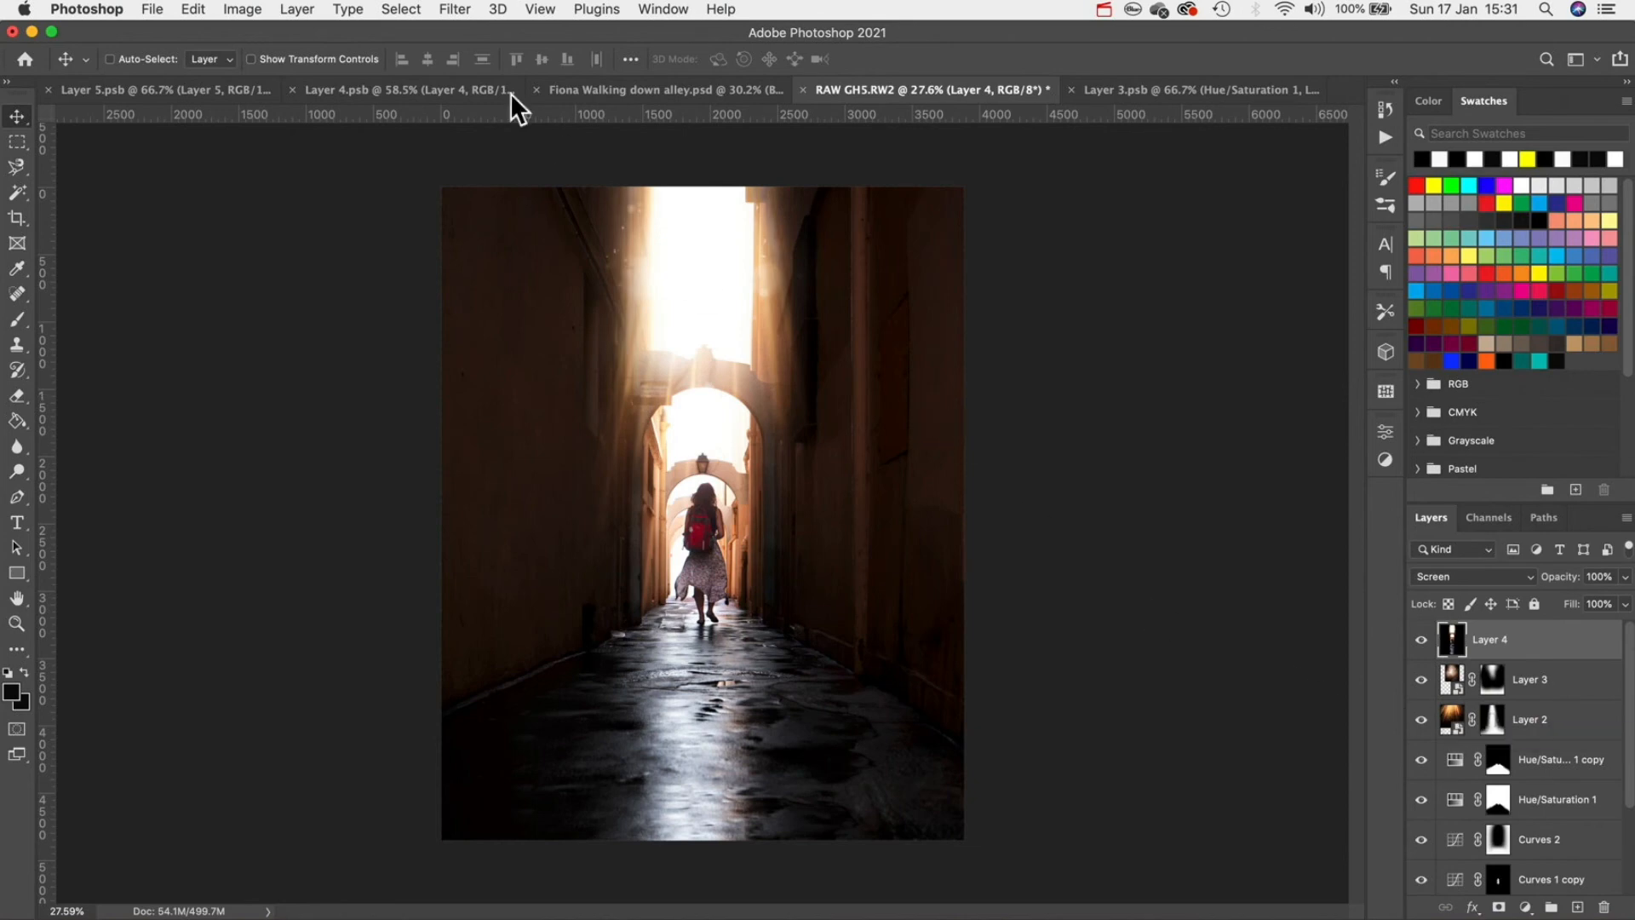
- Apply a radius-2 Gaussian Blur to Layer 4 and toggle its visibility to compare
{"action": "left_click", "coordinate": [455, 8]}
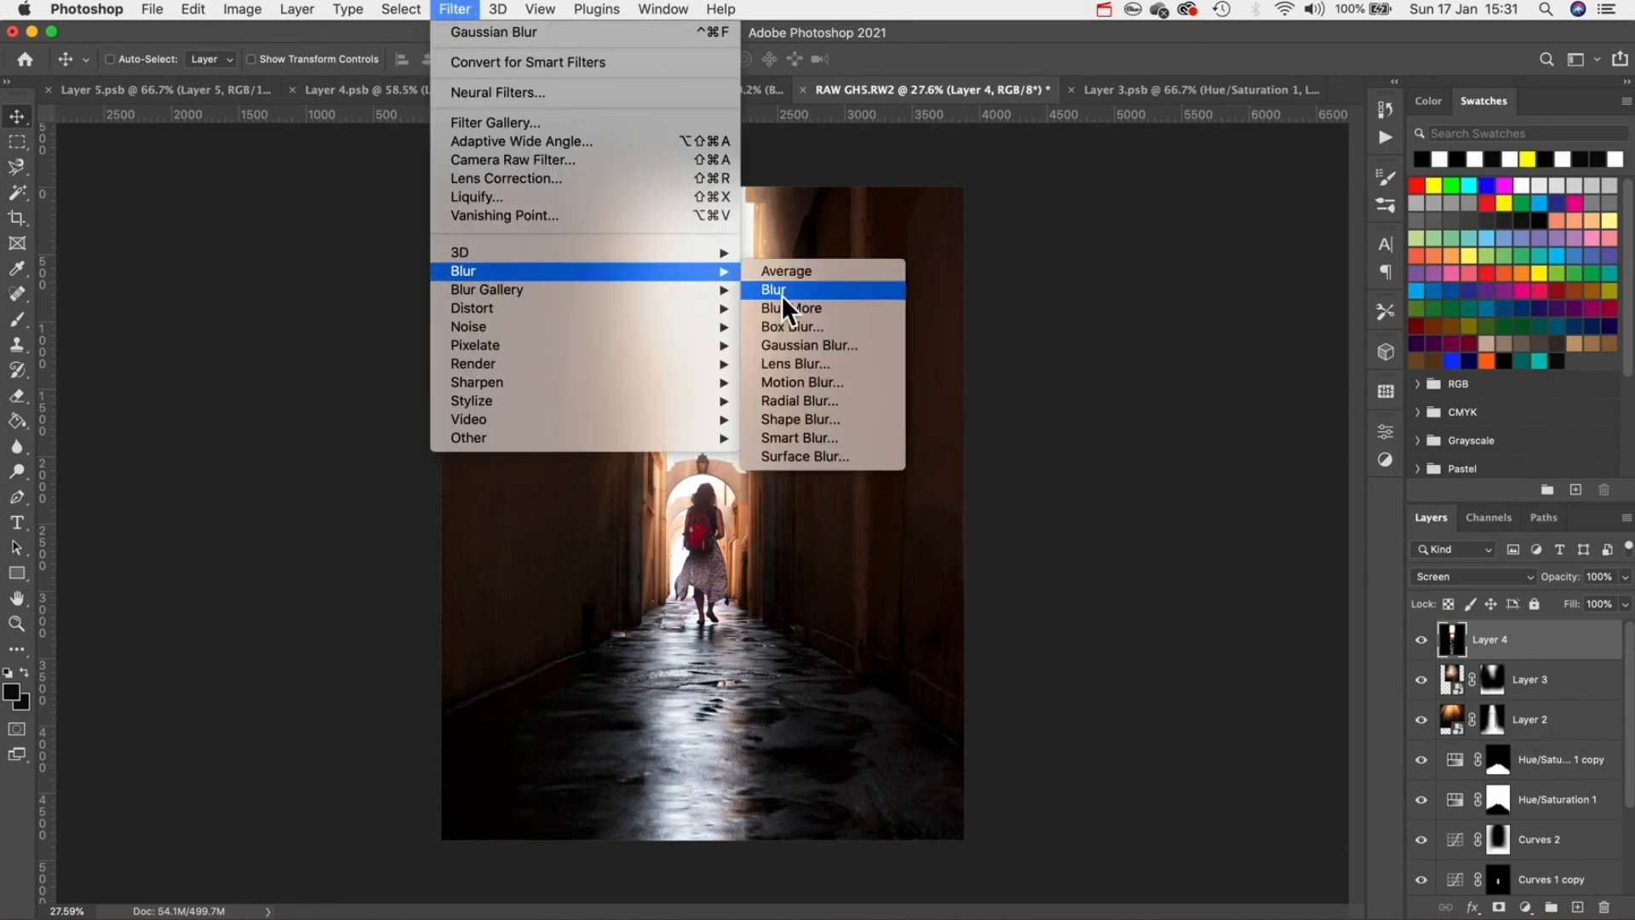
{"action": "left_click", "coordinate": [809, 345]}
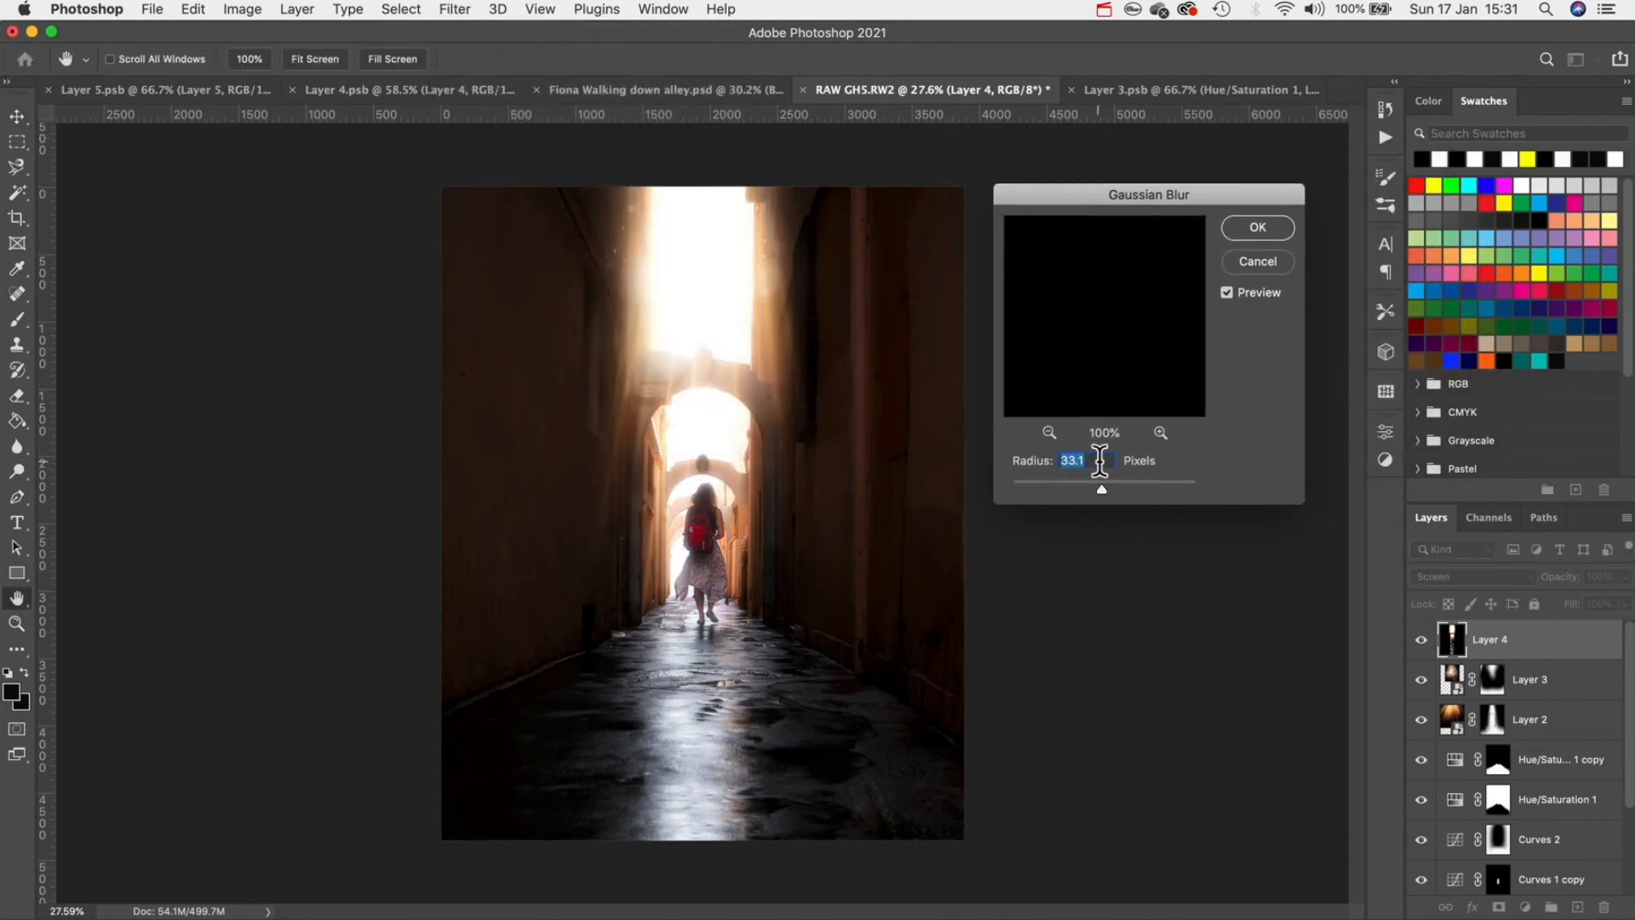
{"action": "type", "text": "2"}
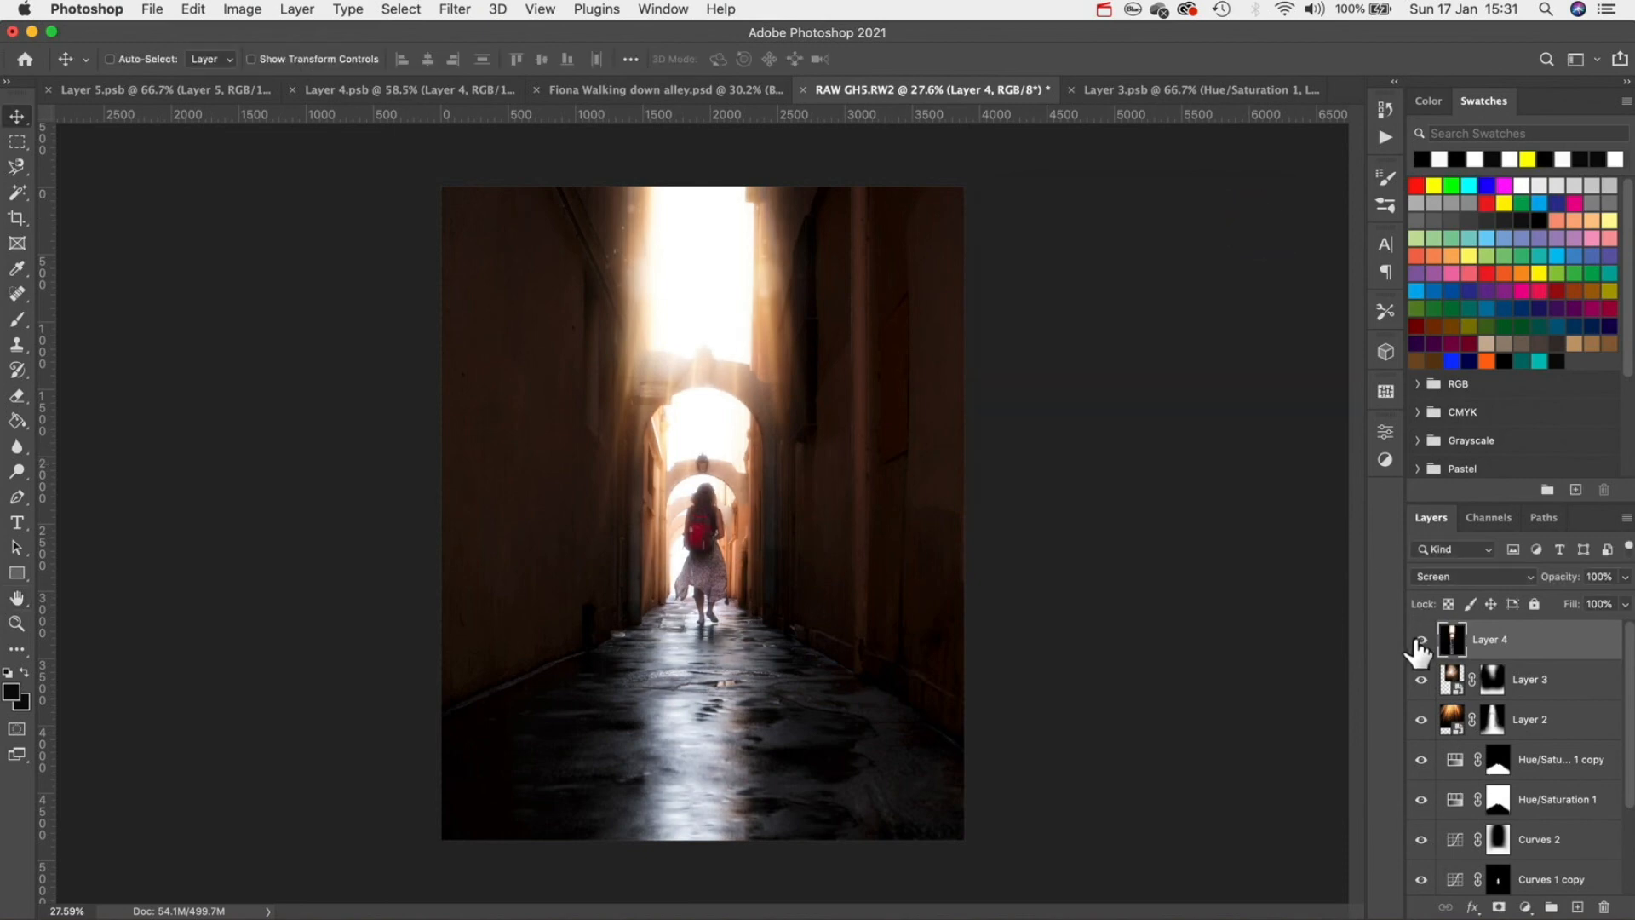
{"action": "left_click", "coordinate": [1420, 640]}
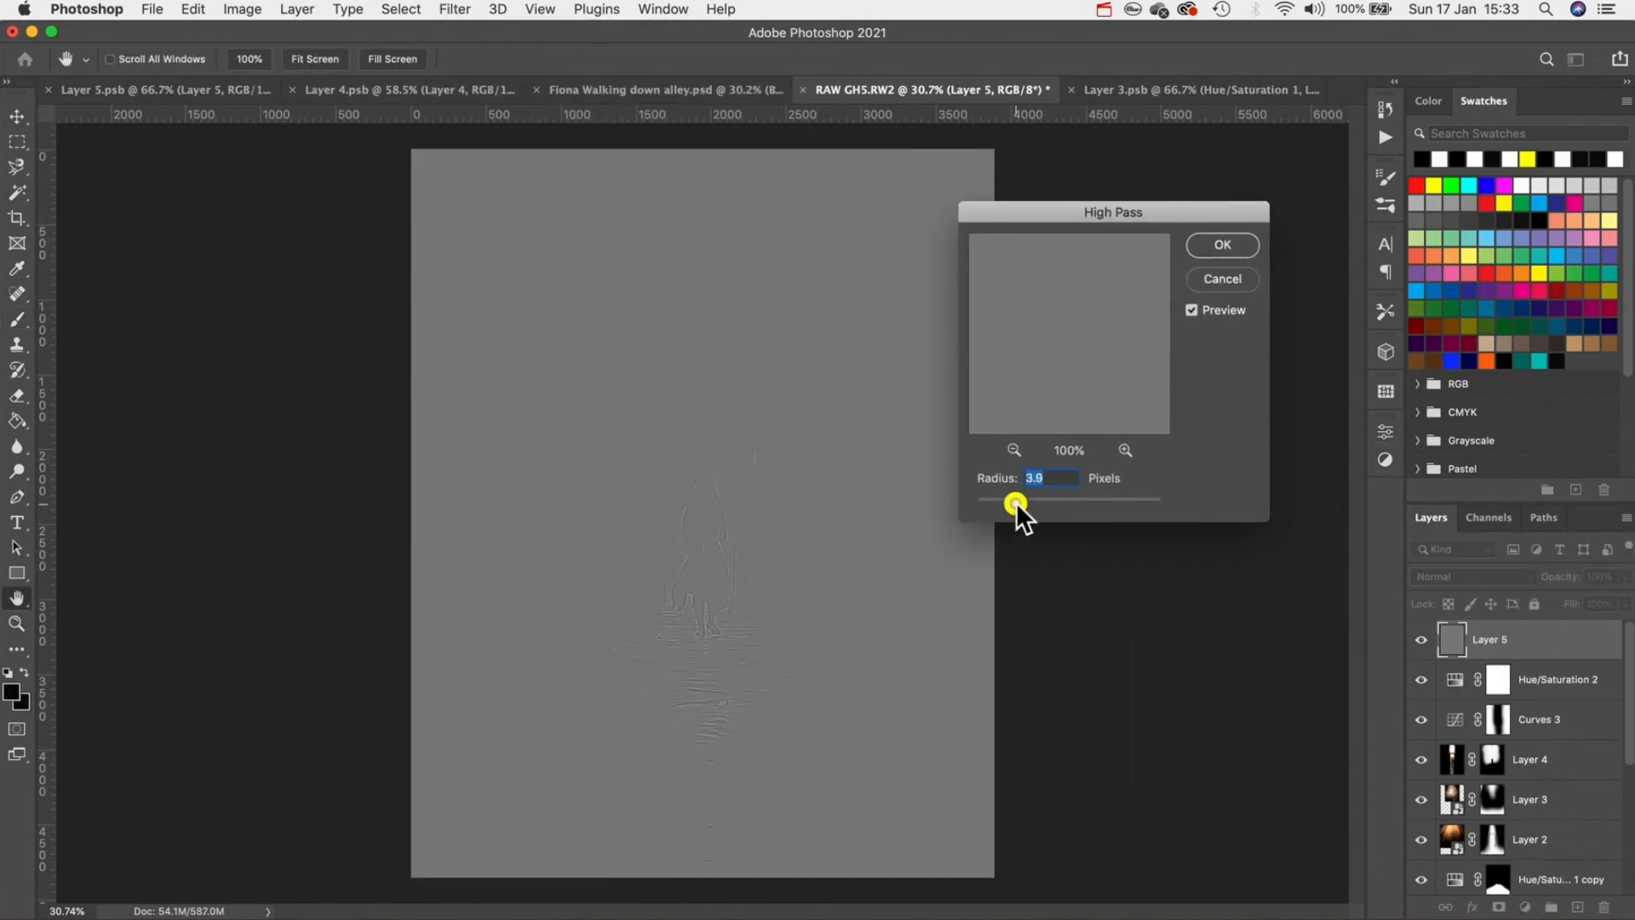
- Confirm the High Pass filter radius on the stamped Layer 5
{"action": "left_click", "coordinate": [1220, 244]}
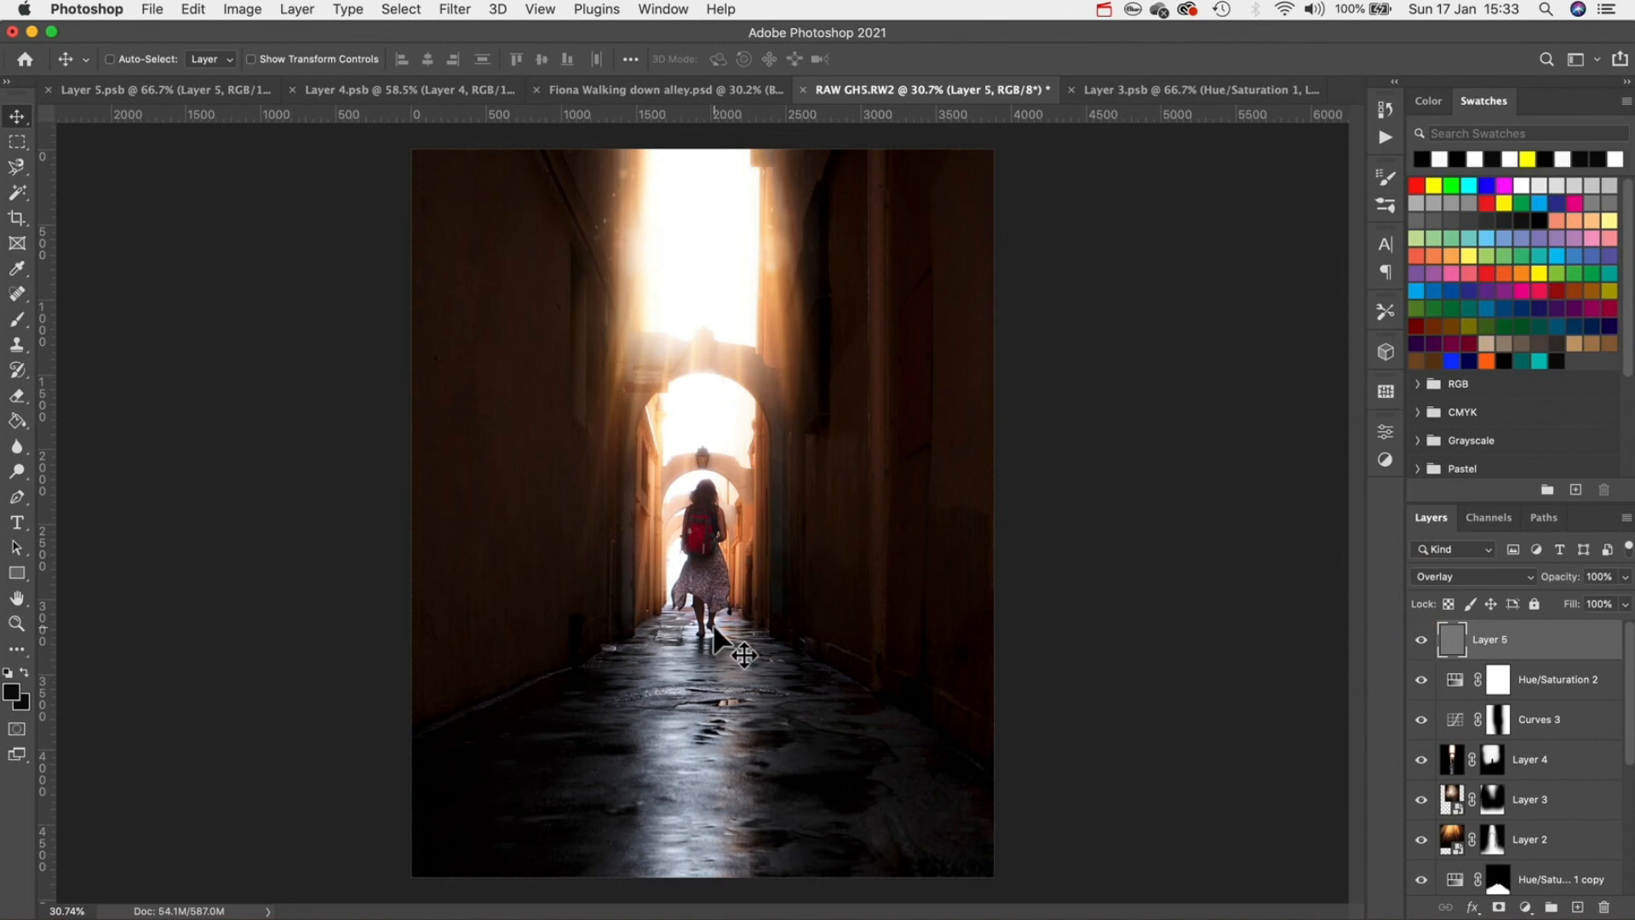